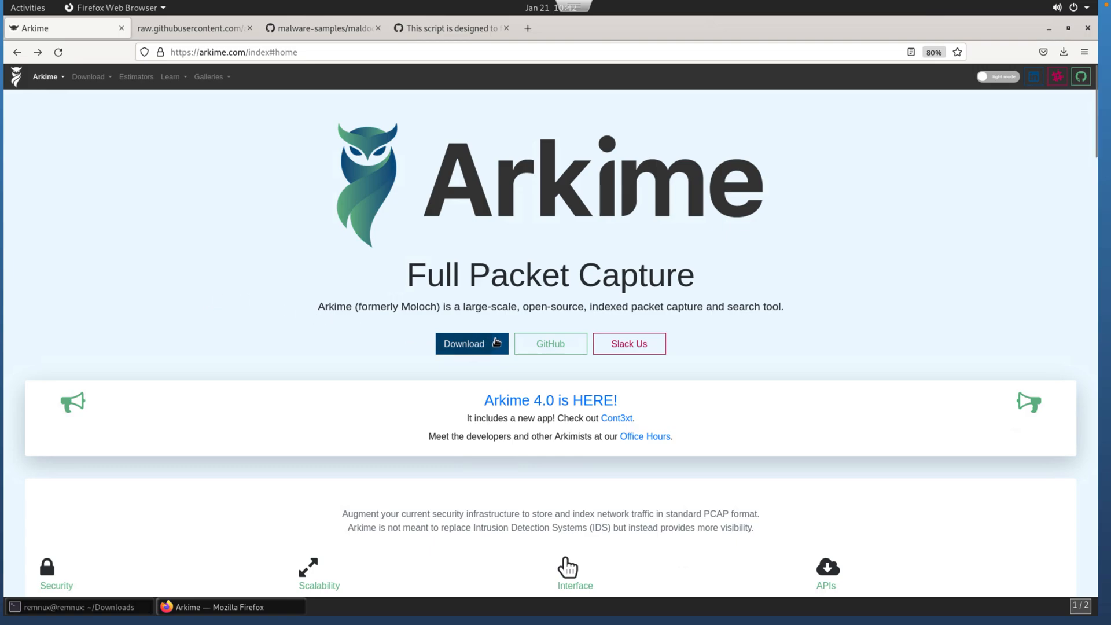
- Open the Arkime v4.6.0 GitHub release and scroll to its 14 package assets
{"action": "left_click", "coordinate": [471, 343]}
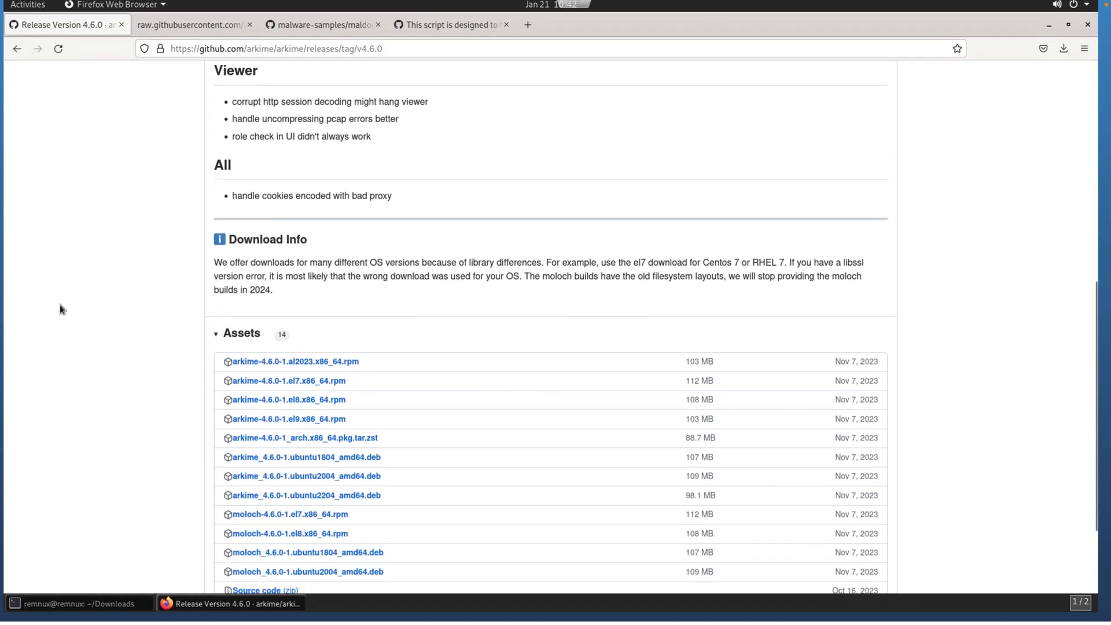
{"action": "scroll", "scroll_direction": "down", "scroll_amount": 3}
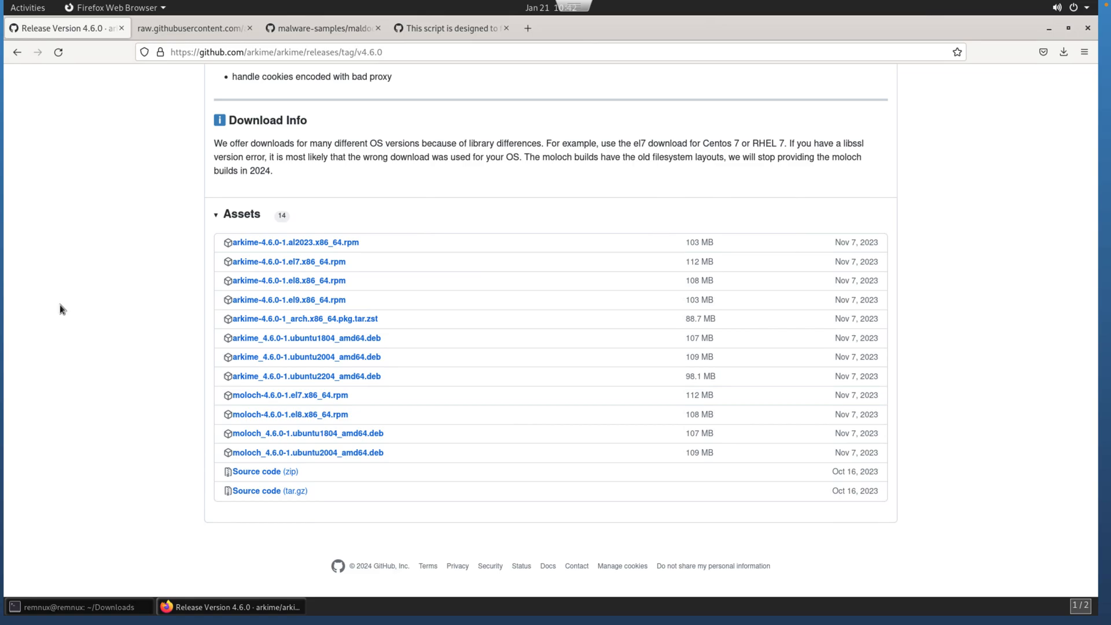
{"action": "mouse_move", "coordinate": [82, 405]}
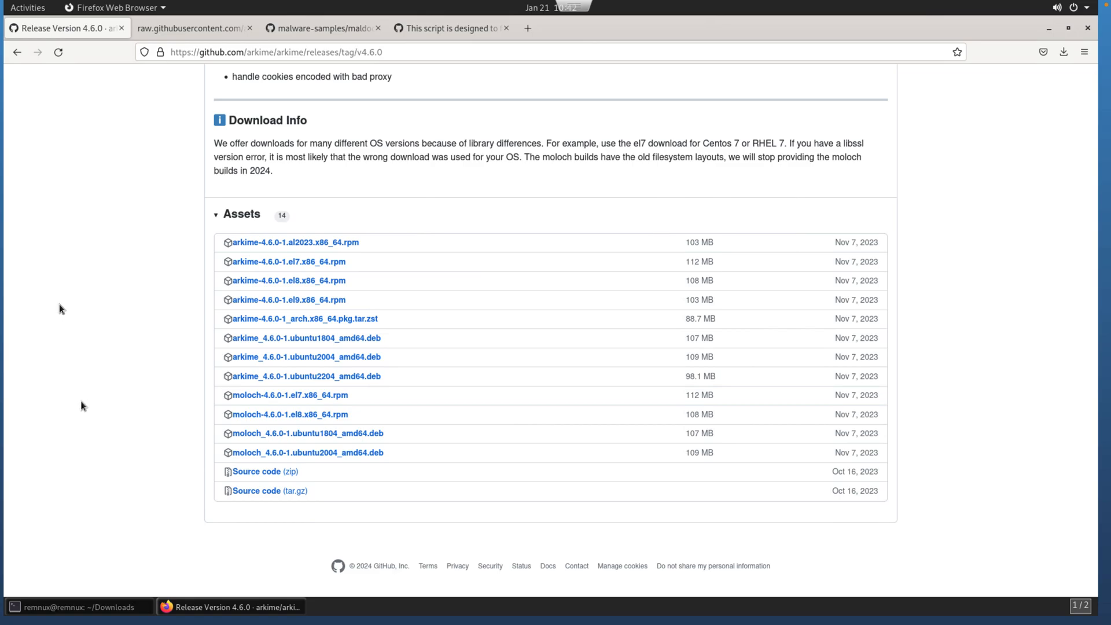
{"action": "left_click", "coordinate": [78, 606]}
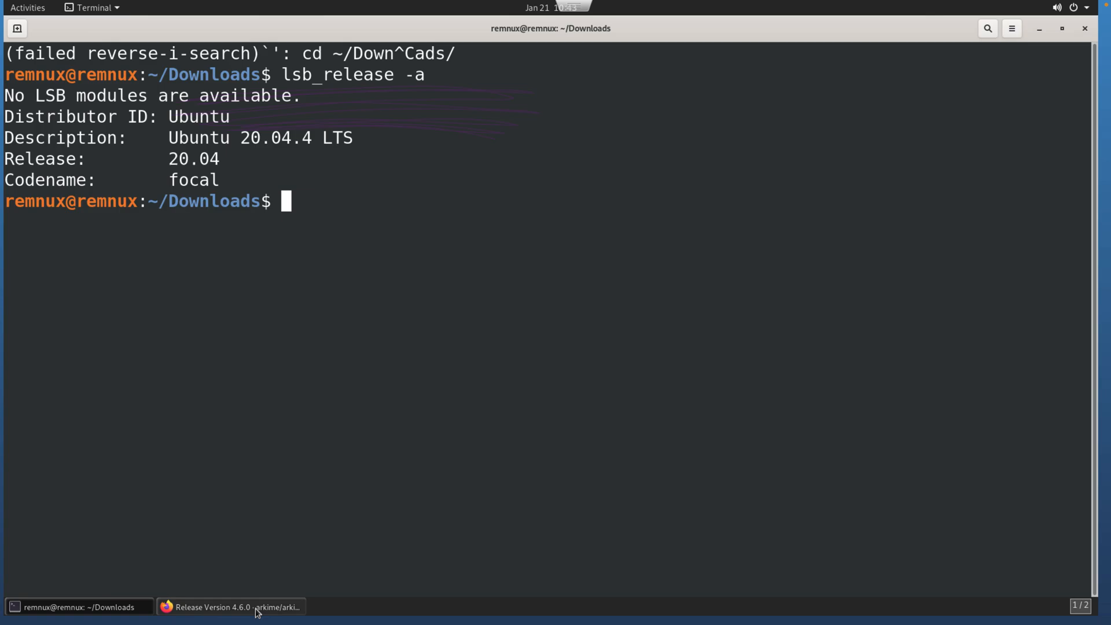
- Install the Arkime ubuntu2004 .deb with dpkg, then apt install libyaml-dev and libjson-perl
{"action": "left_click", "coordinate": [230, 606]}
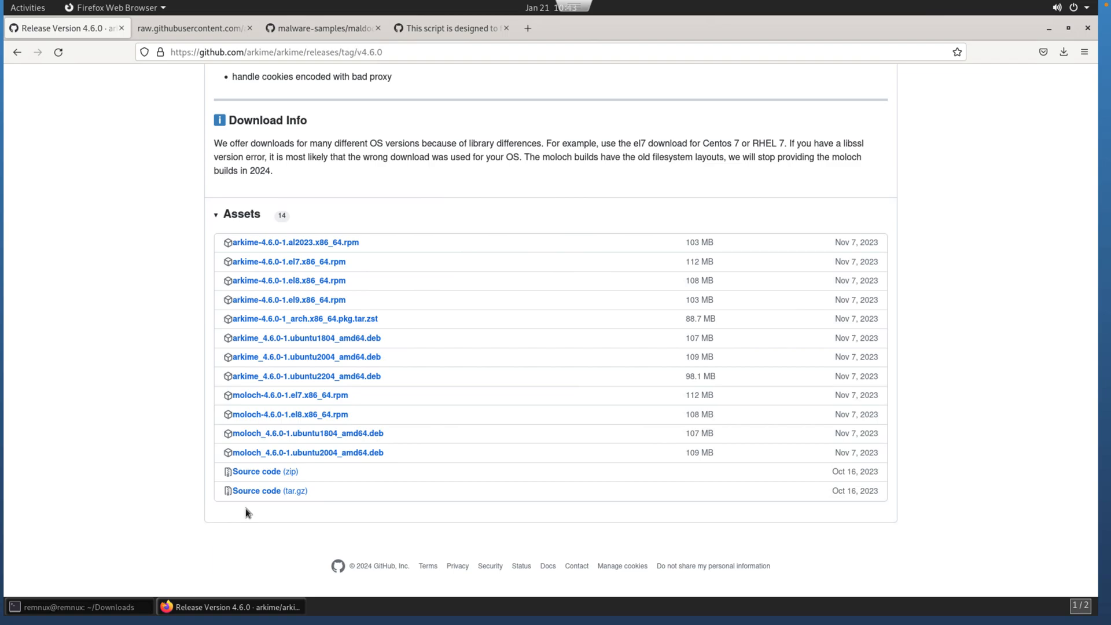
{"action": "left_click", "coordinate": [75, 607]}
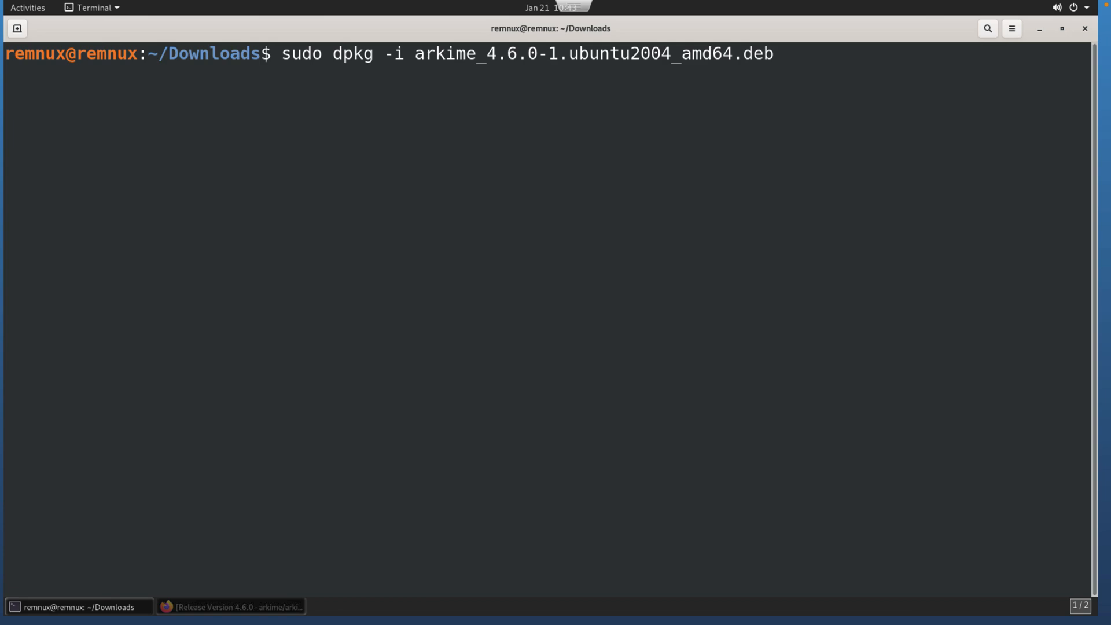
{"action": "key", "text": "Return"}
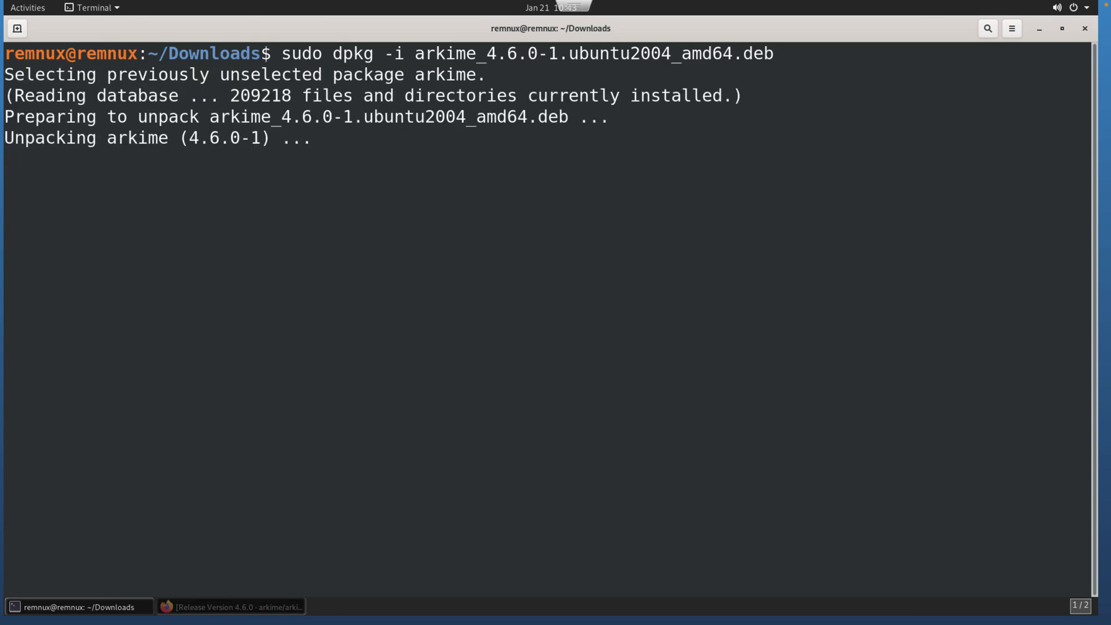
{"action": "type", "text": "sudo apt install libyaml-dev libjson-perl"}
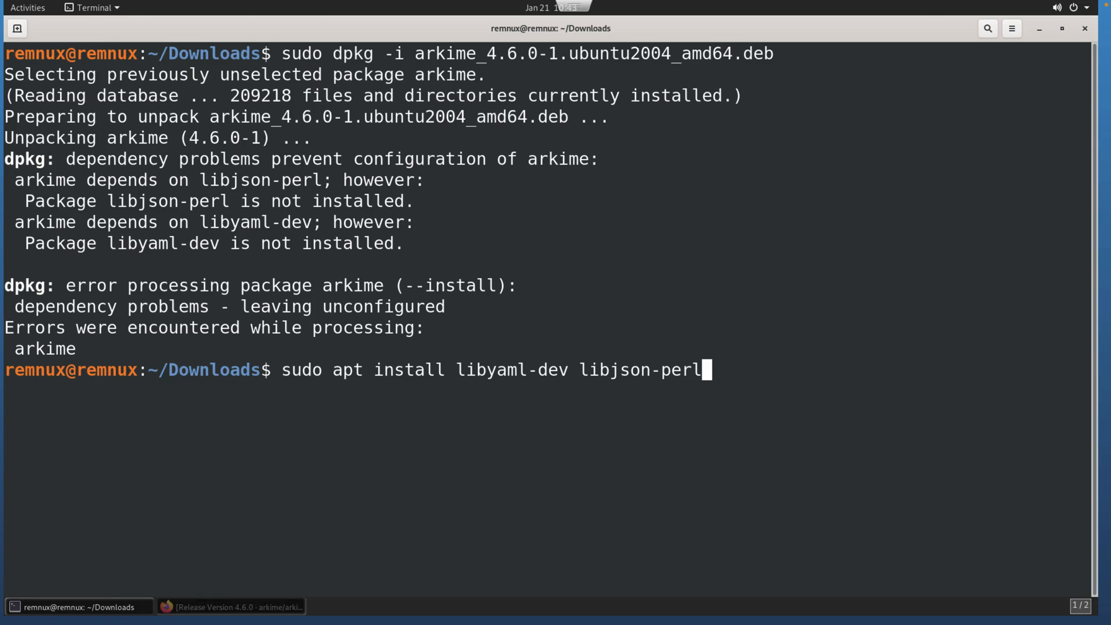
{"action": "key", "text": "Return"}
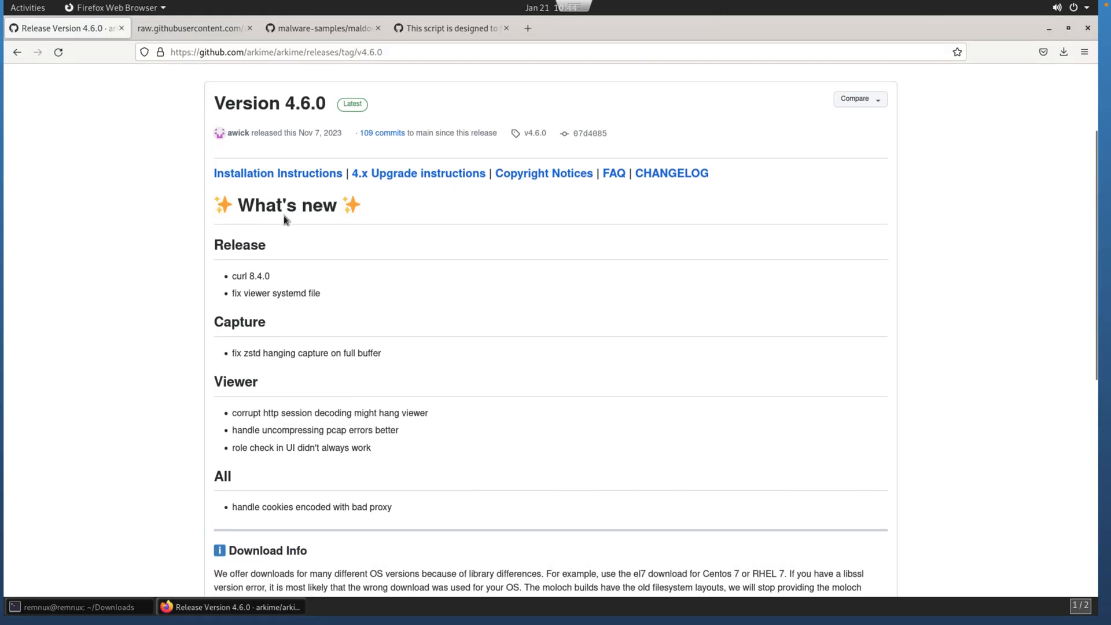
{"action": "mouse_move", "coordinate": [280, 179]}
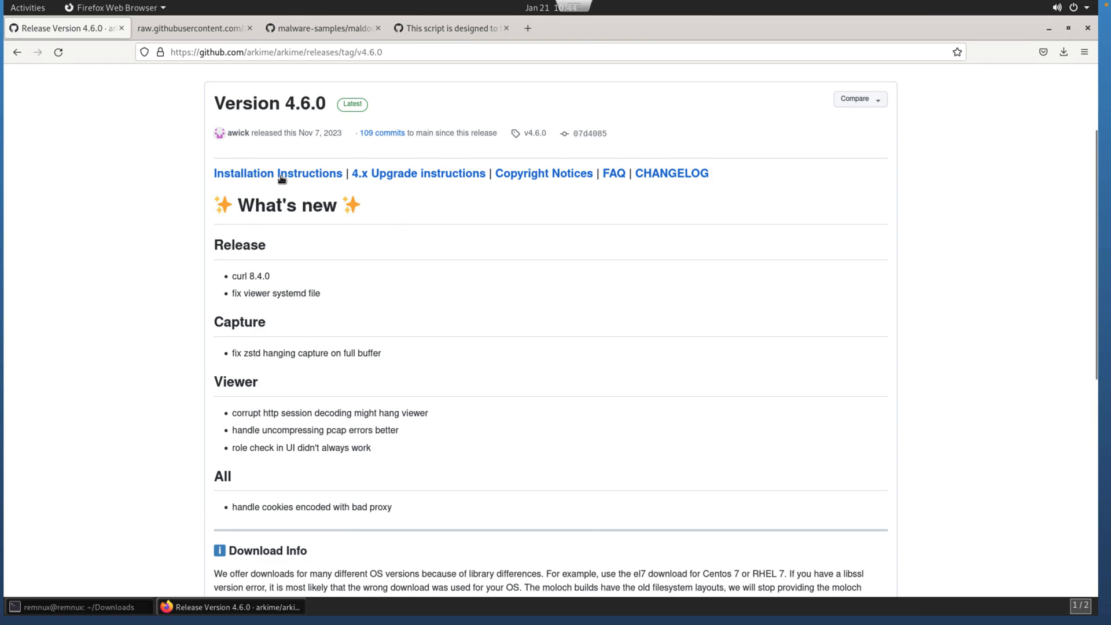
- Open the Arkime README with installation instructions for the prebuilt packages
{"action": "left_click", "coordinate": [190, 28]}
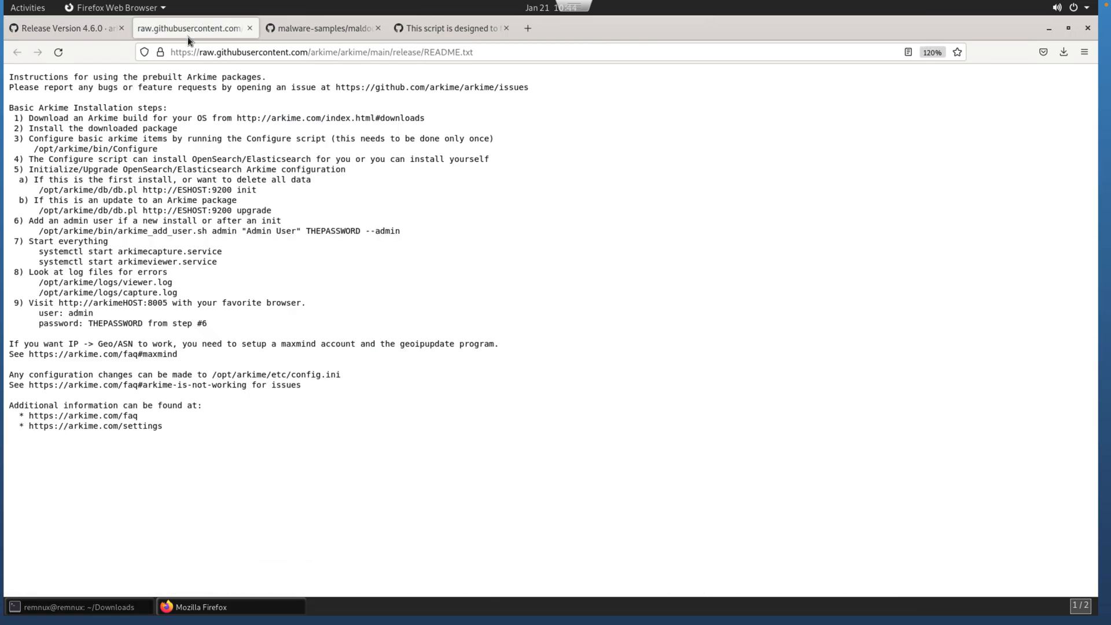
{"action": "mouse_move", "coordinate": [360, 320]}
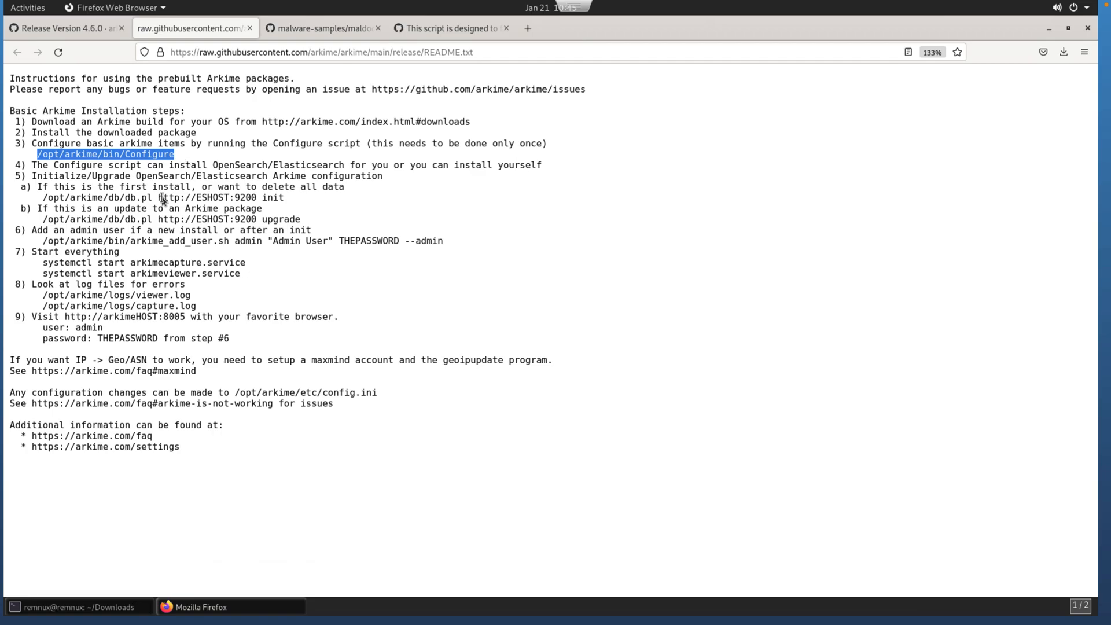
{"action": "left_click", "coordinate": [78, 606]}
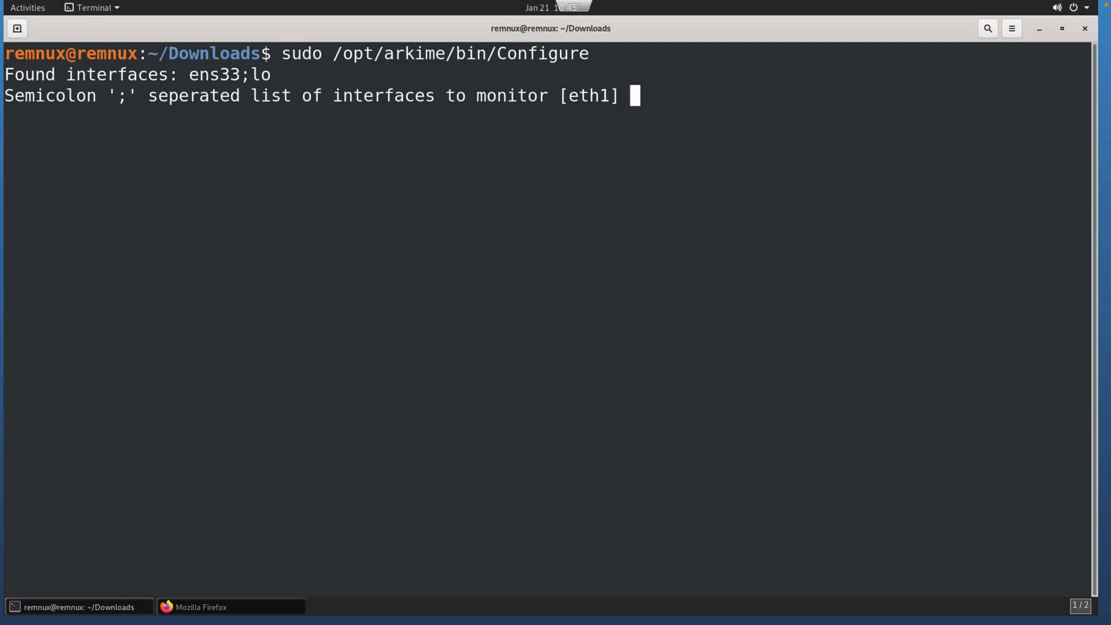
- Answer Configure with interface ens33 and decline the GEO file downloads
{"action": "type", "text": "ens33"}
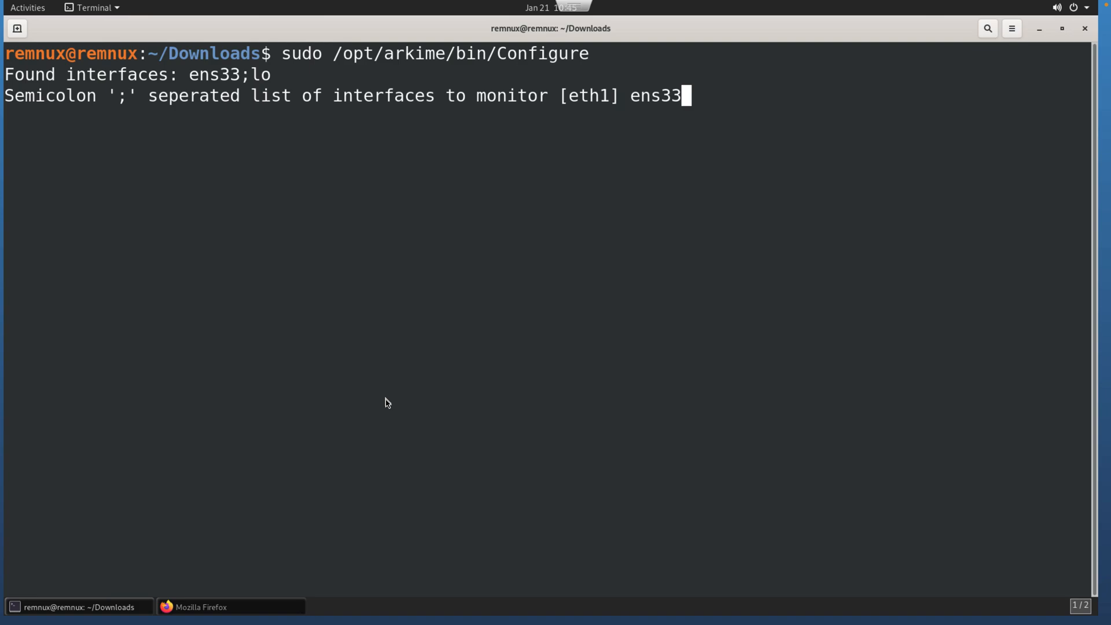
{"action": "key", "text": "Return"}
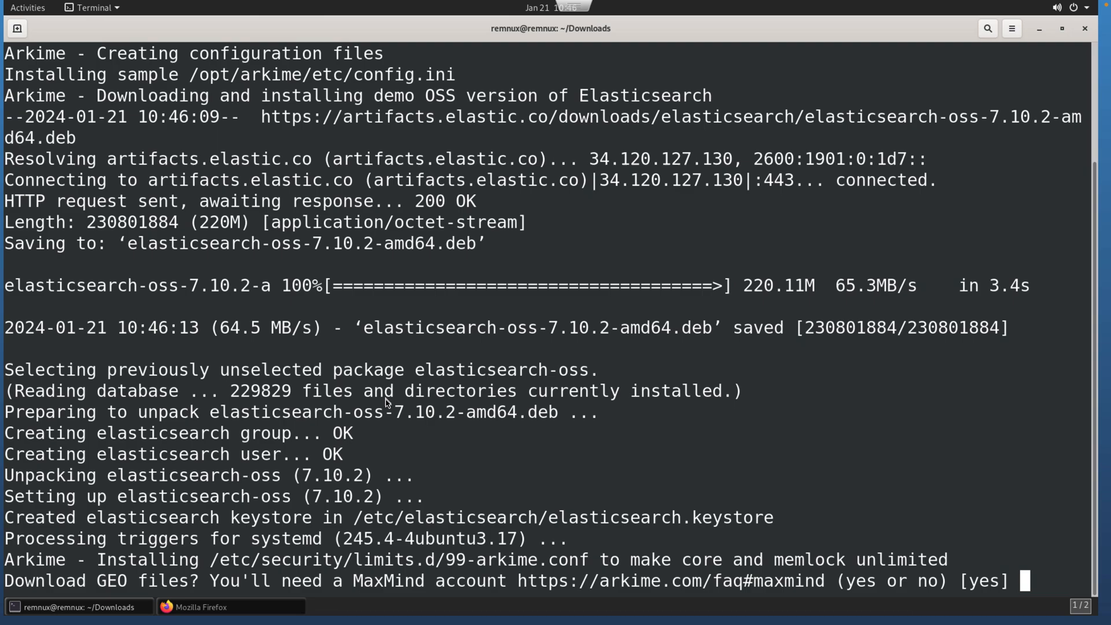
{"action": "type", "text": "no"}
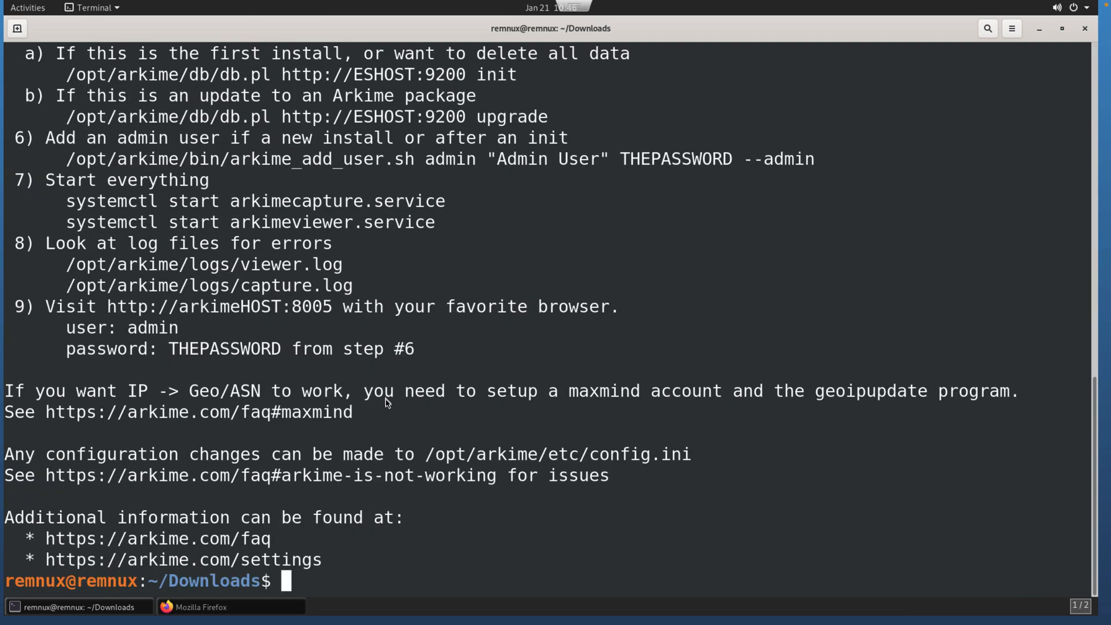
{"action": "mouse_move", "coordinate": [373, 379]}
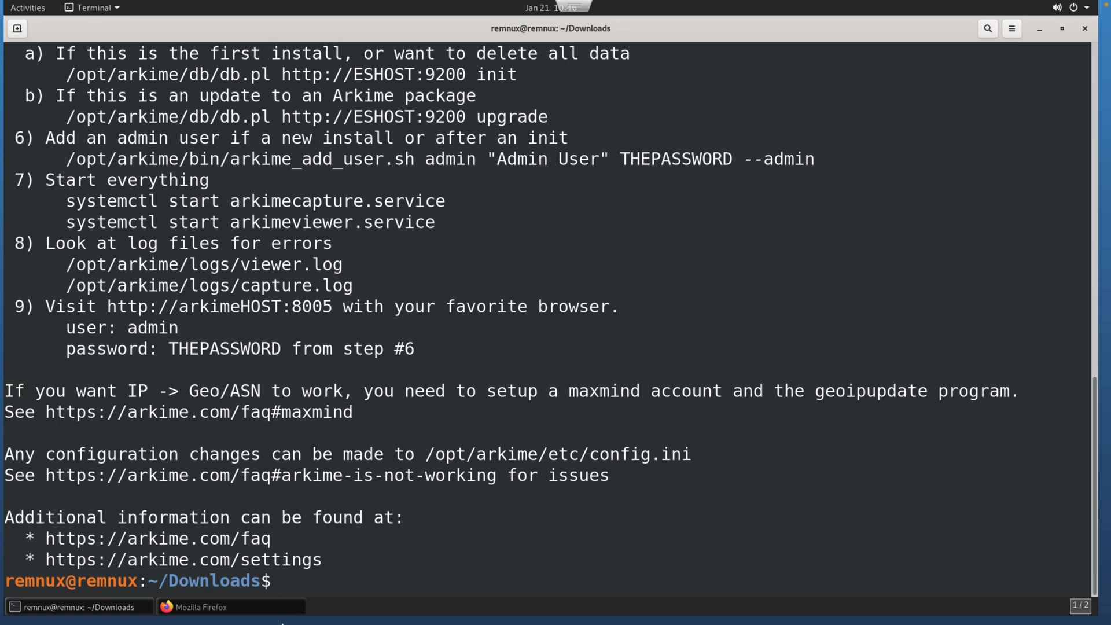
- Copy the step 5a db.pl init command from the README and return to Terminal
{"action": "left_click", "coordinate": [199, 607]}
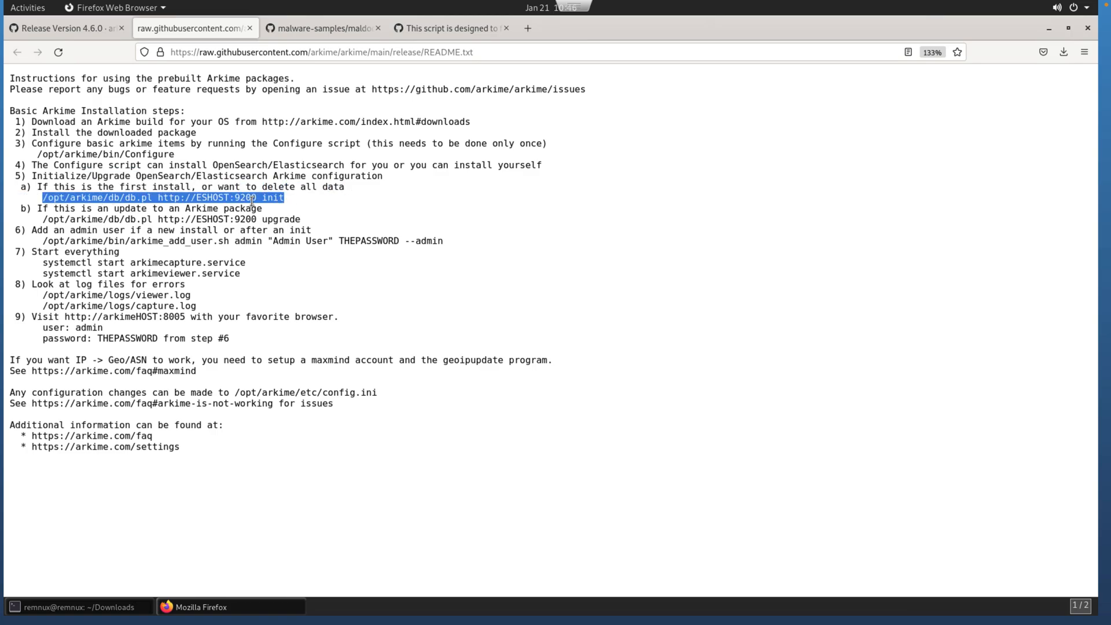
{"action": "mouse_move", "coordinate": [174, 596]}
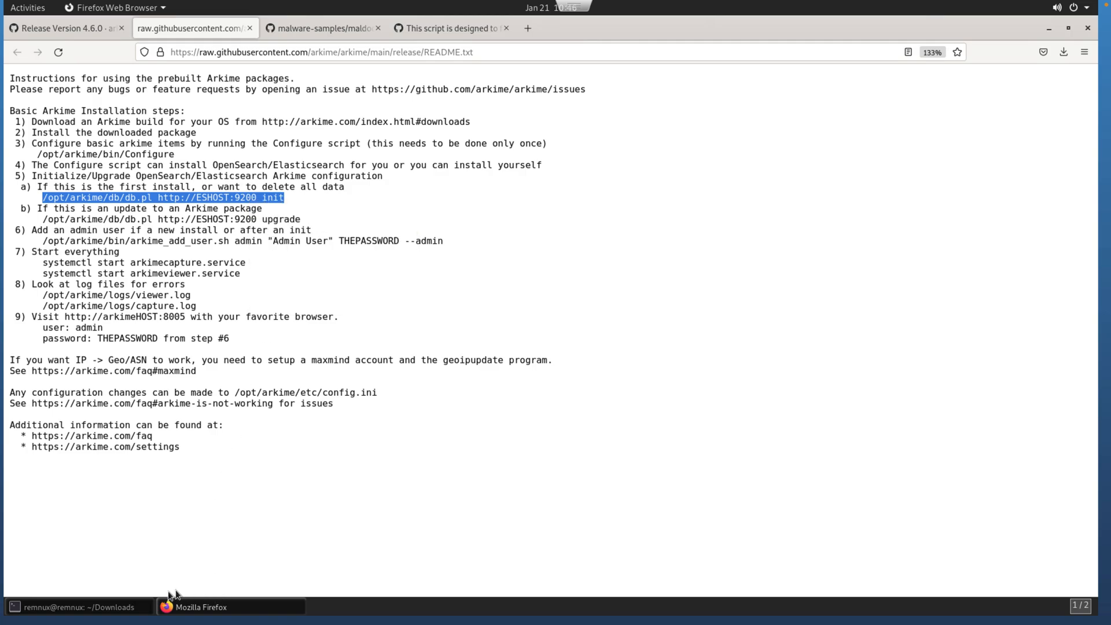
{"action": "left_click", "coordinate": [70, 606]}
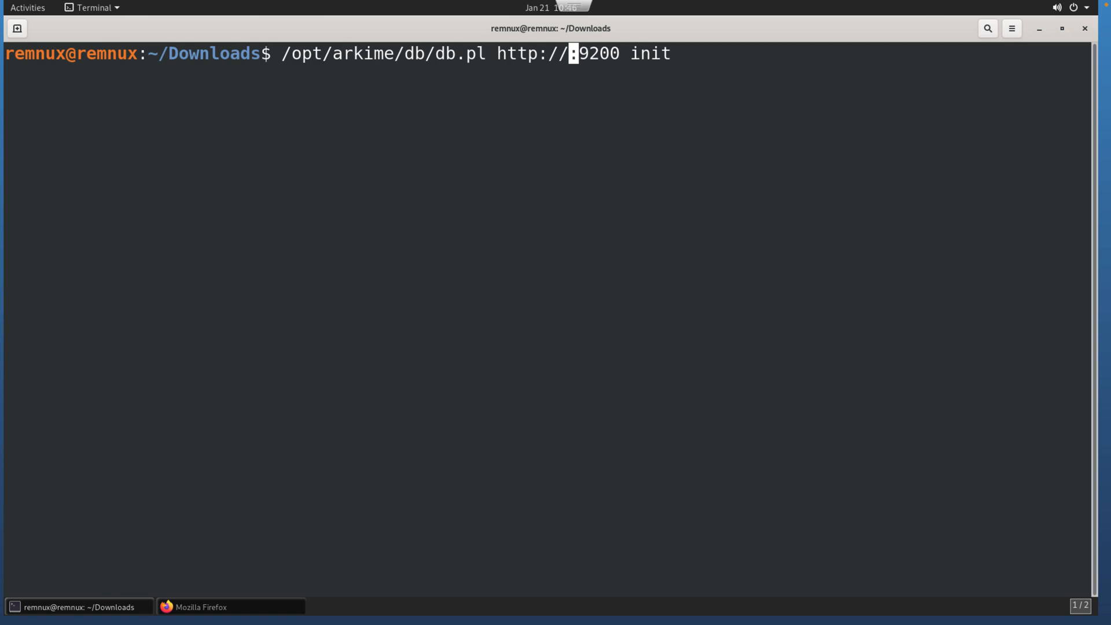
- Run the db.pl init command with ESHOST replaced by 127.0.0.1
{"action": "type", "text": "127.0"}
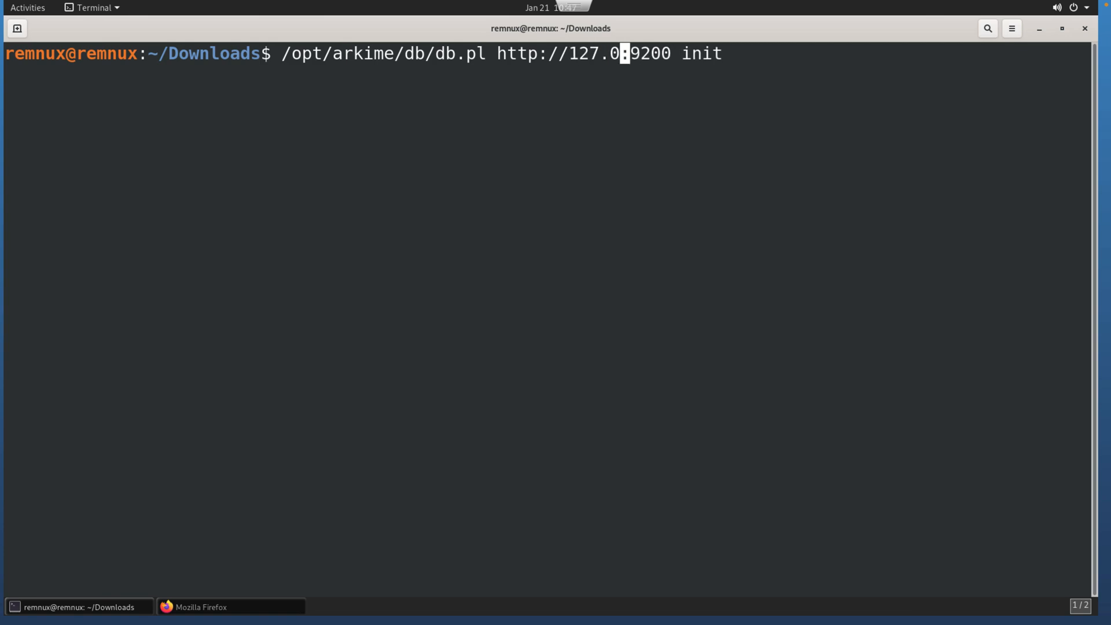
{"action": "type", "text": ".0.1"}
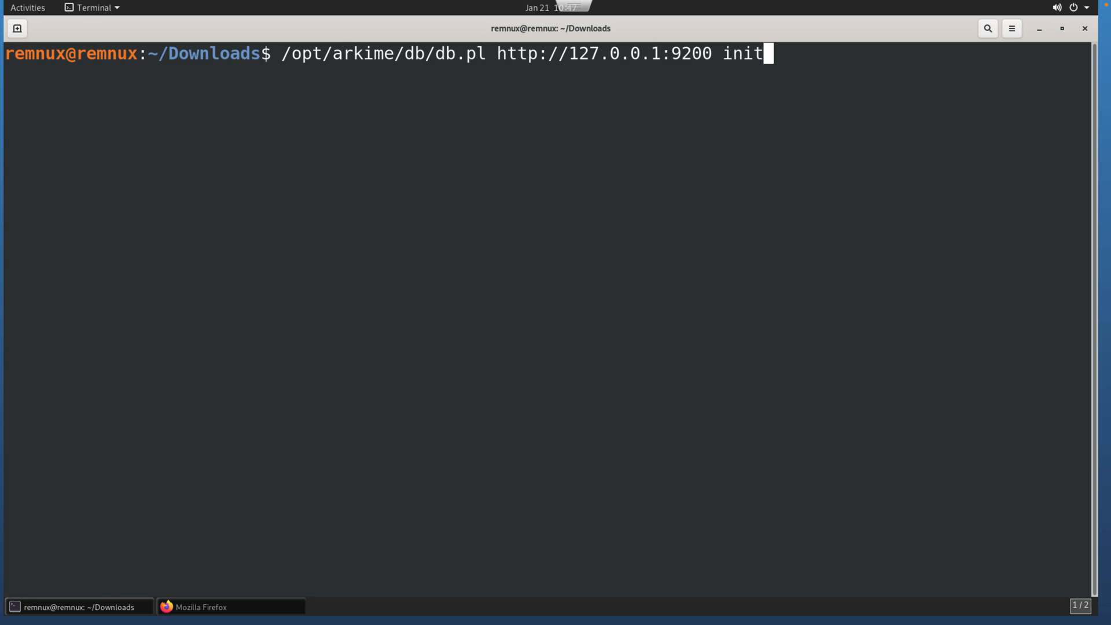
{"action": "key", "text": "Return"}
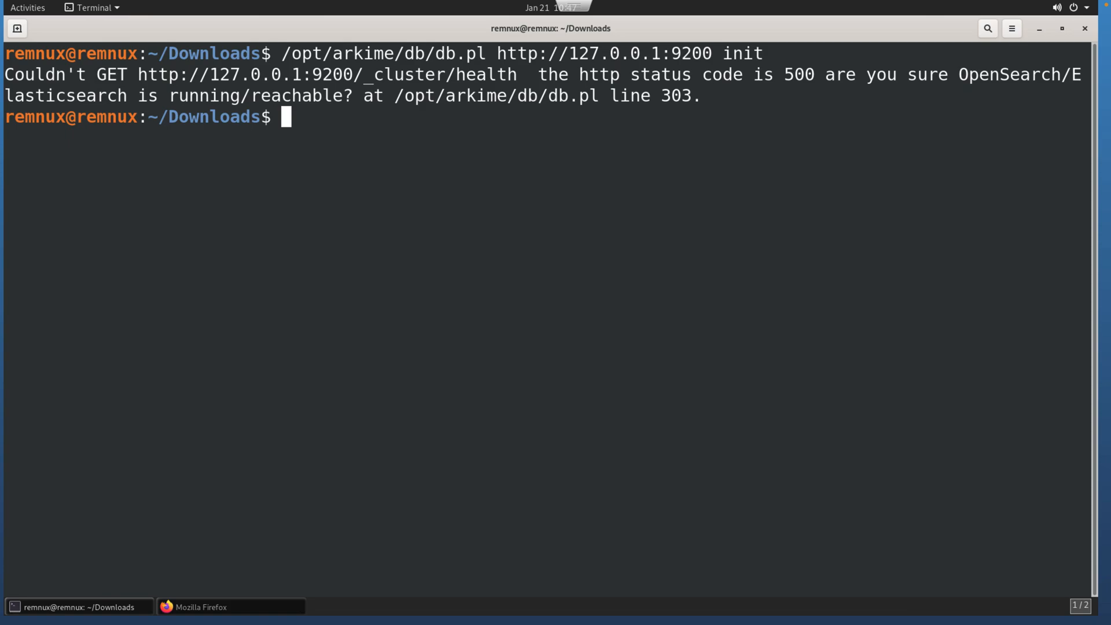
- Check the Elasticsearch service status with systemctl
{"action": "type", "text": "syst"}
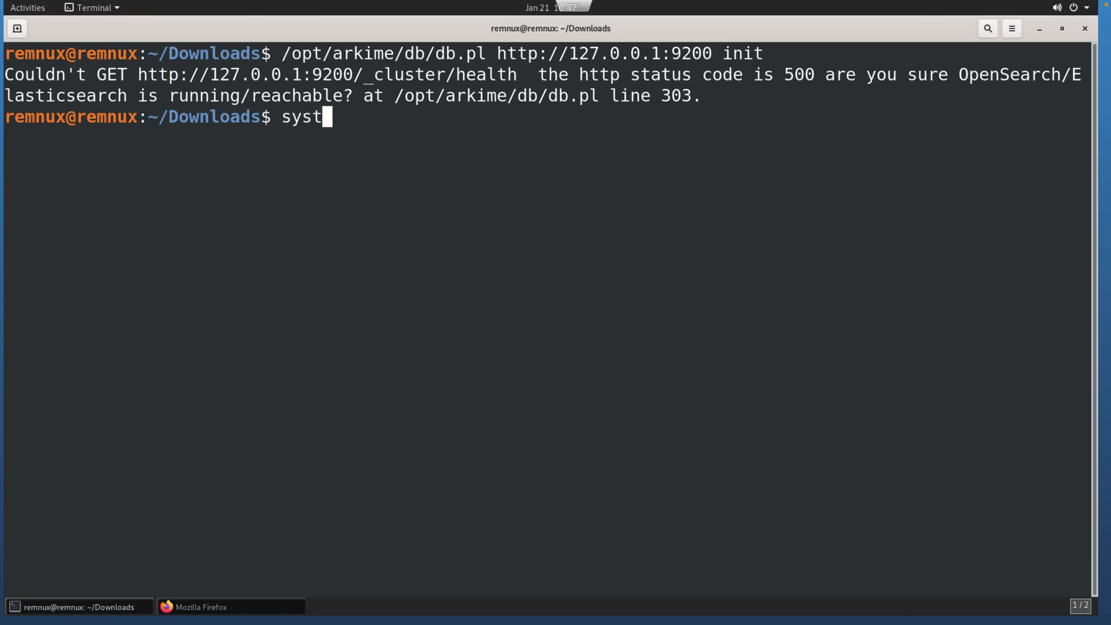
{"action": "type", "text": "emctl status elasticsearch.service"}
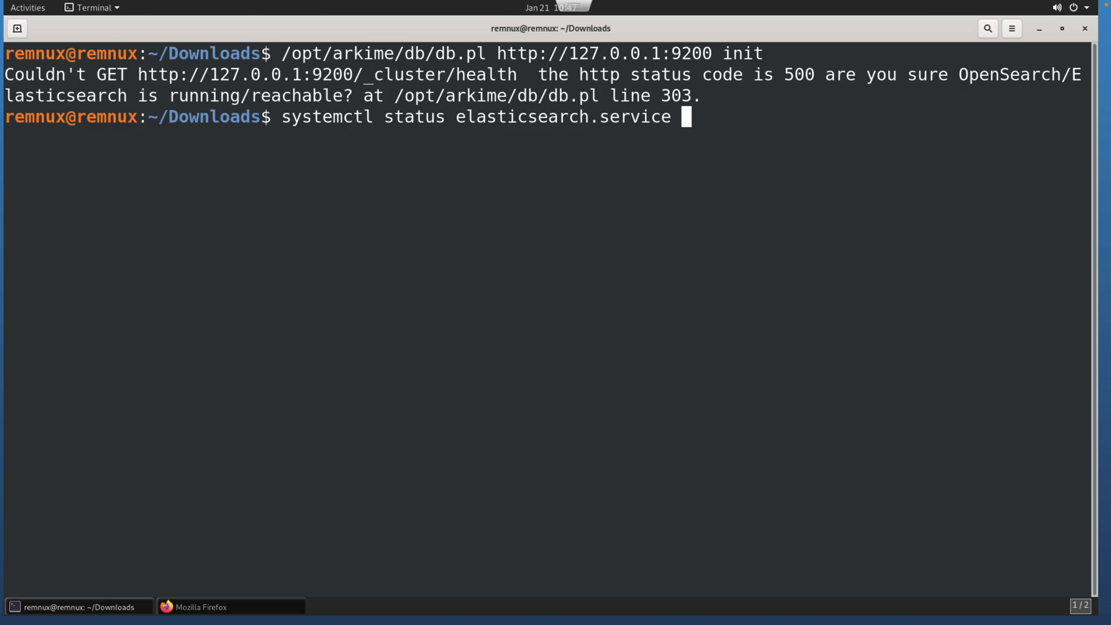
{"action": "key", "text": "Return"}
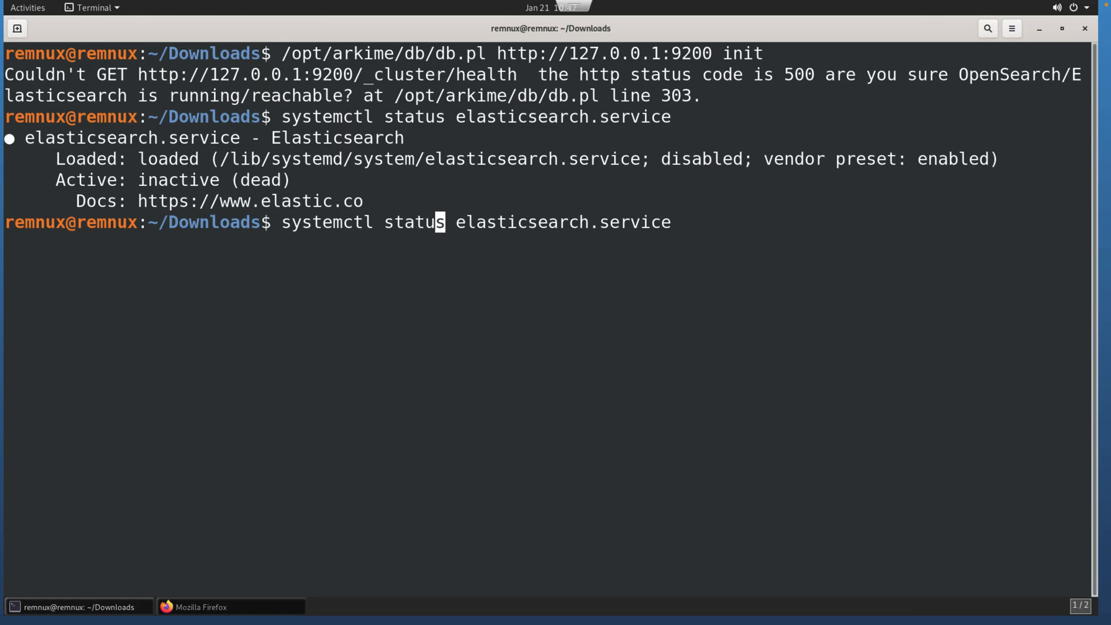
- Start elasticsearch.service with sudo and supply the password
{"action": "type", "text": "start"}
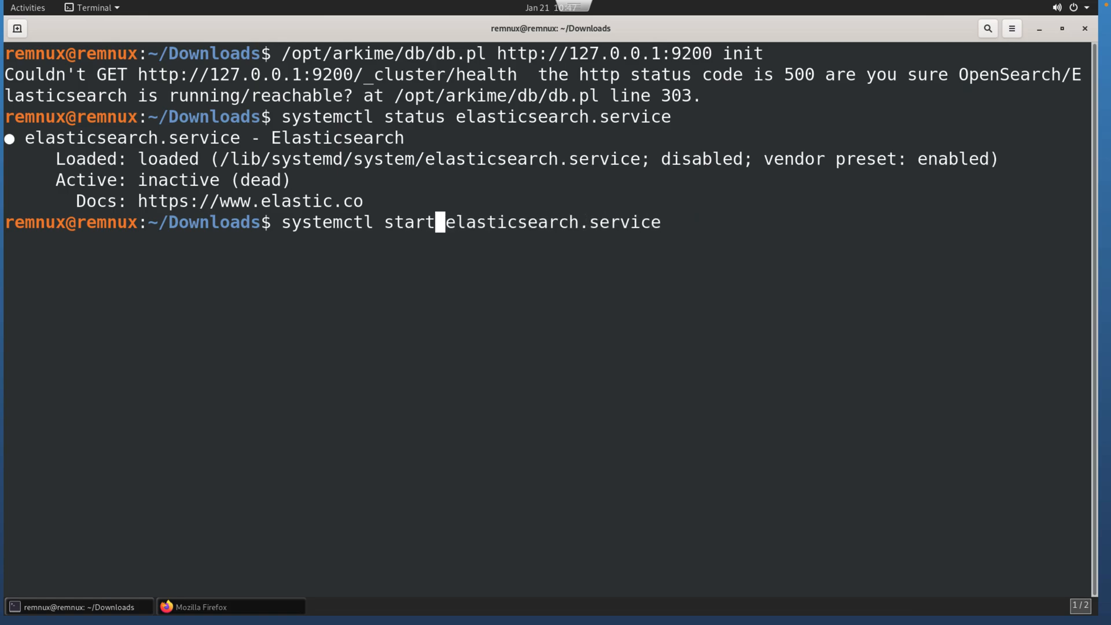
{"action": "type", "text": "sudo"}
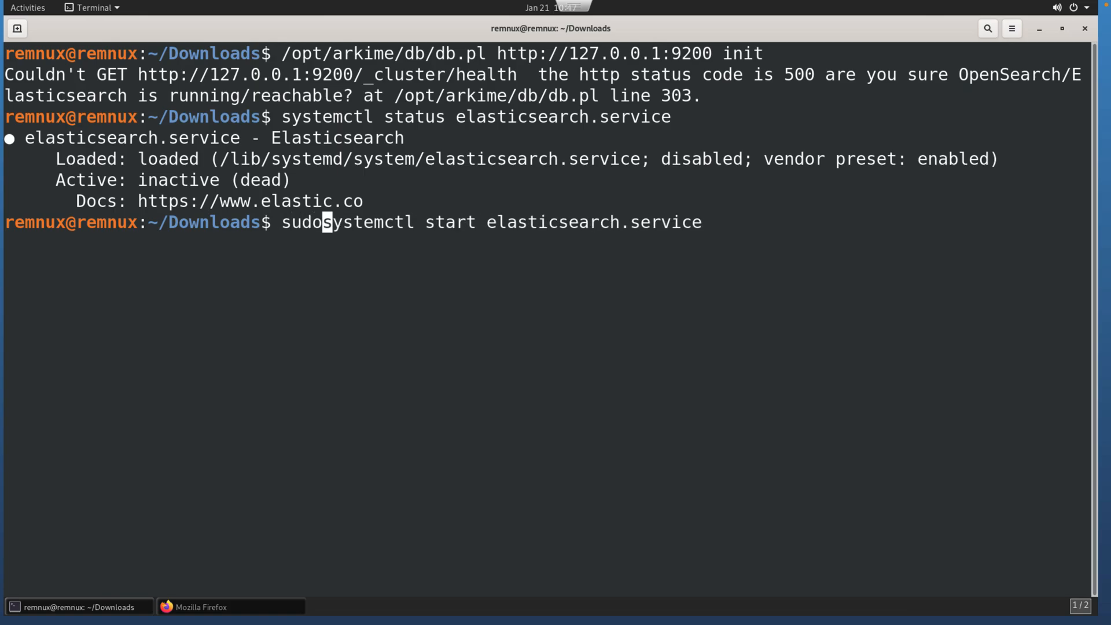
{"action": "key", "text": "Return"}
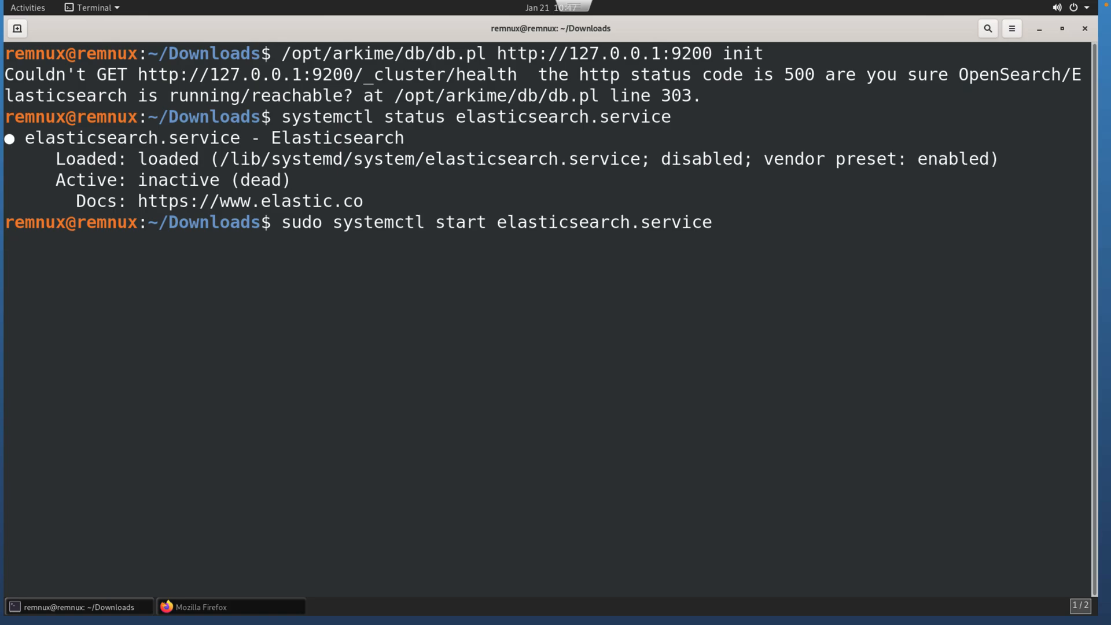
{"action": "key", "text": "Return"}
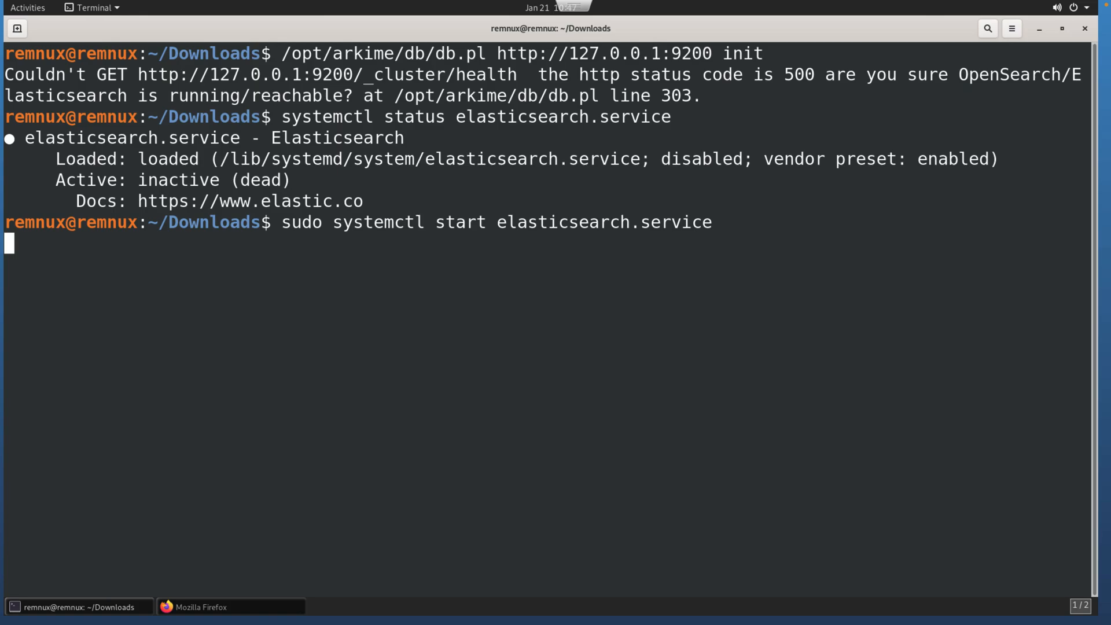
{"action": "key", "text": "Return"}
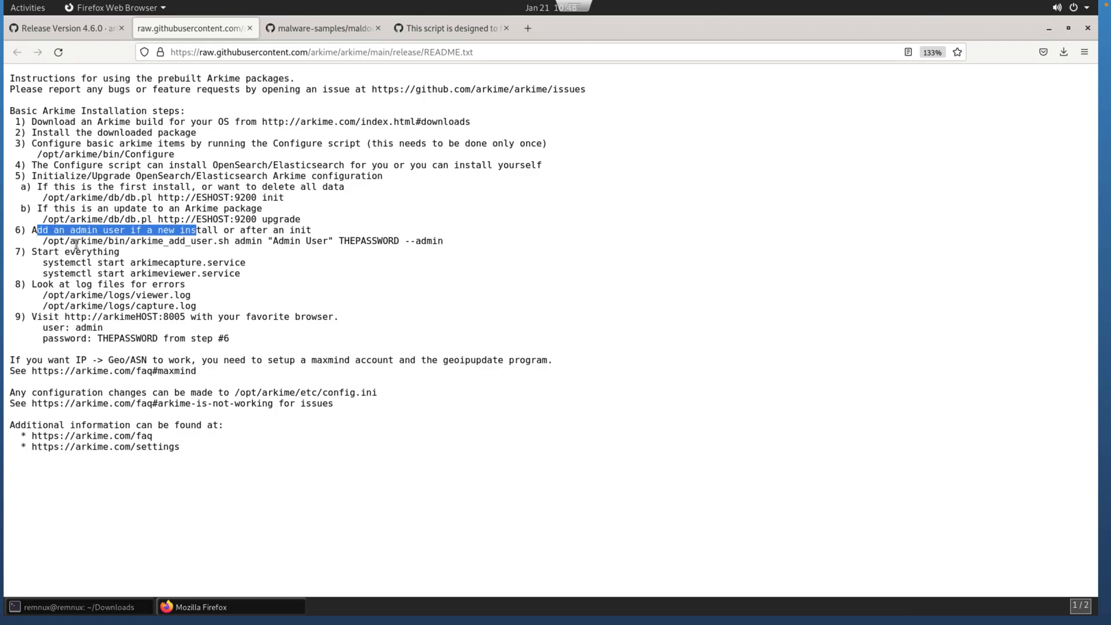
- Paste and run the arkime_add_user.sh command to add the admin user
{"action": "right_click", "coordinate": [414, 241]}
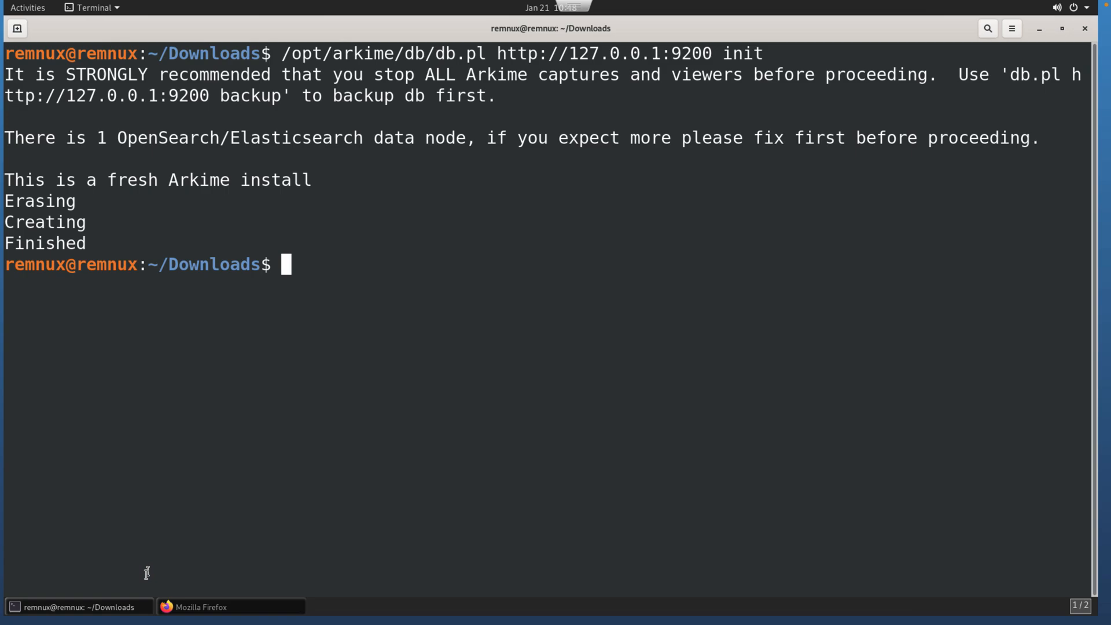
{"action": "right_click", "coordinate": [298, 280]}
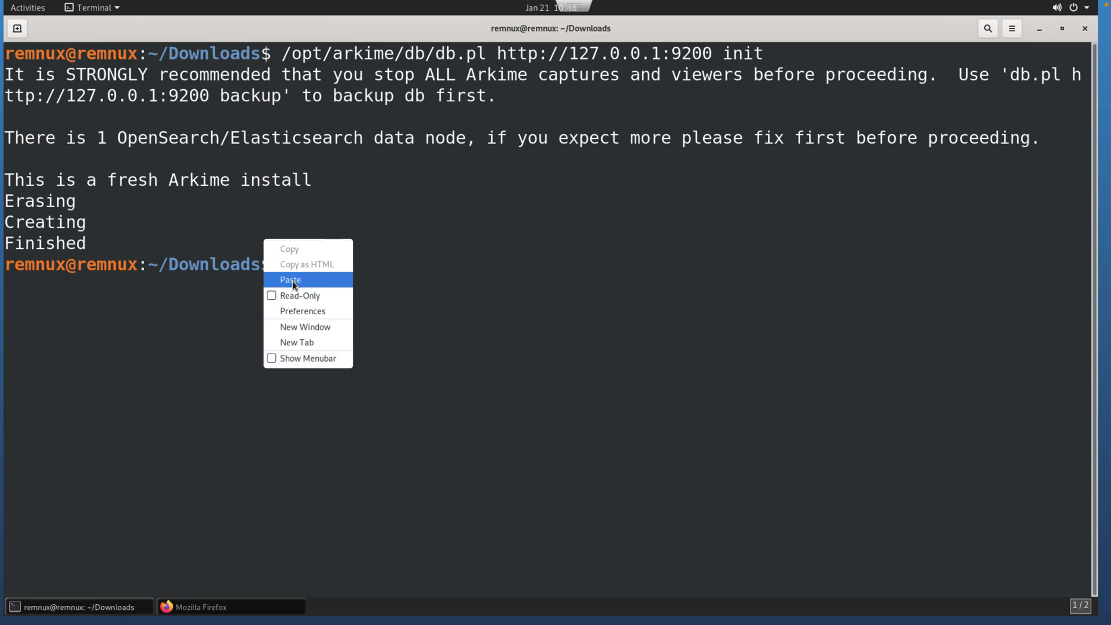
{"action": "left_click", "coordinate": [290, 279]}
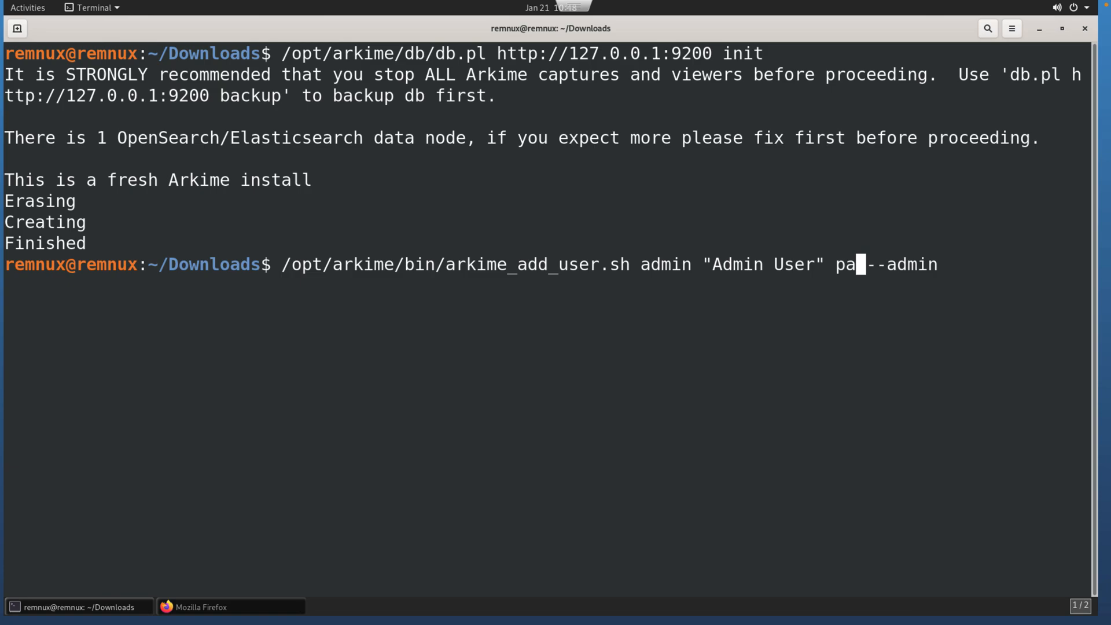
{"action": "key", "text": "Return"}
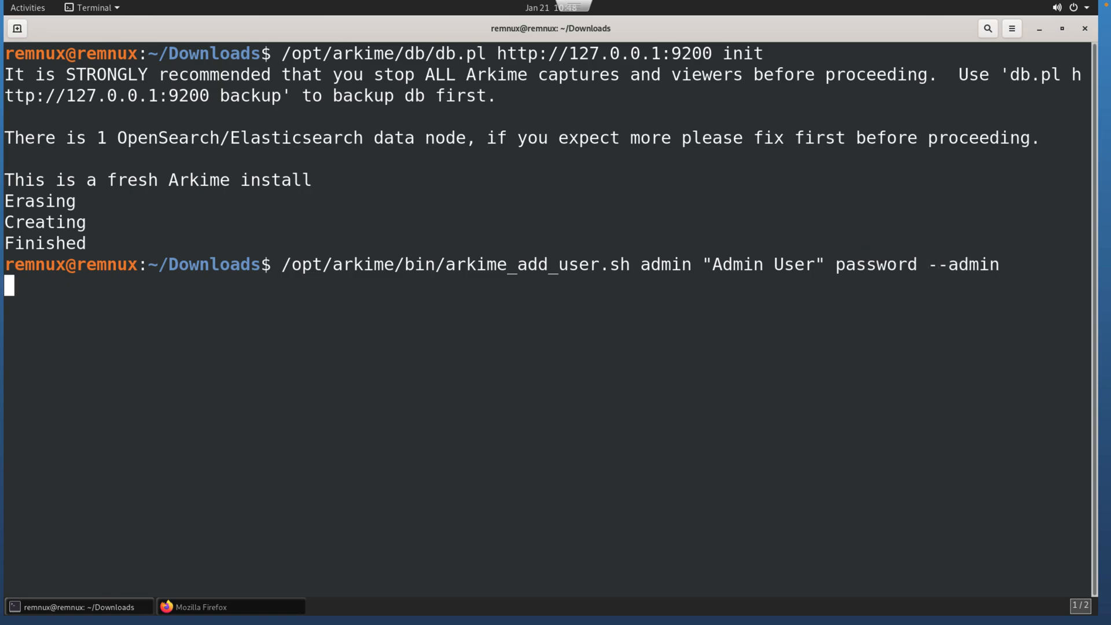
{"action": "key", "text": "Return"}
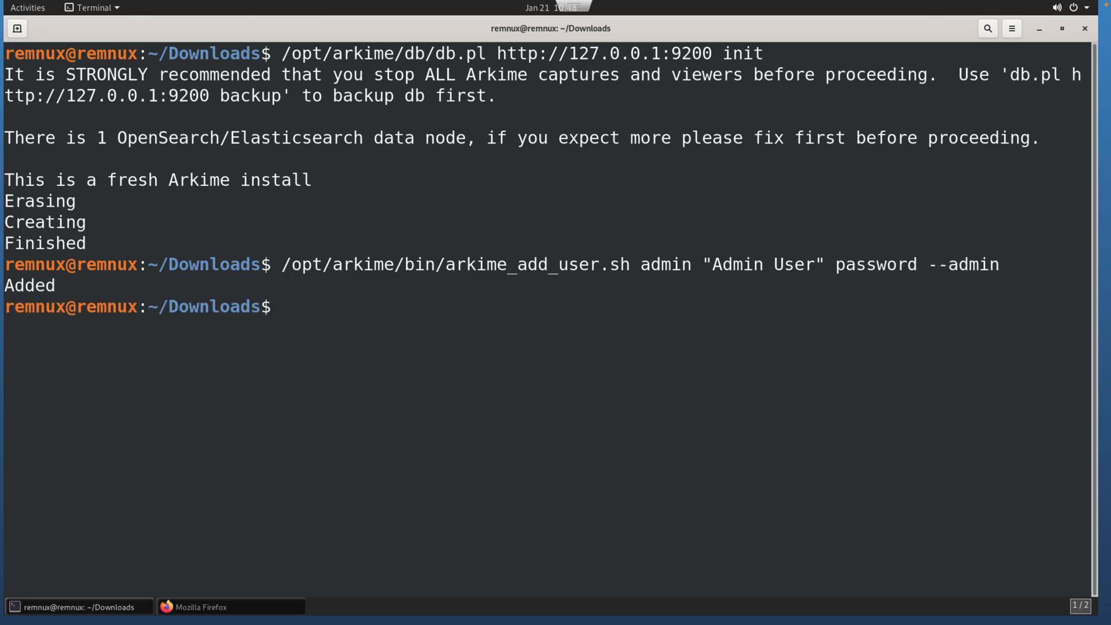
- Pick out the capture and viewer service names from the README for the start command
{"action": "left_click", "coordinate": [202, 606]}
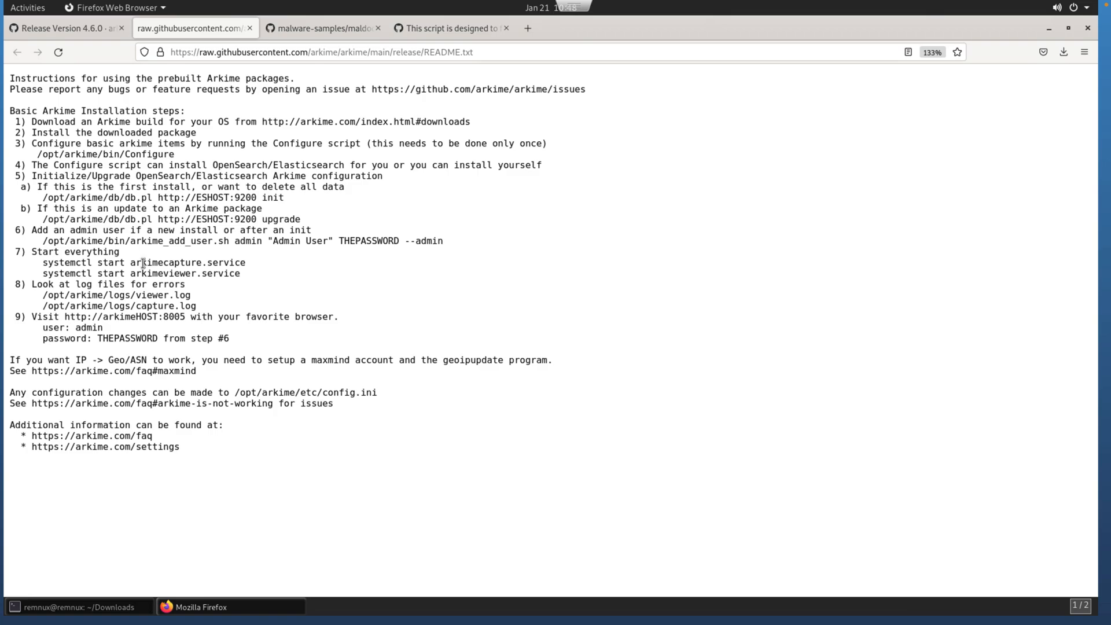
{"action": "double_click", "coordinate": [177, 262]}
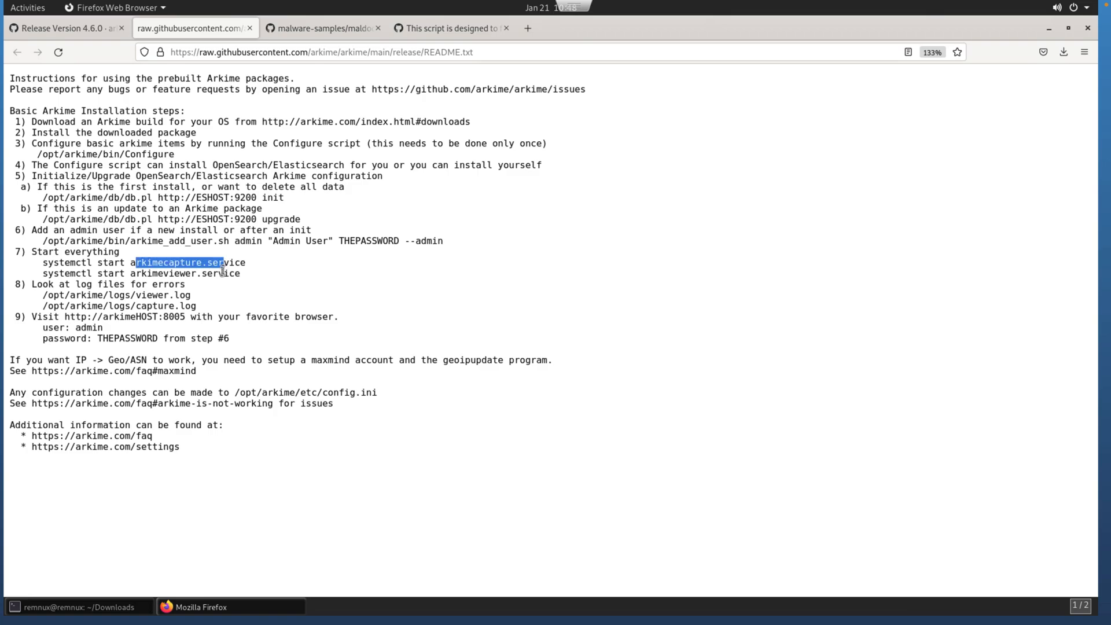
{"action": "double_click", "coordinate": [178, 273]}
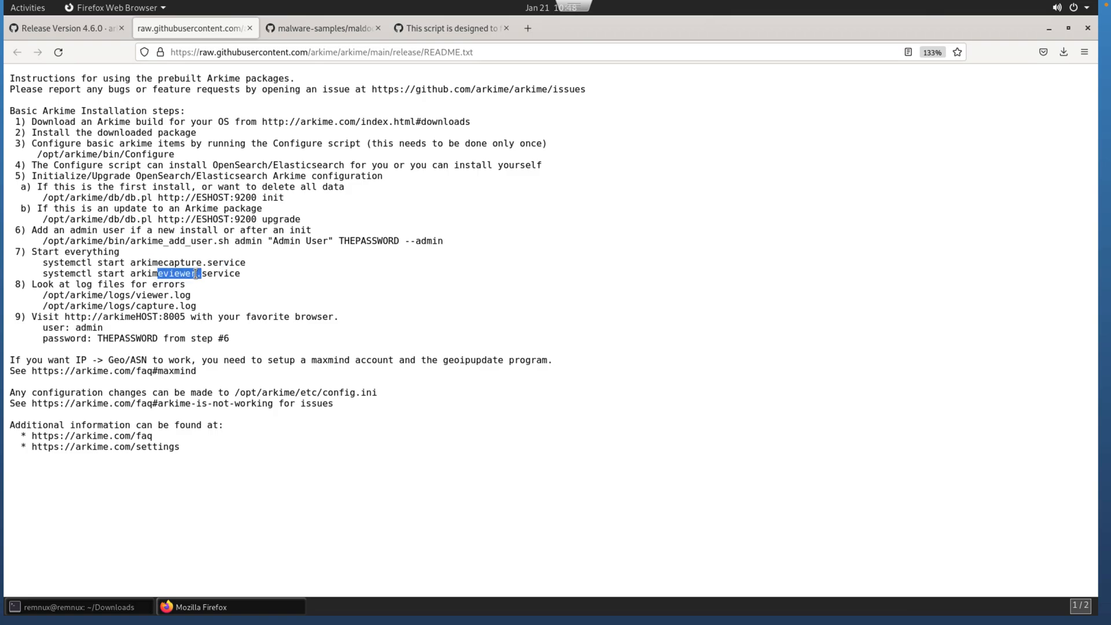
{"action": "mouse_move", "coordinate": [195, 293]}
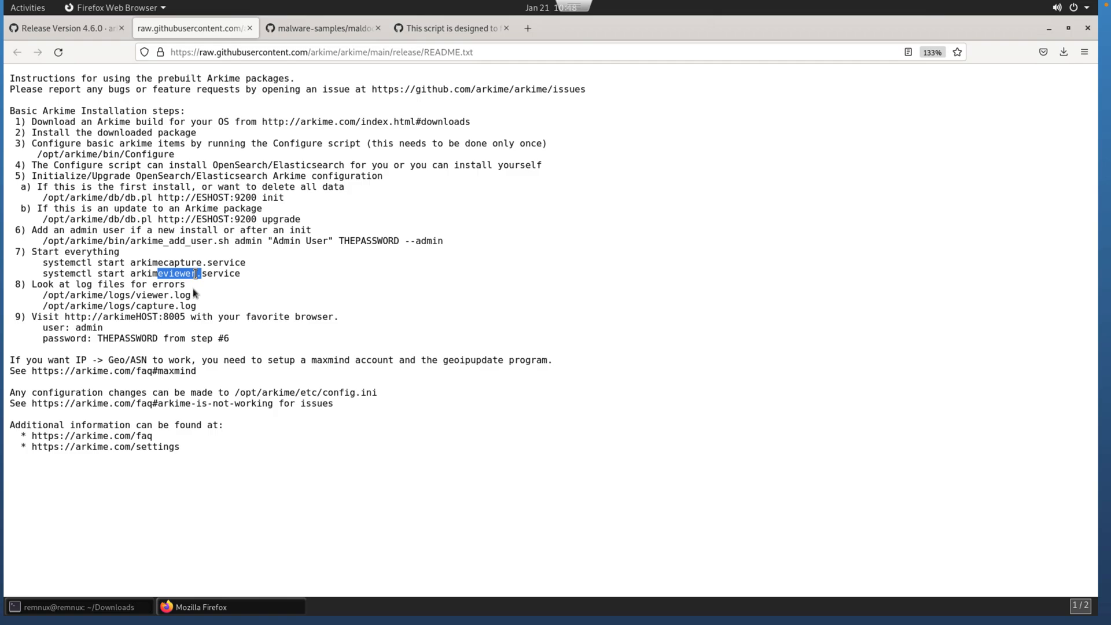
{"action": "left_click", "coordinate": [79, 606]}
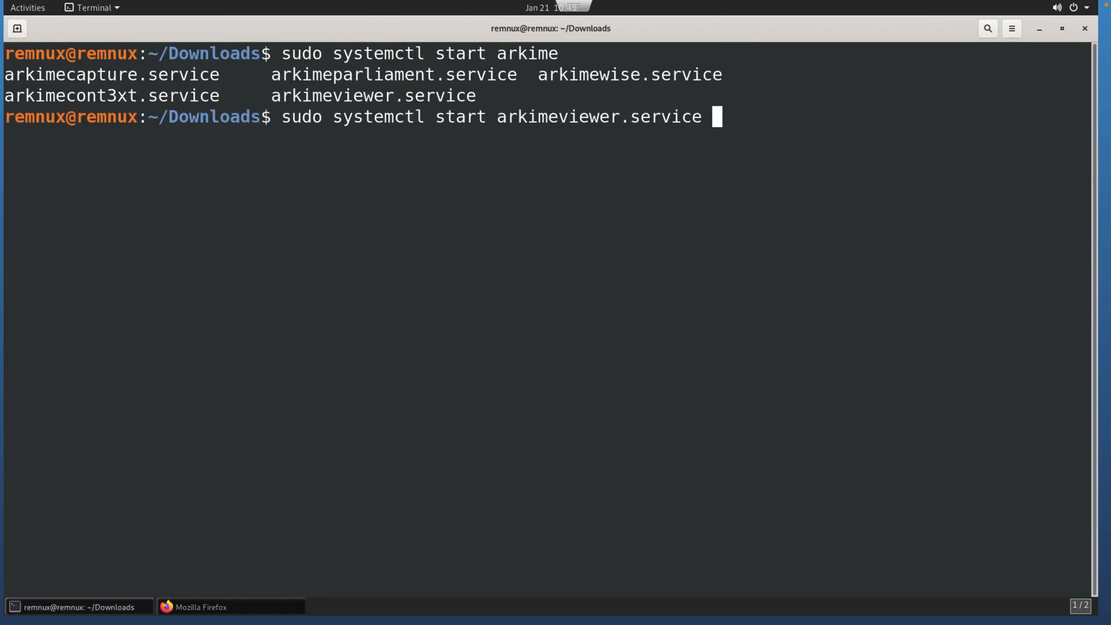
- Start arkimeviewer.service and arkimecapture.service with systemctl, then bring Firefox forward
{"action": "key", "text": "Return"}
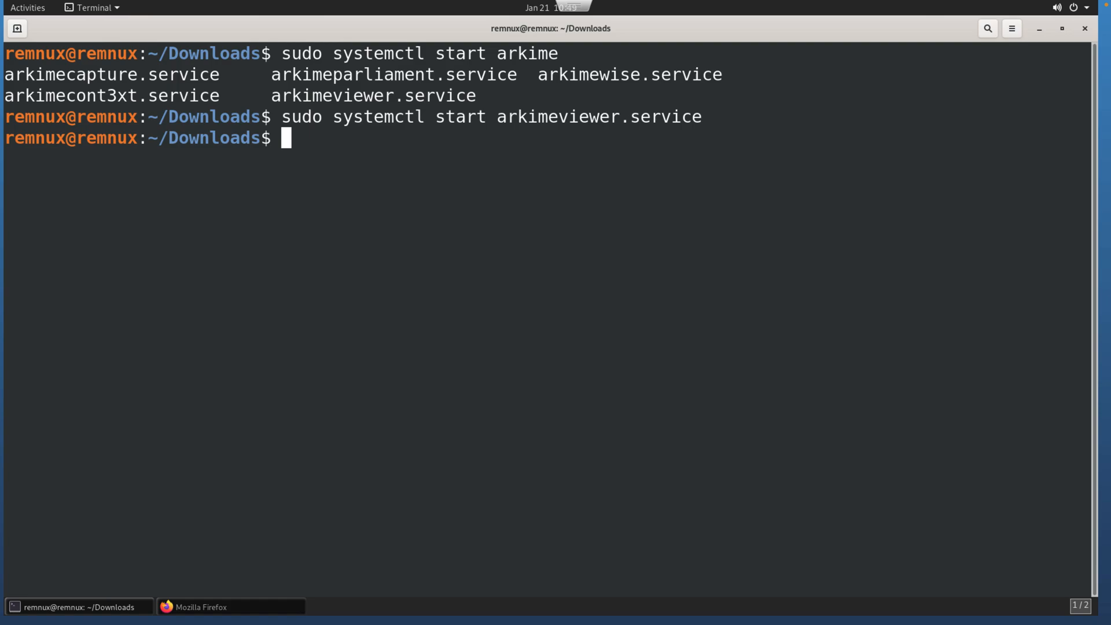
{"action": "key", "text": "Up"}
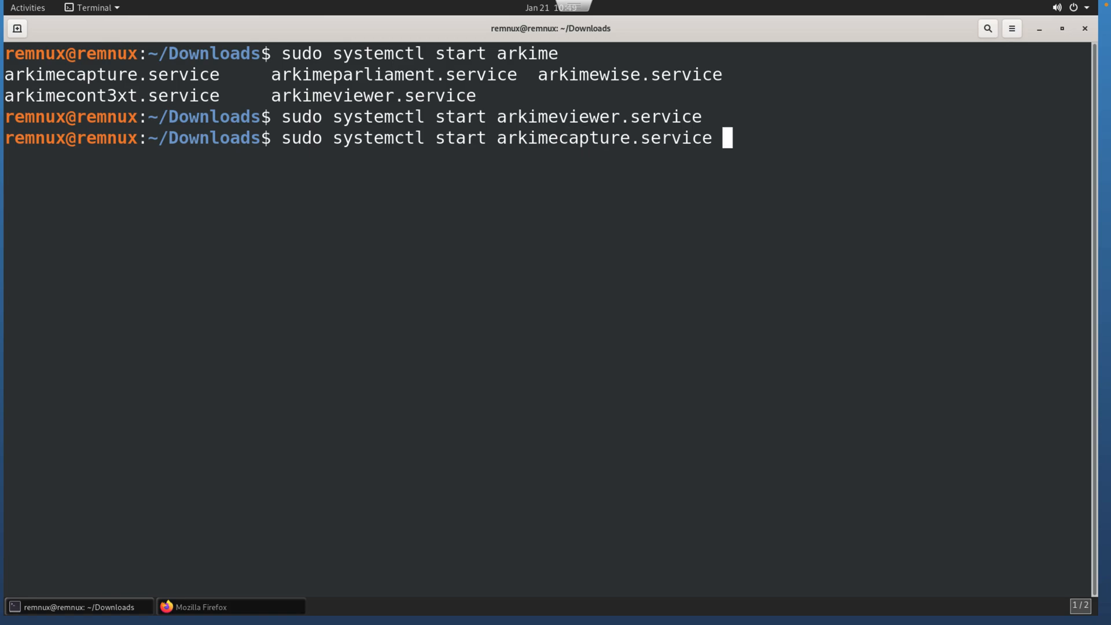
{"action": "key", "text": "Return"}
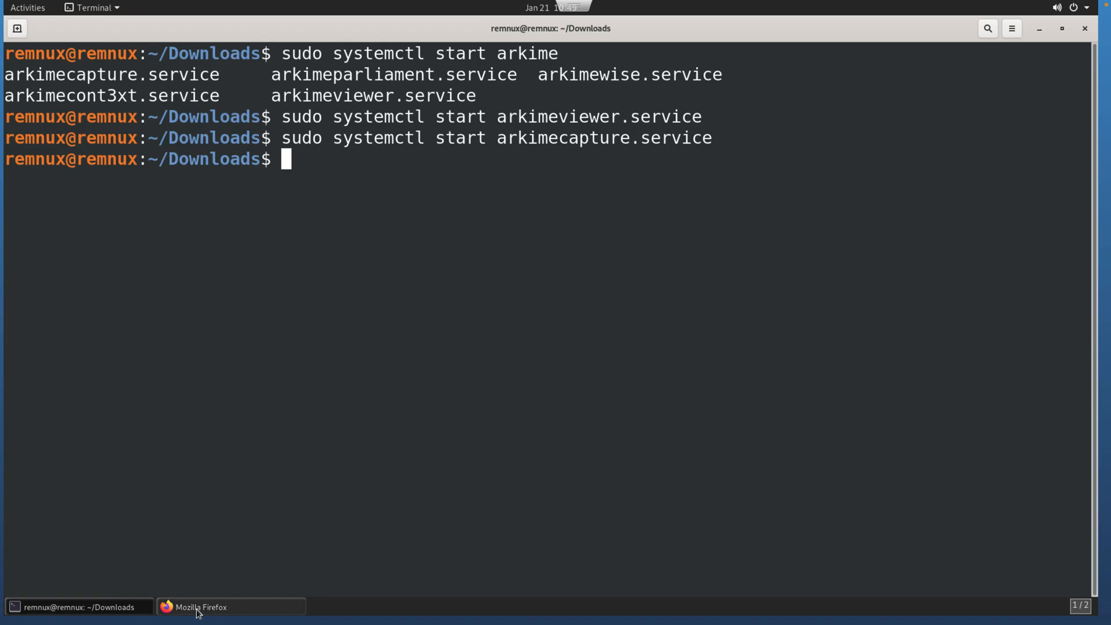
{"action": "left_click", "coordinate": [229, 607]}
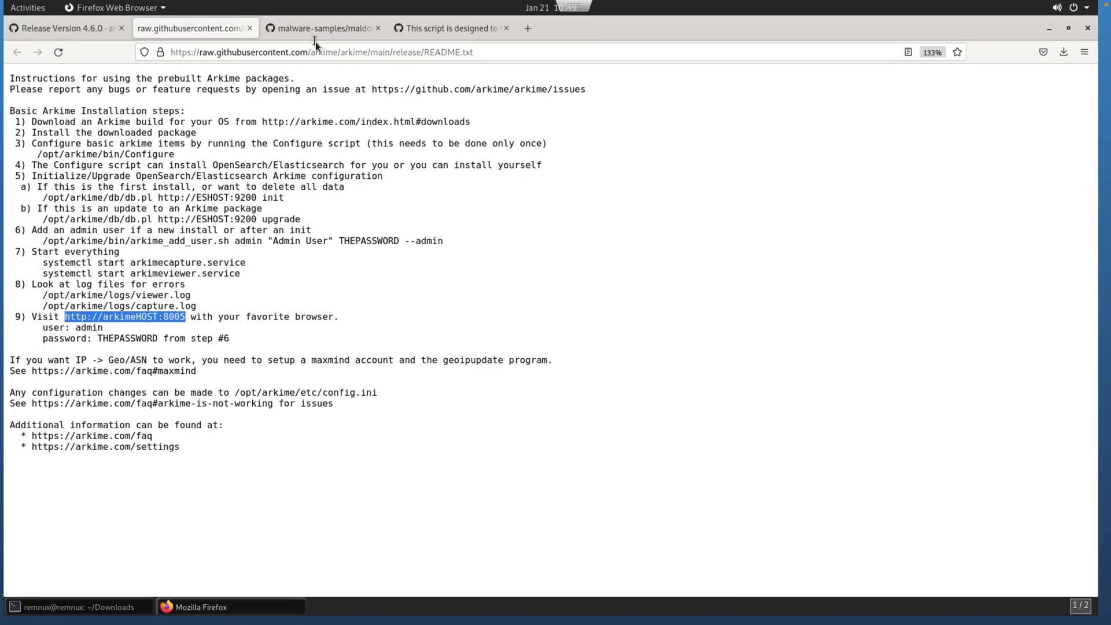
- Open localhost:8005 in a new tab and sign in to Arkime as admin
{"action": "left_click", "coordinate": [527, 29]}
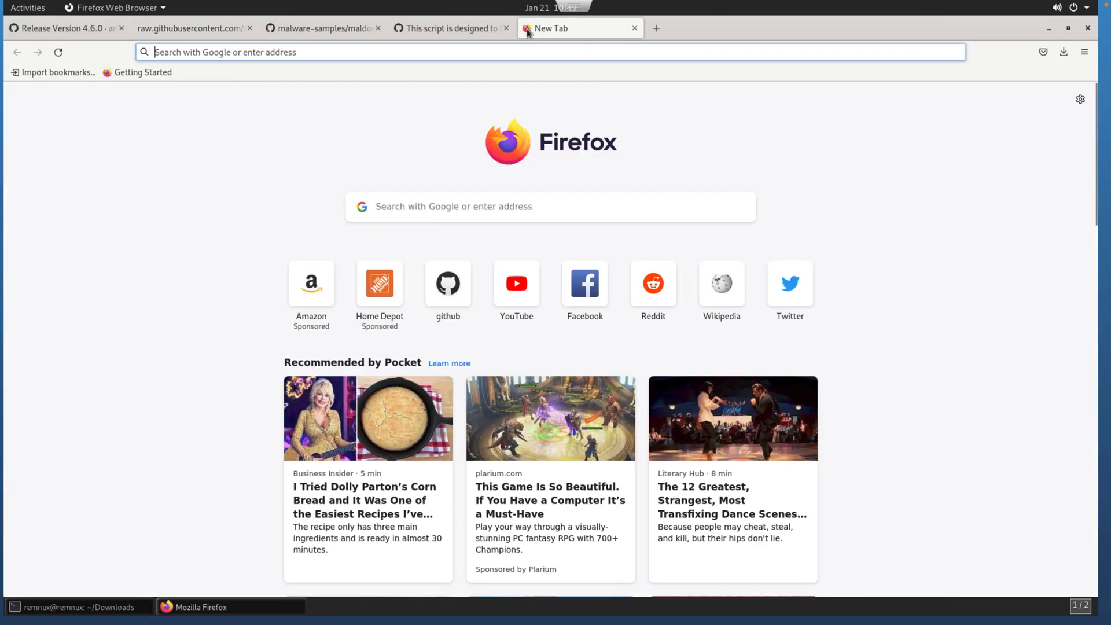
{"action": "type", "text": "localhost:8005"}
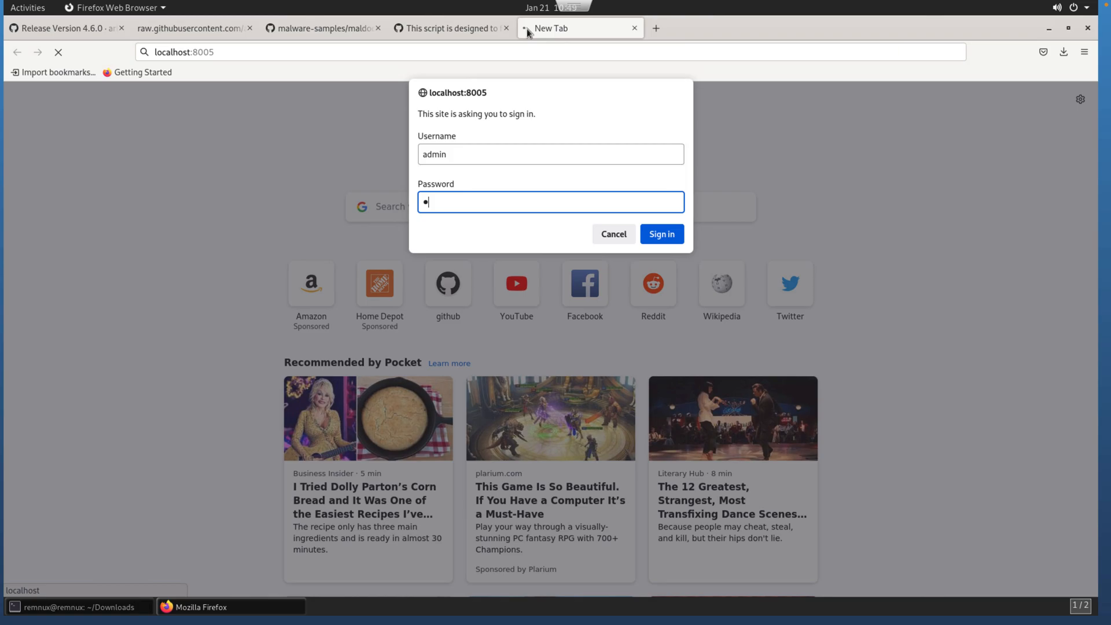
{"action": "type", "text": "admin"}
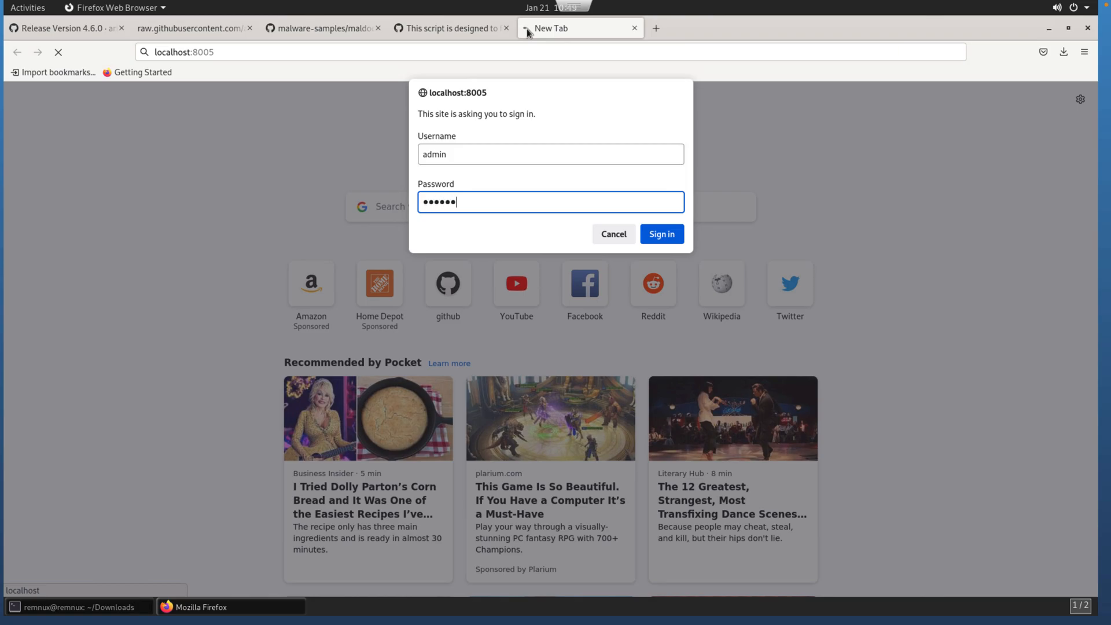
{"action": "left_click", "coordinate": [660, 234]}
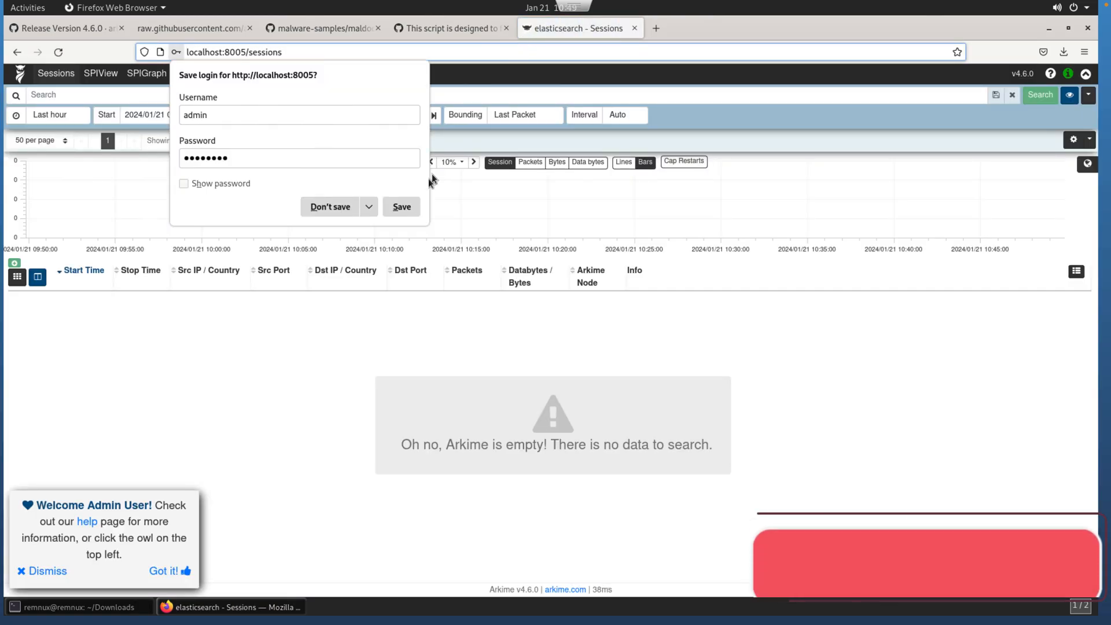
- Decline saving the Arkime login and dismiss the Welcome Admin User message
{"action": "left_click", "coordinate": [329, 206]}
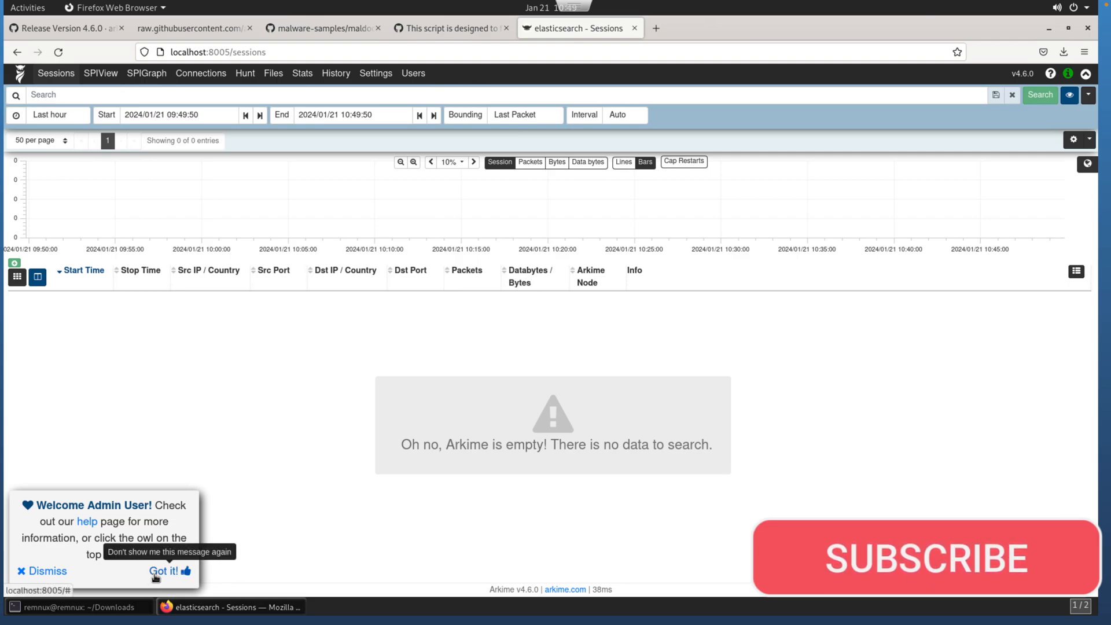
{"action": "left_click", "coordinate": [163, 571]}
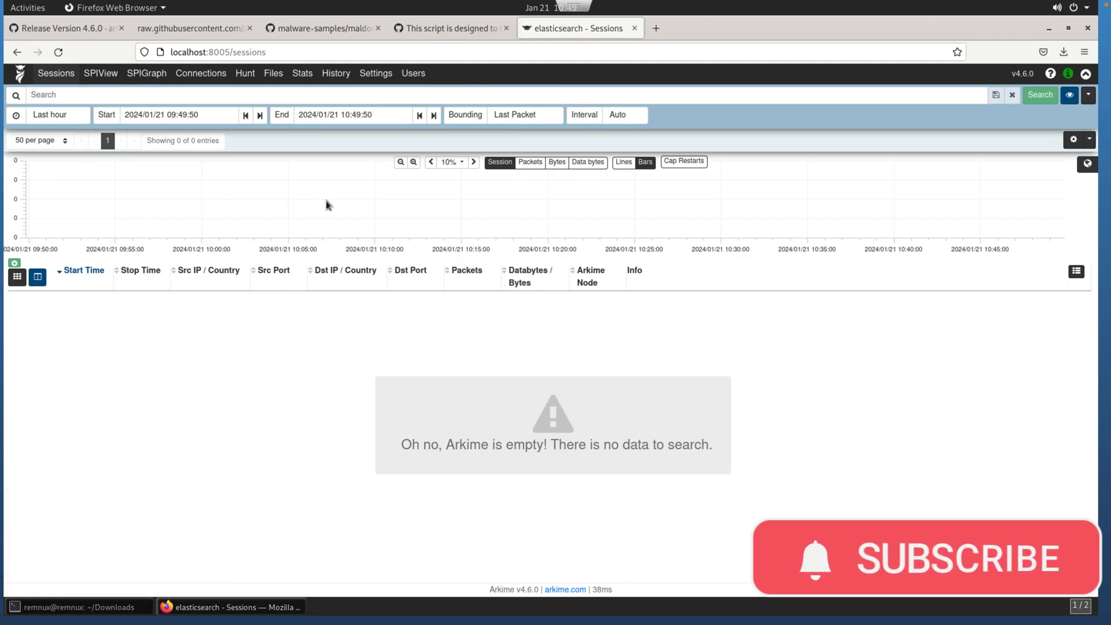
{"action": "mouse_move", "coordinate": [454, 244]}
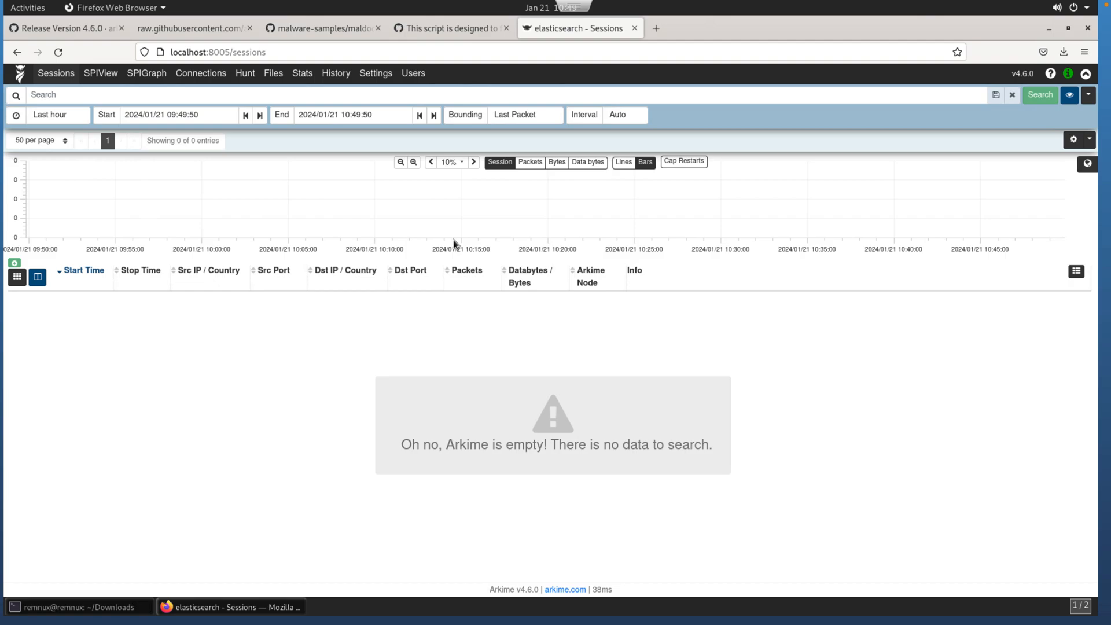
{"action": "mouse_move", "coordinate": [408, 317]}
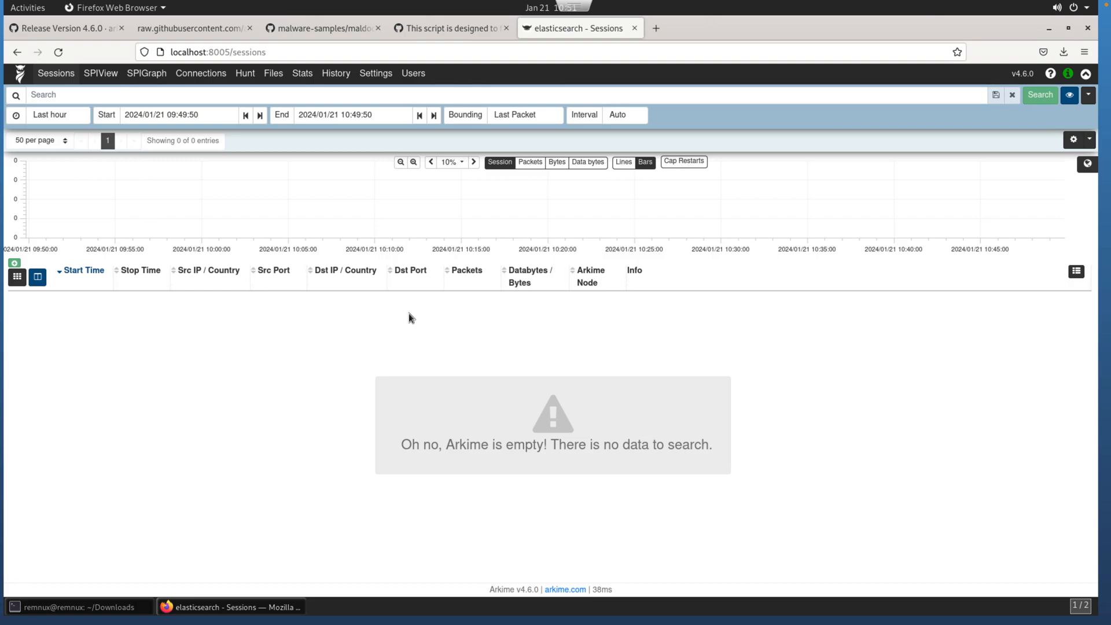
{"action": "mouse_move", "coordinate": [326, 106]}
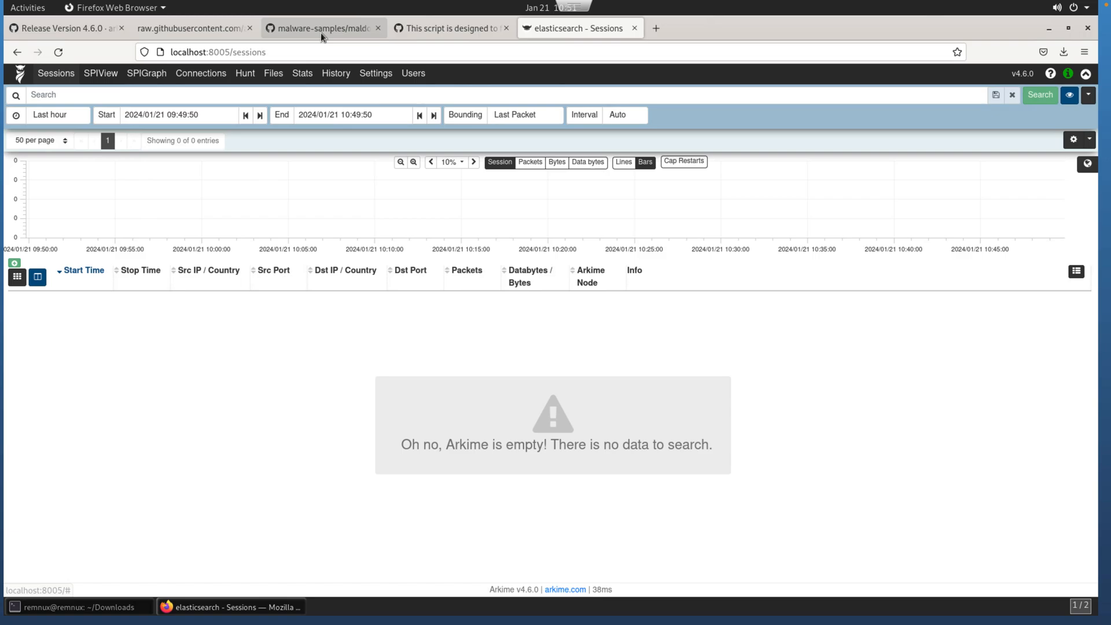
- Open the arkime-process-pcap.sh gist from the malware-samples repository, read it, and return to Terminal
{"action": "left_click", "coordinate": [319, 29]}
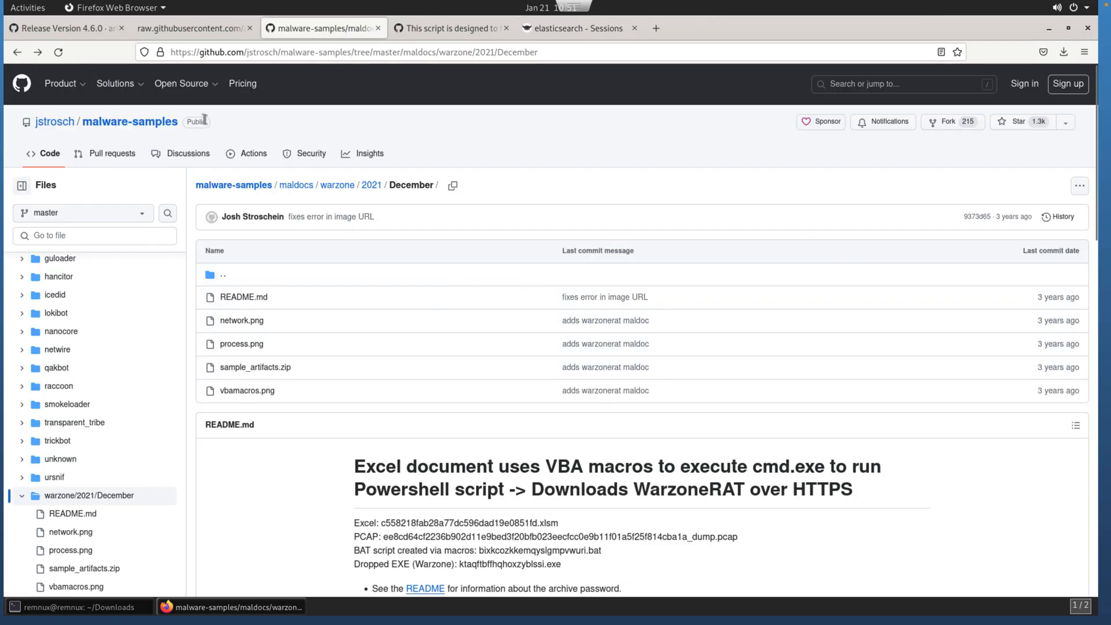
{"action": "mouse_move", "coordinate": [516, 57]}
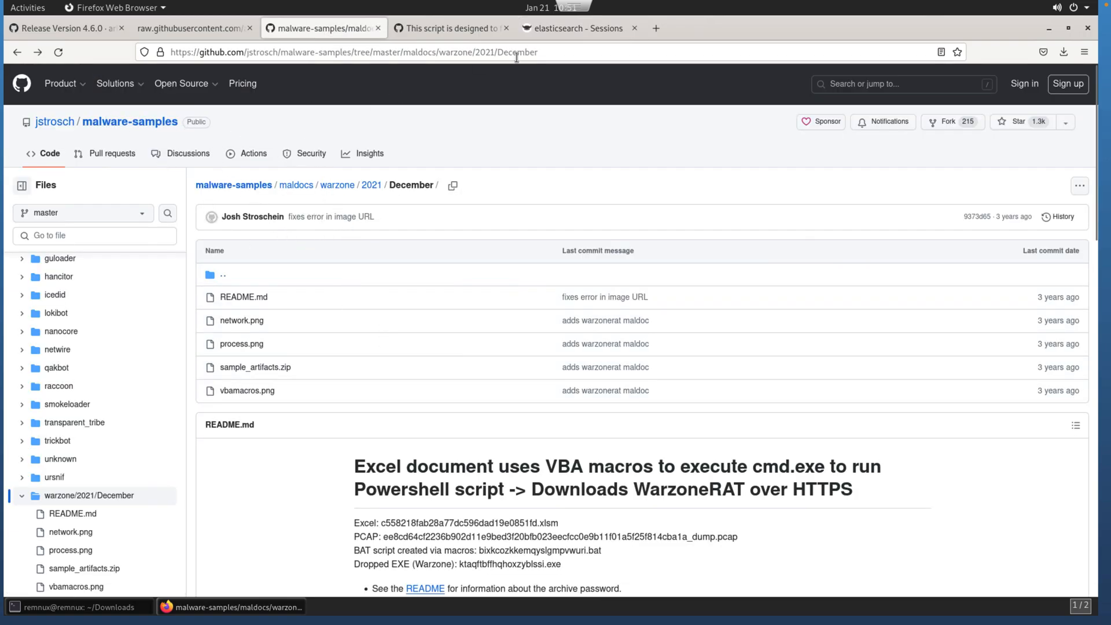
{"action": "left_click", "coordinate": [450, 28]}
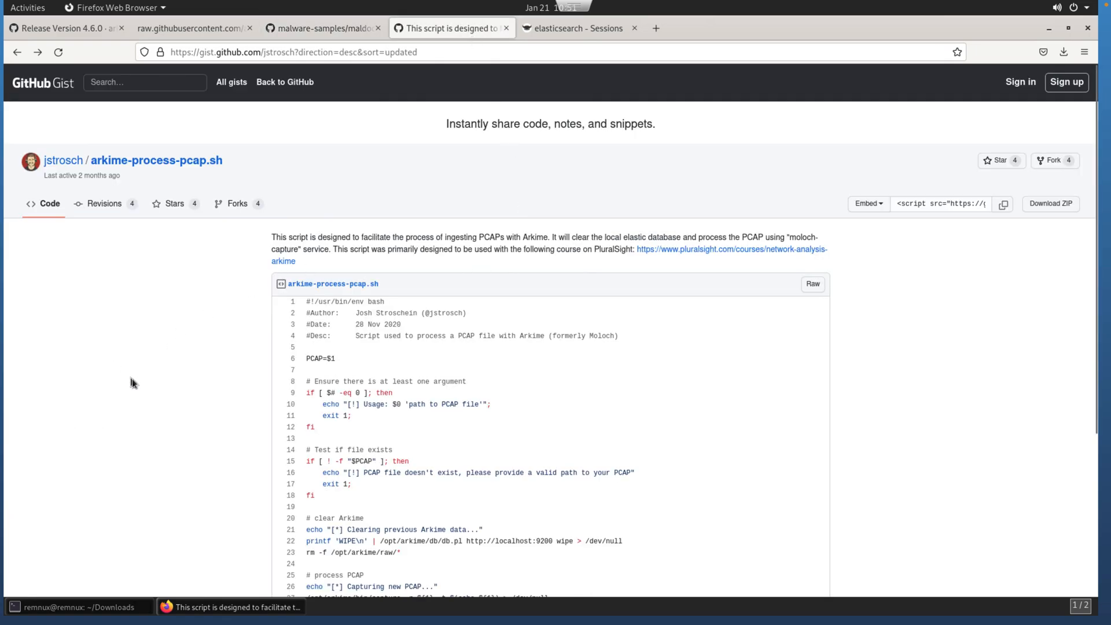
{"action": "scroll", "scroll_direction": "down", "scroll_amount": 3}
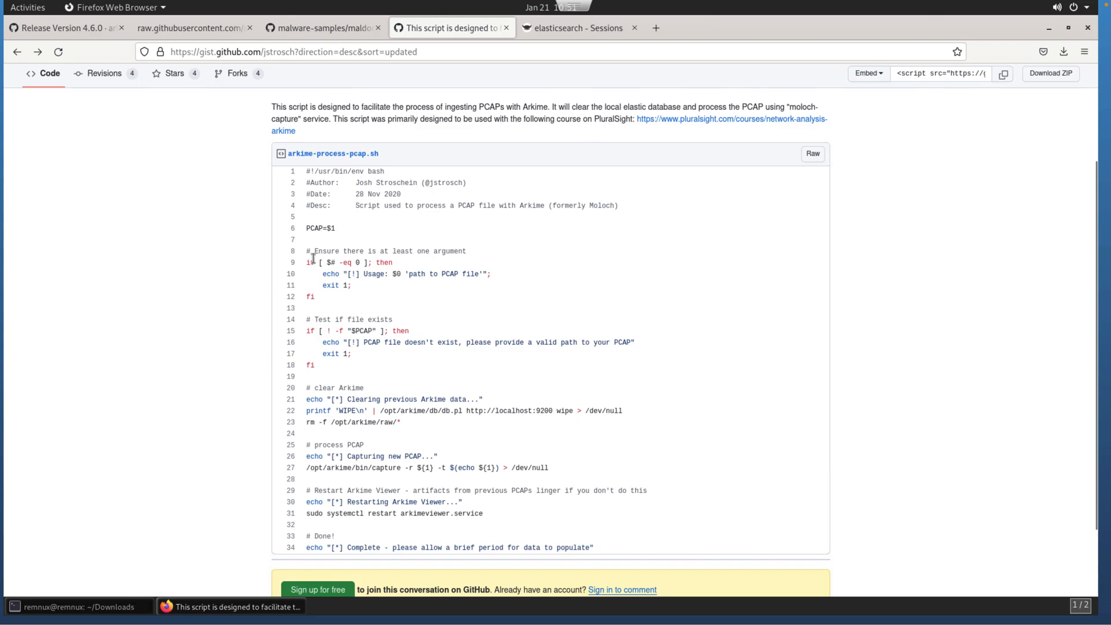
{"action": "mouse_move", "coordinate": [79, 591]}
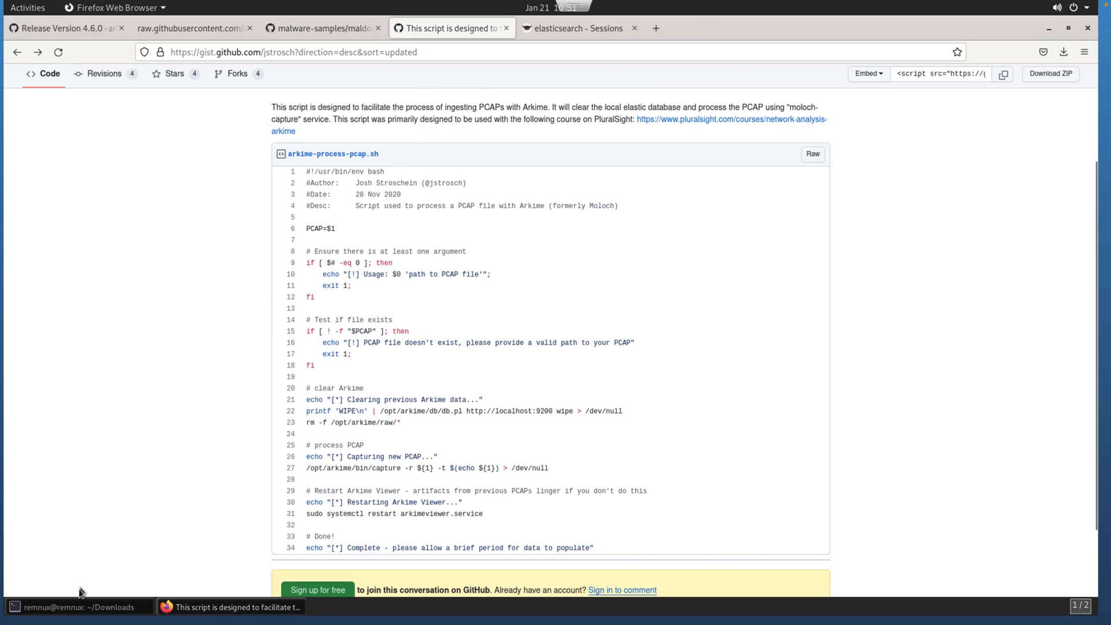
{"action": "scroll", "scroll_direction": "up", "scroll_amount": 3}
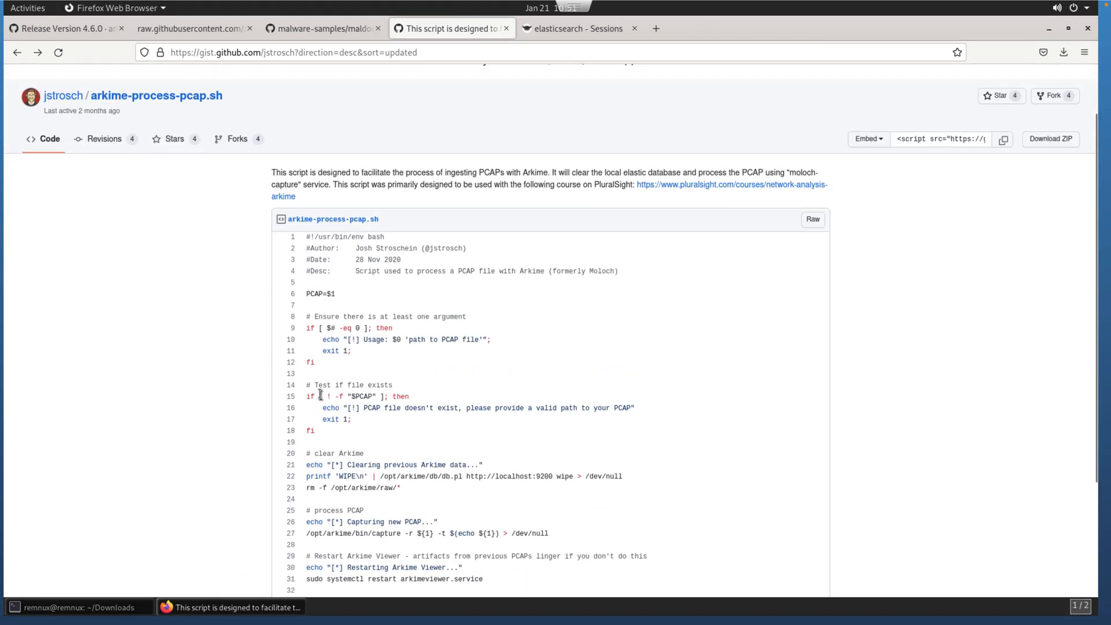
{"action": "scroll", "scroll_direction": "up", "scroll_amount": 3}
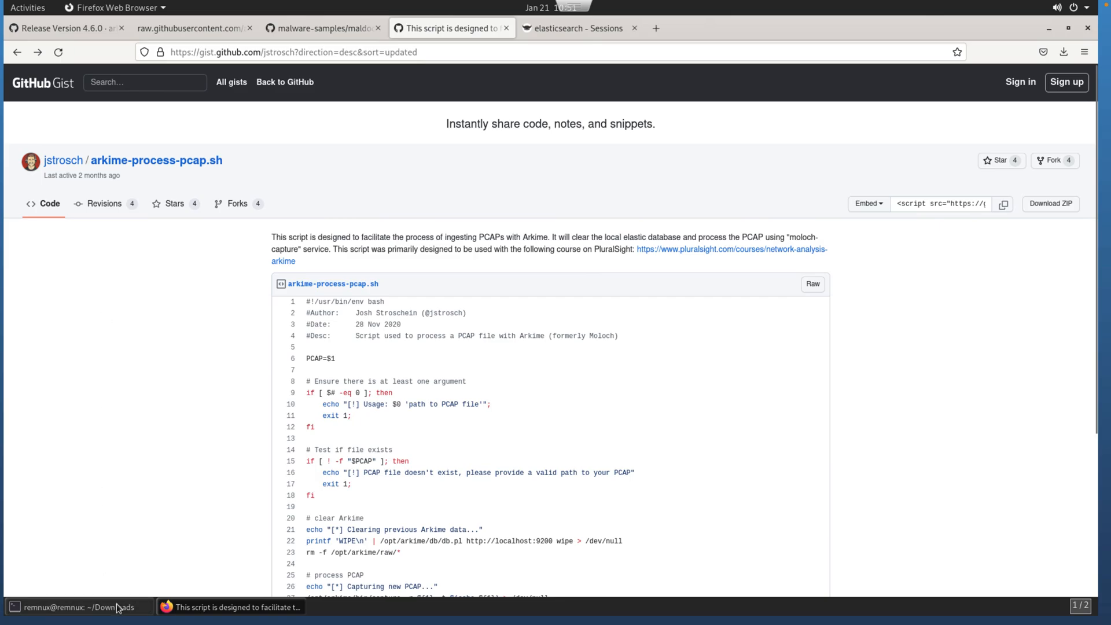
{"action": "left_click", "coordinate": [78, 607]}
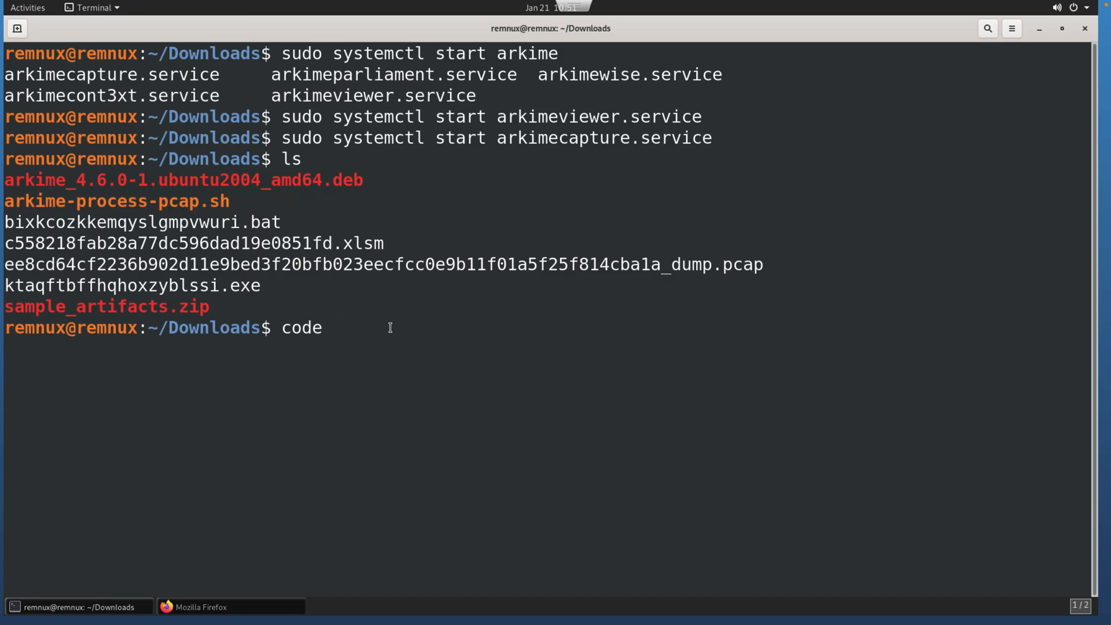
- Make arkime-process-pcap.sh executable with chmod +x and open it in VS Code
{"action": "type", "text": "chmod"}
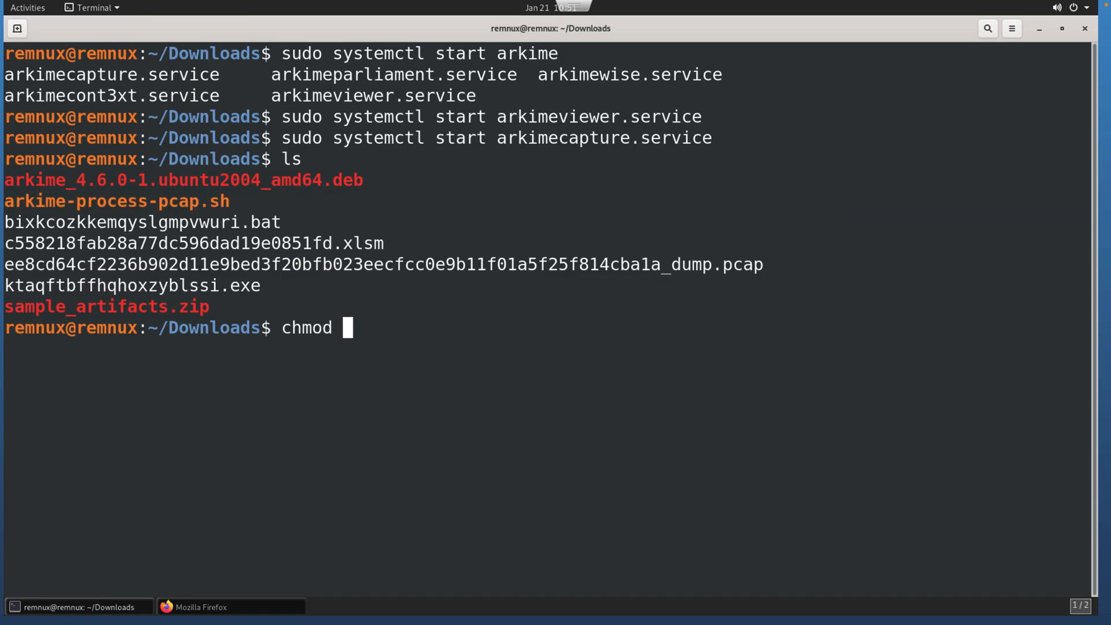
{"action": "type", "text": "+x arkime-process-pcap.sh"}
{"action": "type", "text": "cod"}
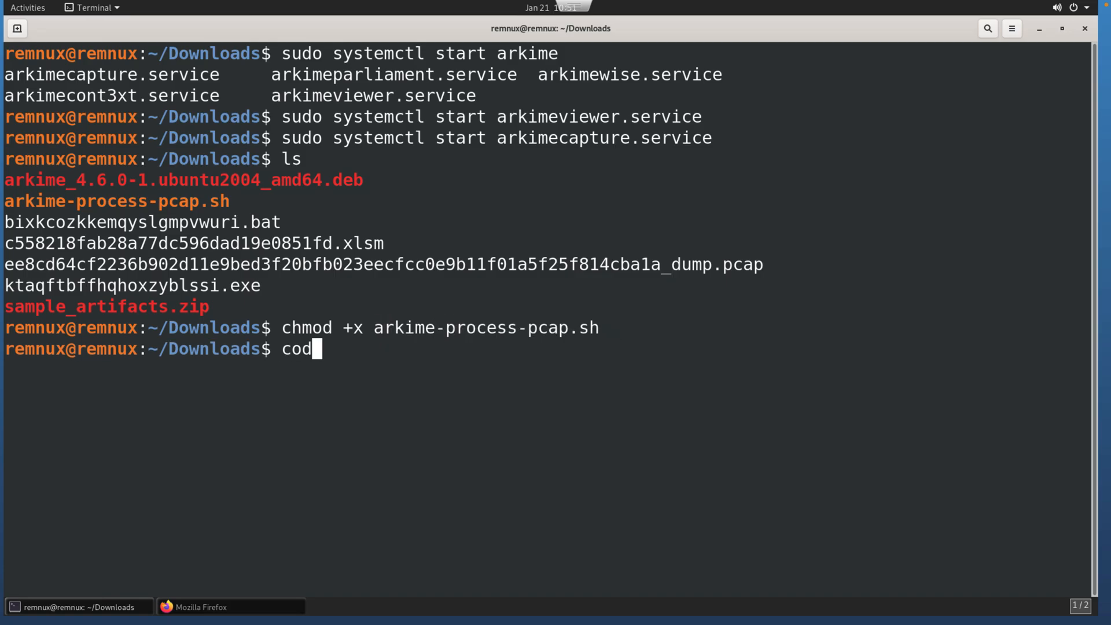
{"action": "type", "text": "e arkime-"}
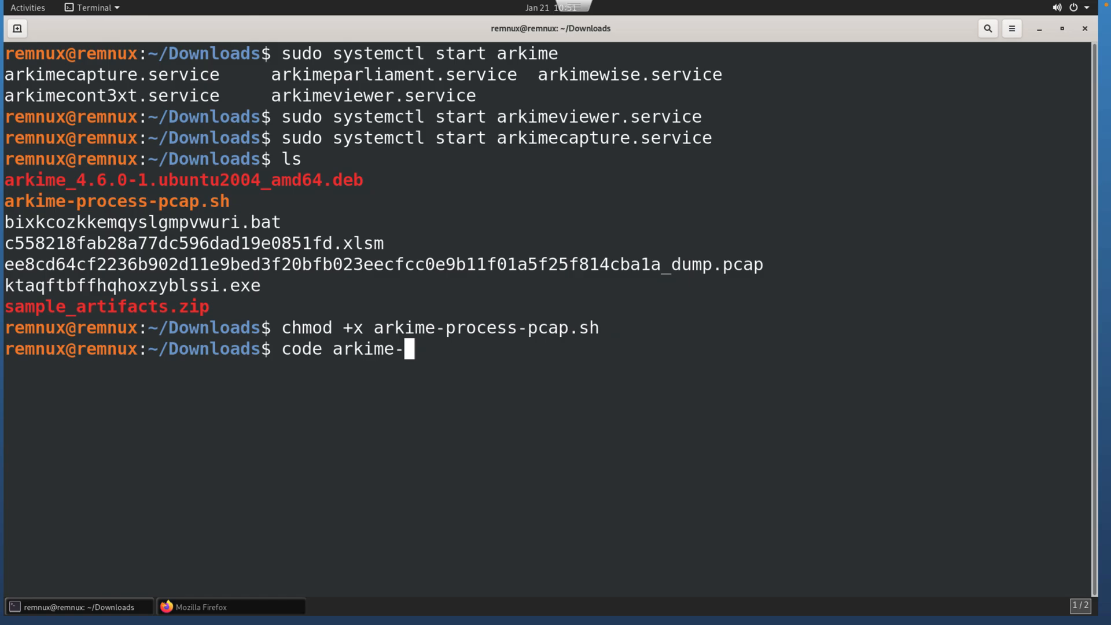
{"action": "key", "text": "Return"}
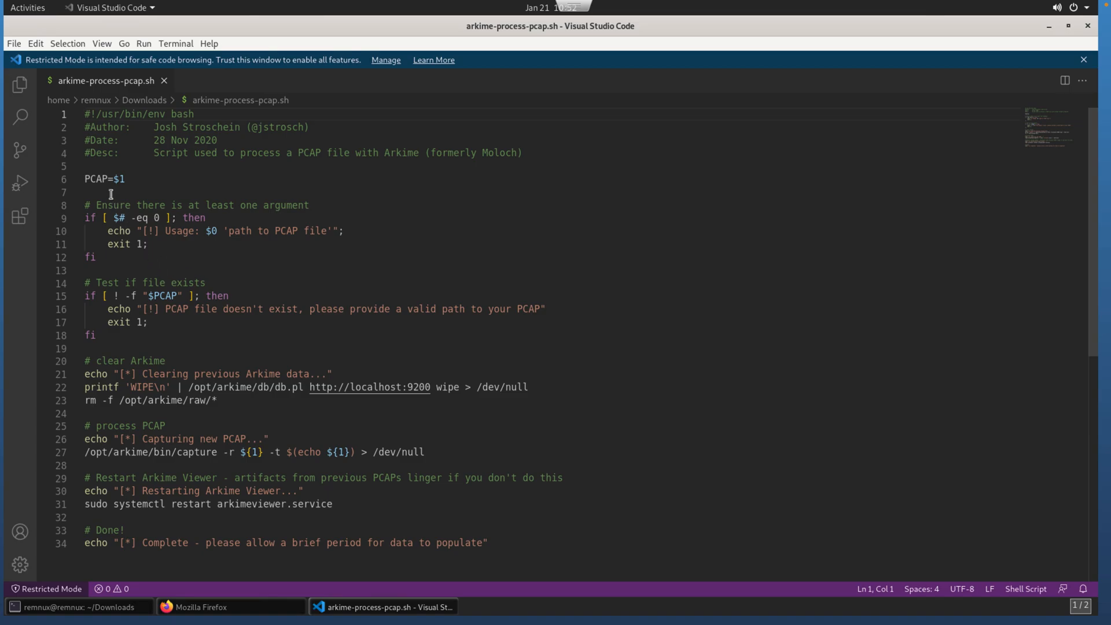
- Highlight PCAP=$1, db.pl, localhost, /dev/null and the capture command to explain the script
{"action": "double_click", "coordinate": [104, 179]}
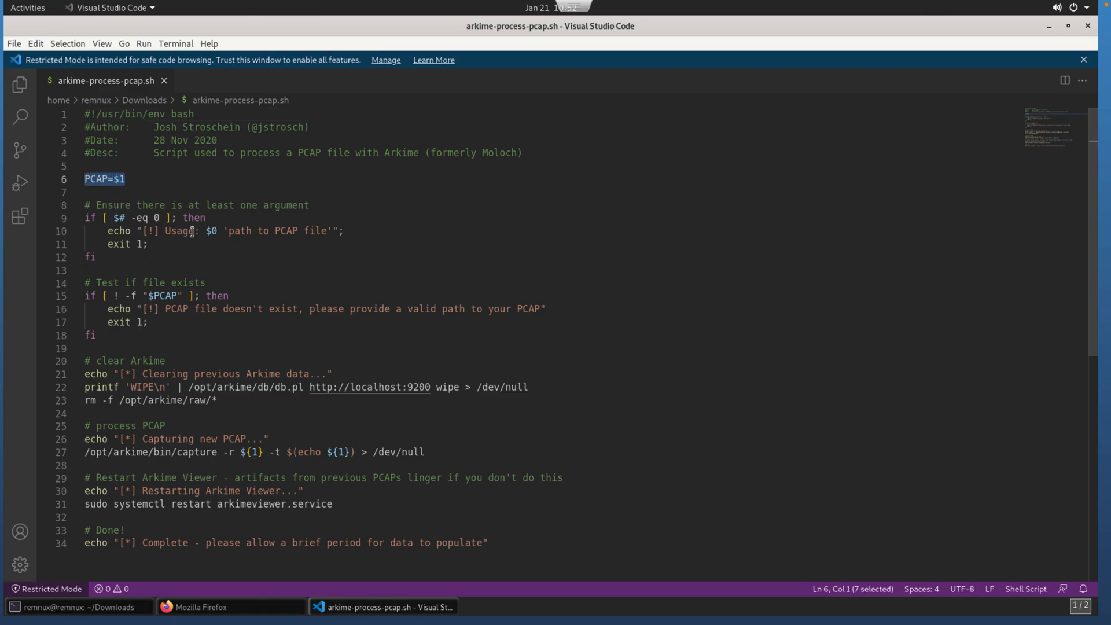
{"action": "mouse_move", "coordinate": [216, 318]}
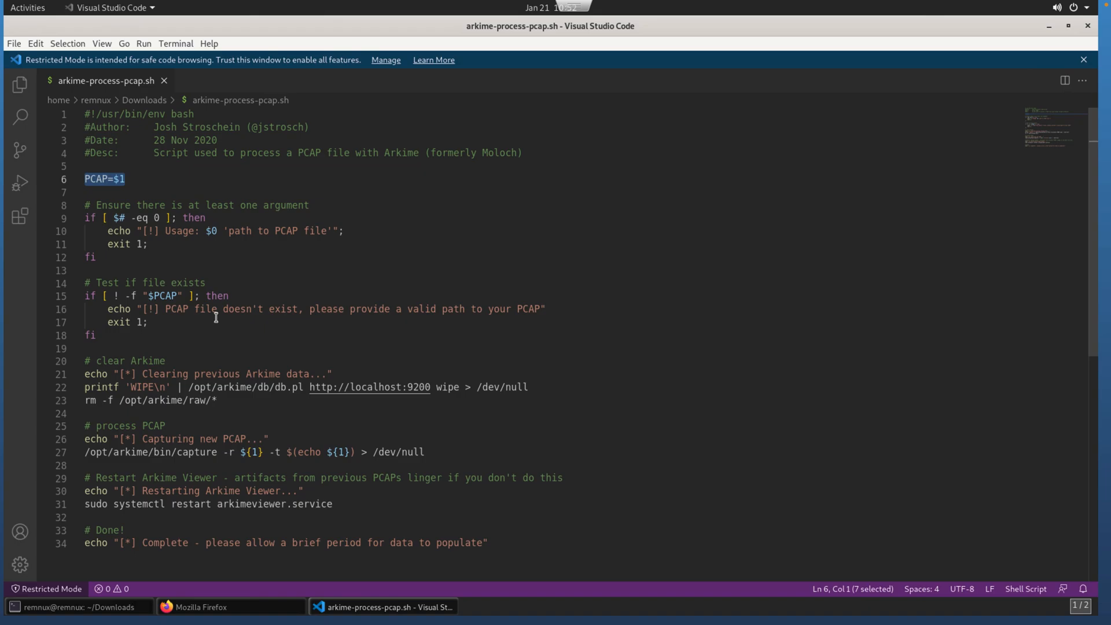
{"action": "left_click", "coordinate": [160, 322]}
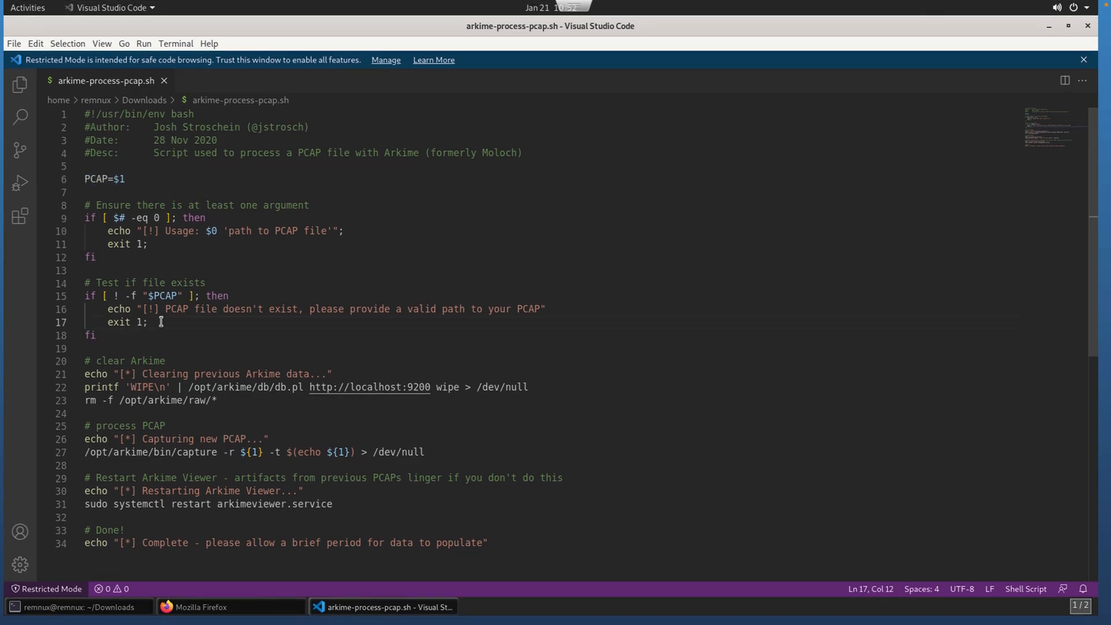
{"action": "mouse_move", "coordinate": [106, 304]}
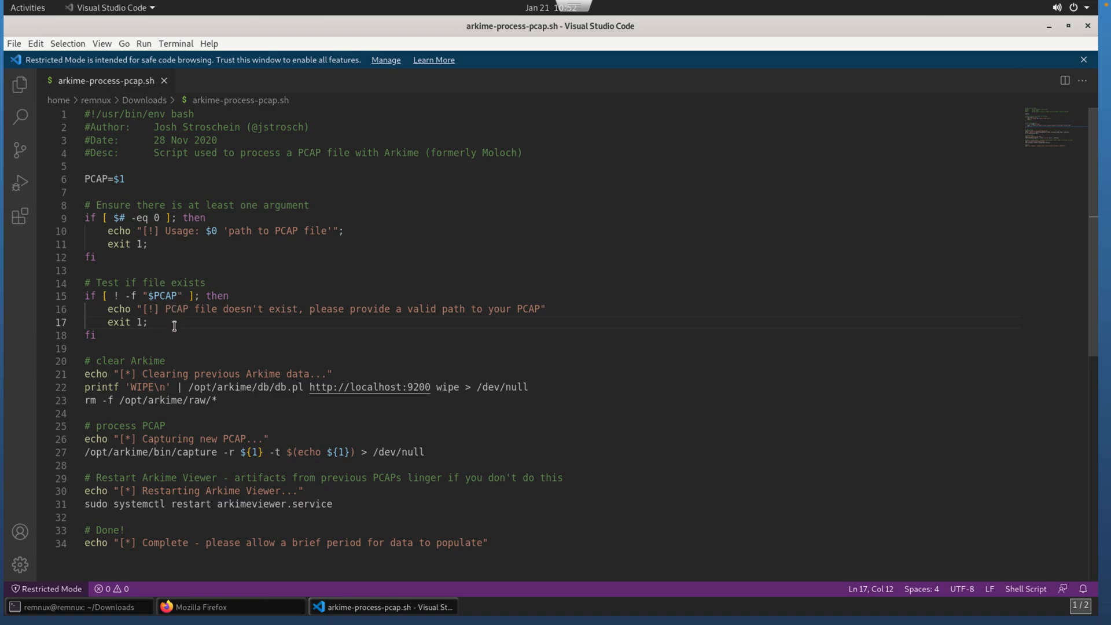
{"action": "double_click", "coordinate": [148, 360]}
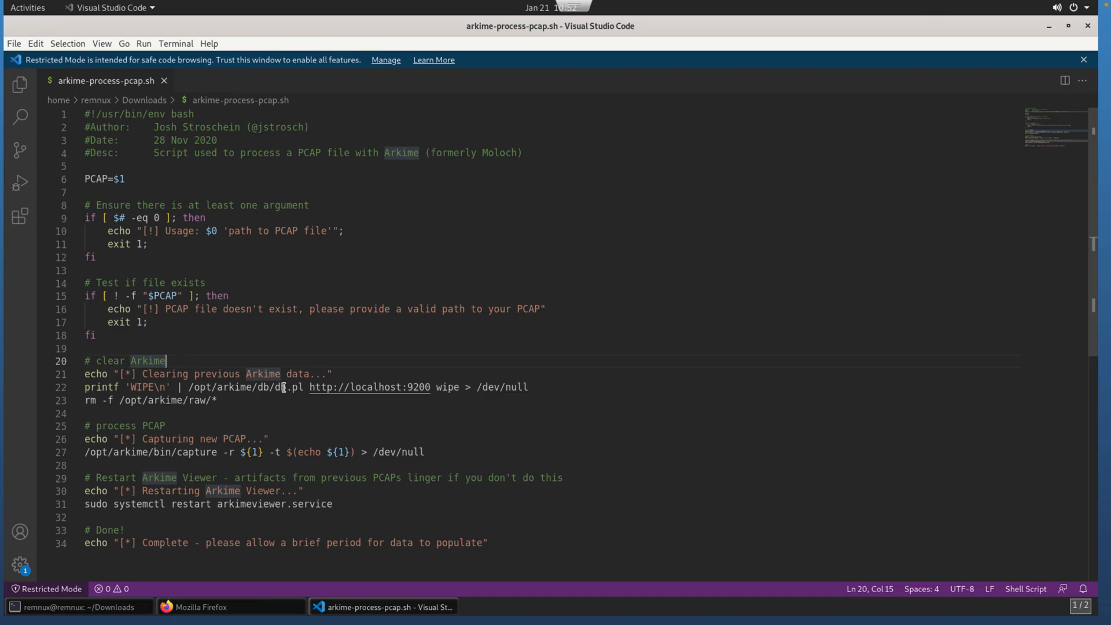
{"action": "double_click", "coordinate": [287, 387]}
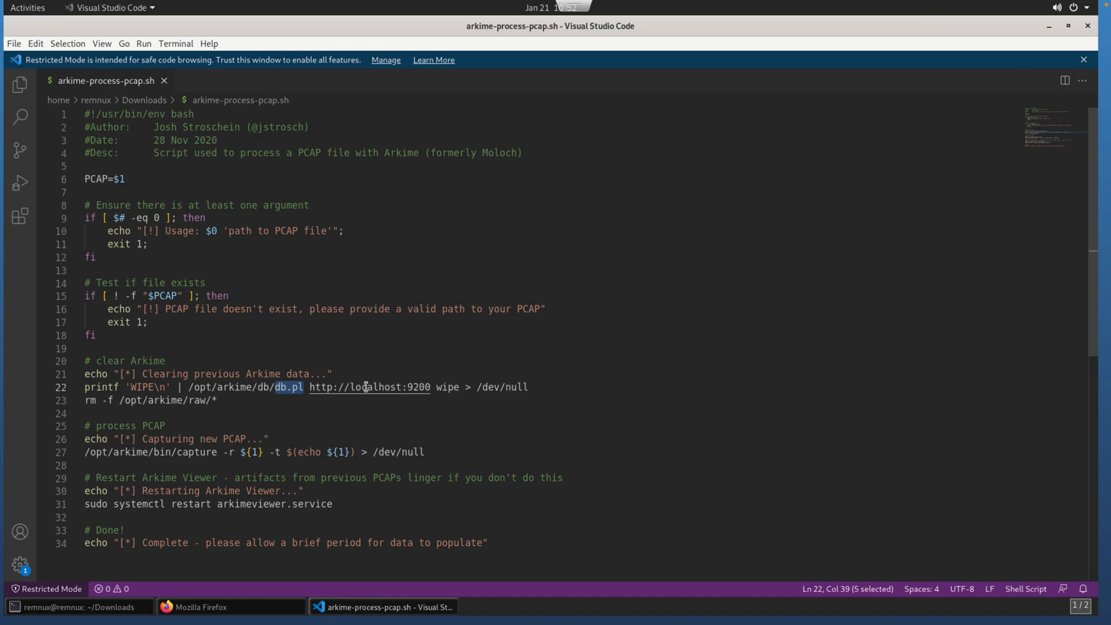
{"action": "double_click", "coordinate": [369, 387]}
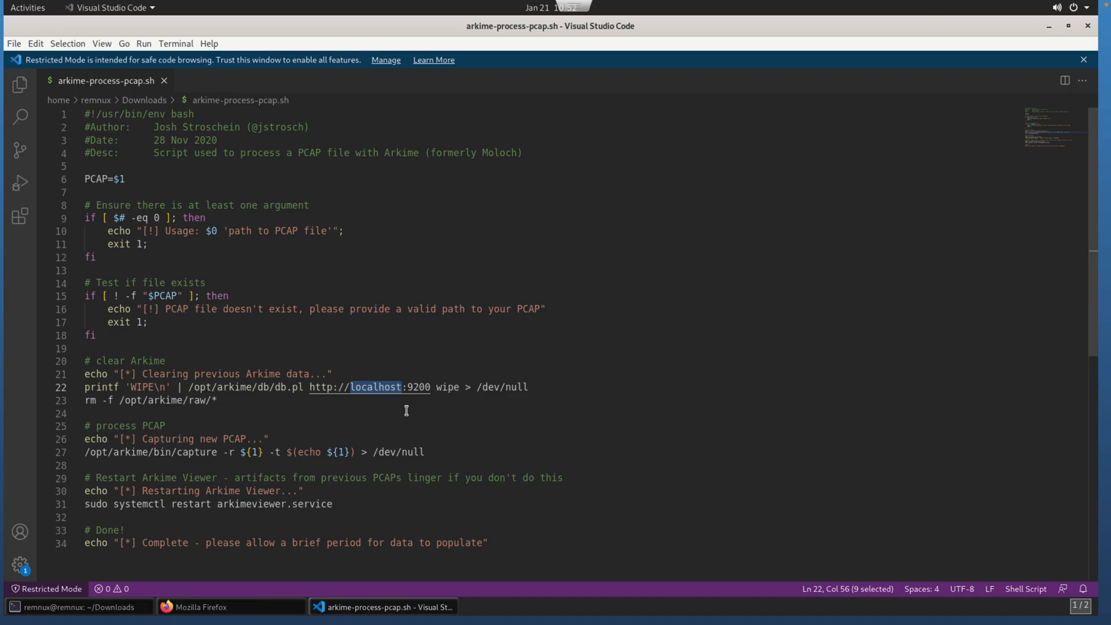
{"action": "mouse_move", "coordinate": [405, 429]}
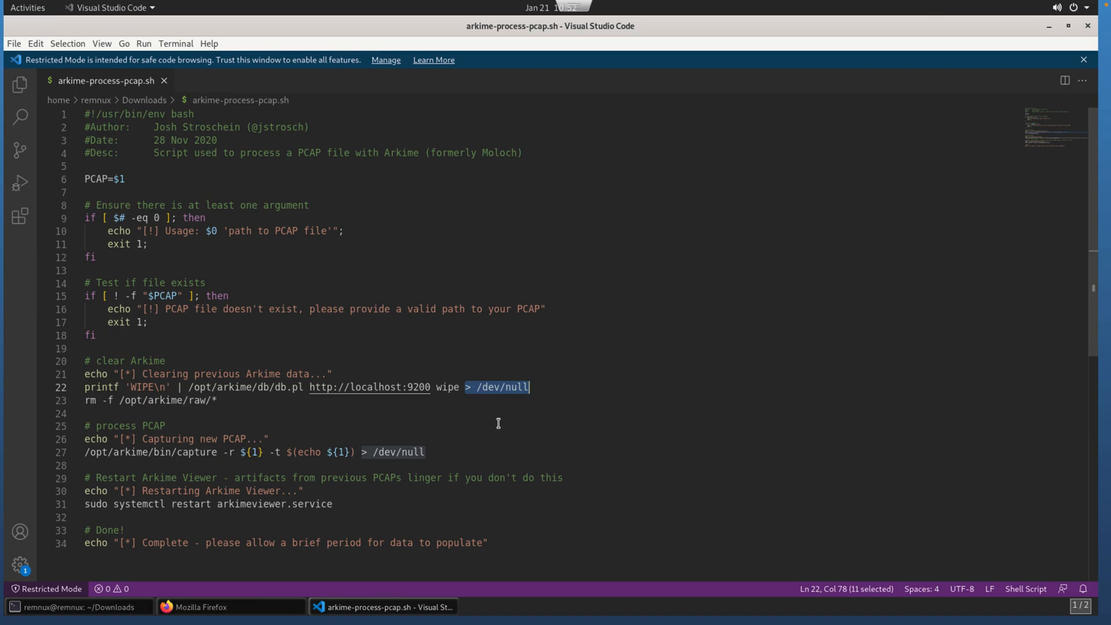
{"action": "mouse_move", "coordinate": [488, 422]}
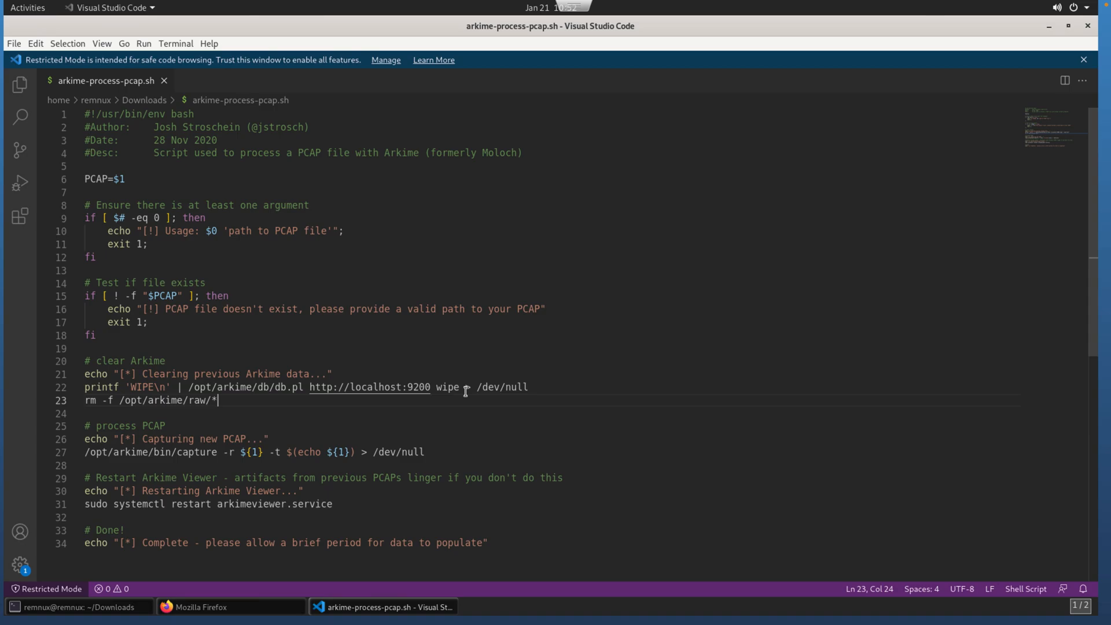
{"action": "double_click", "coordinate": [495, 387]}
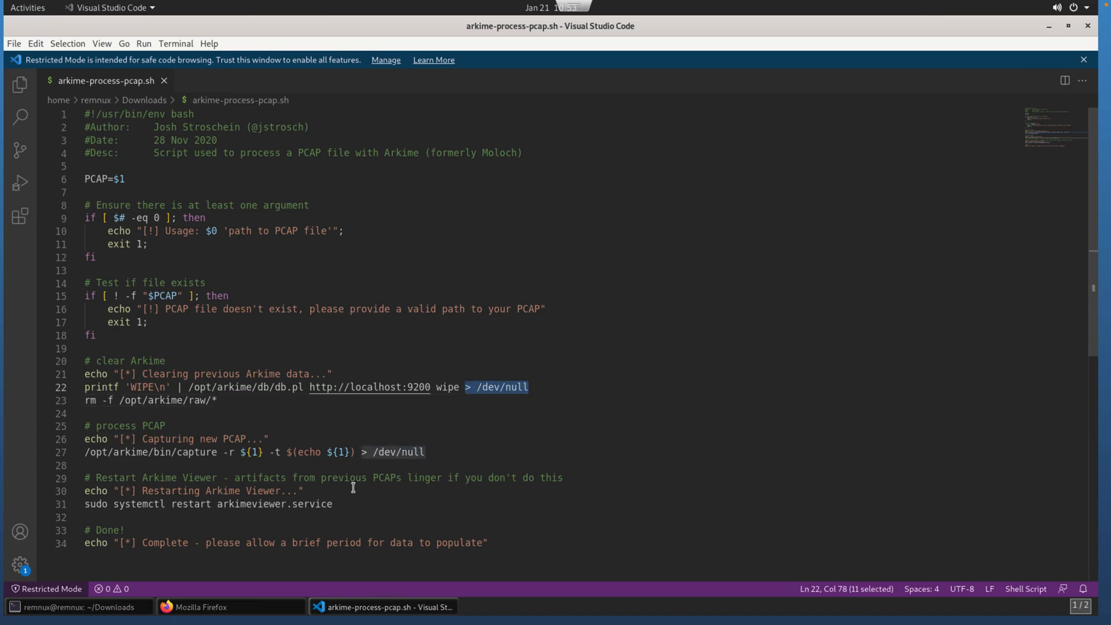
{"action": "mouse_move", "coordinate": [391, 467]}
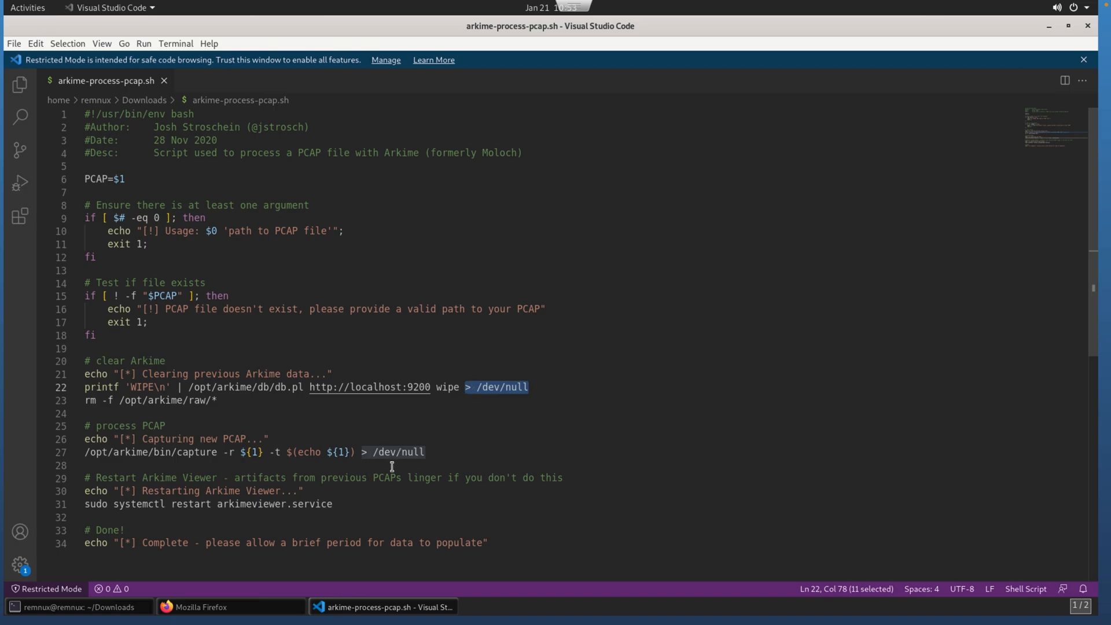
{"action": "mouse_move", "coordinate": [430, 442]}
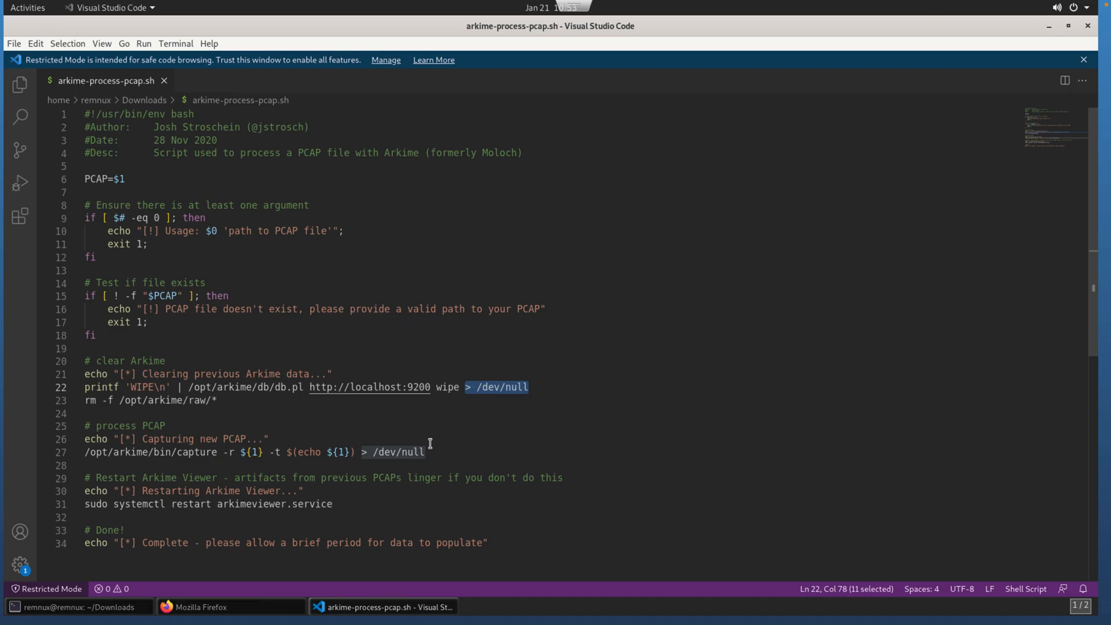
{"action": "mouse_move", "coordinate": [177, 413]}
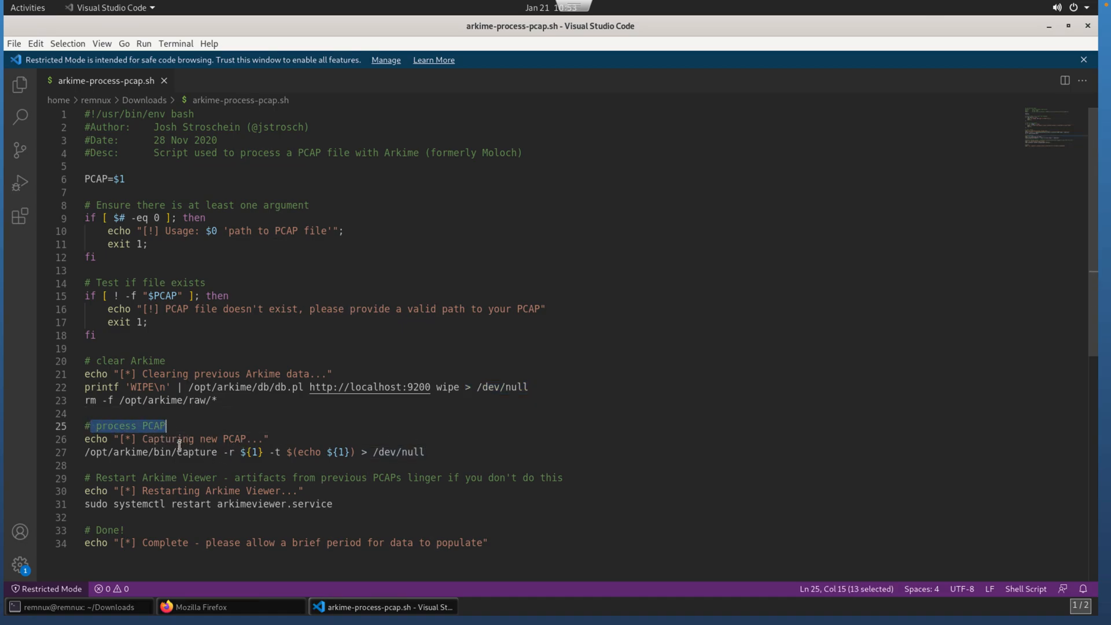
{"action": "double_click", "coordinate": [197, 451]}
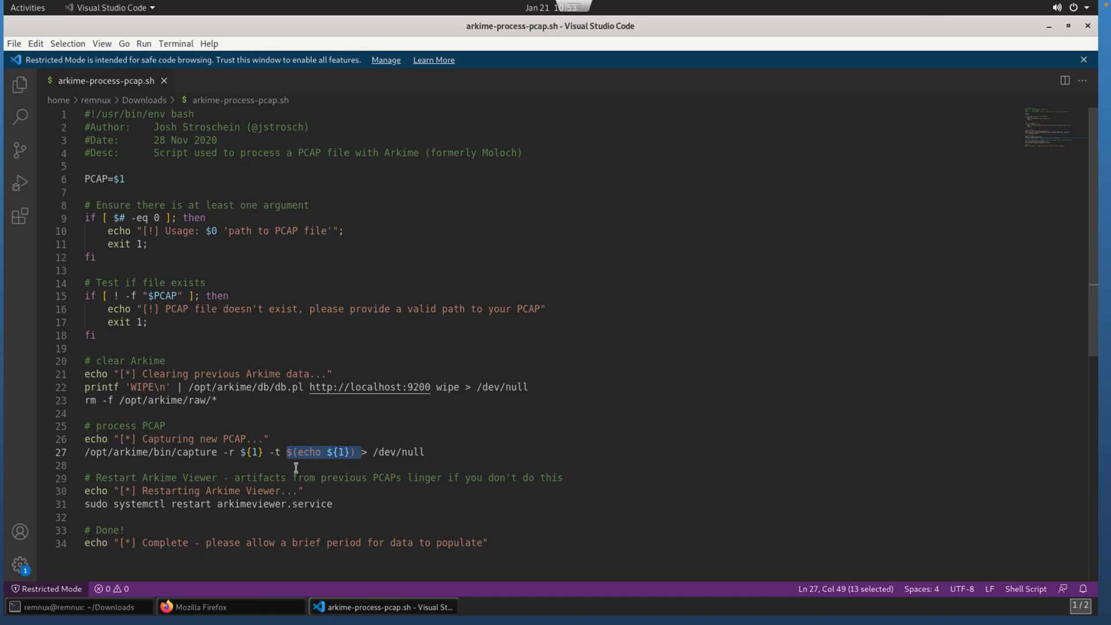
{"action": "mouse_move", "coordinate": [162, 504]}
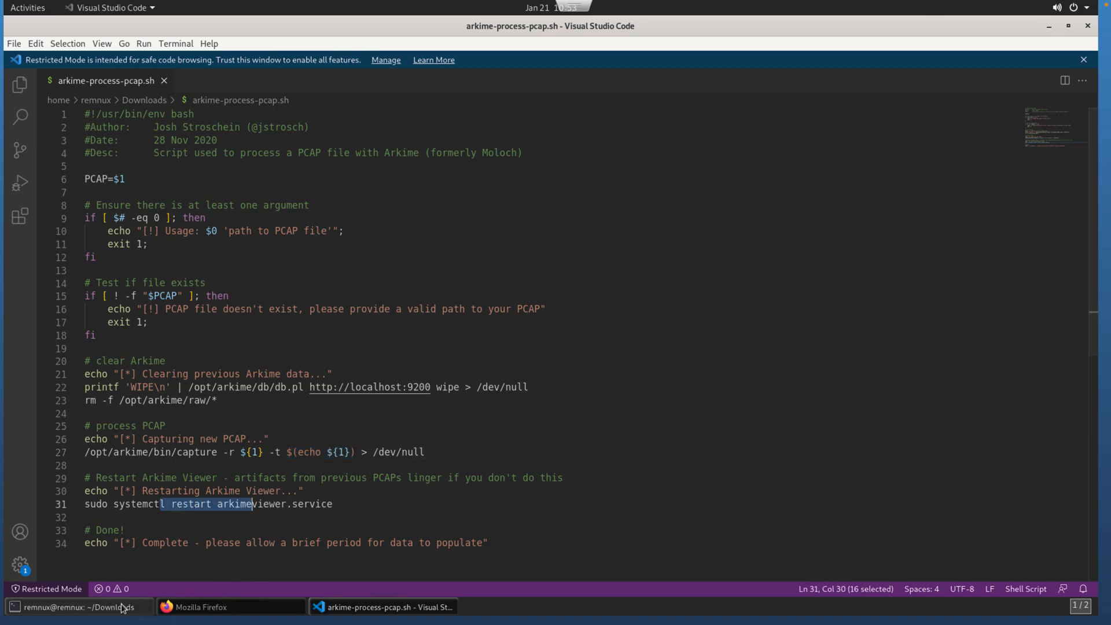
{"action": "left_click", "coordinate": [78, 606]}
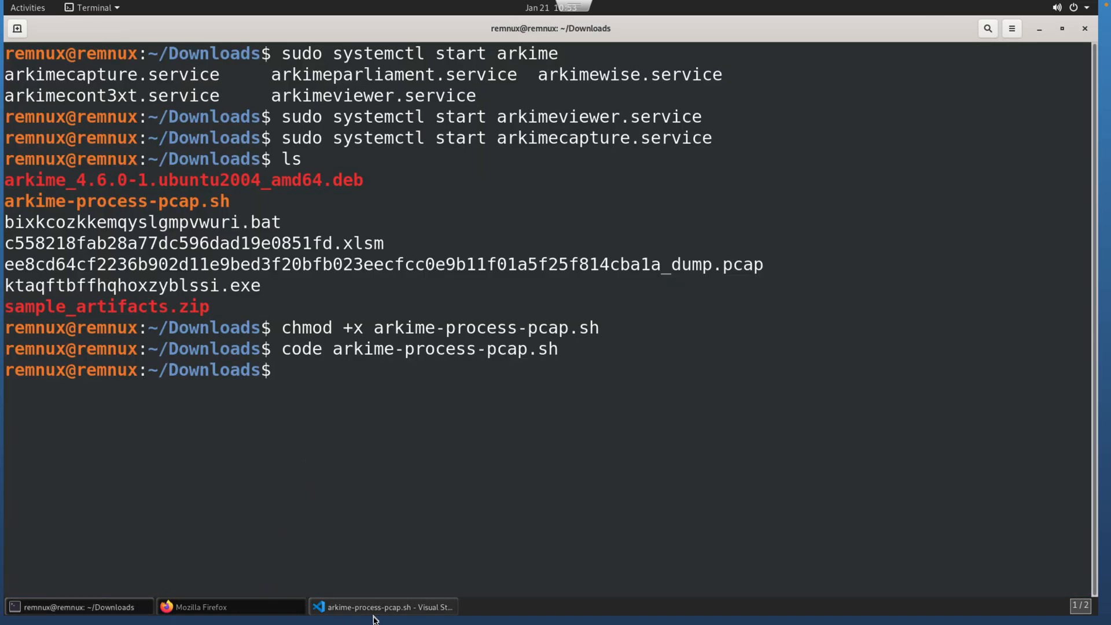
- Delete the '> /dev/null' redirects from the script's wipe and capture lines
{"action": "left_click", "coordinate": [386, 606]}
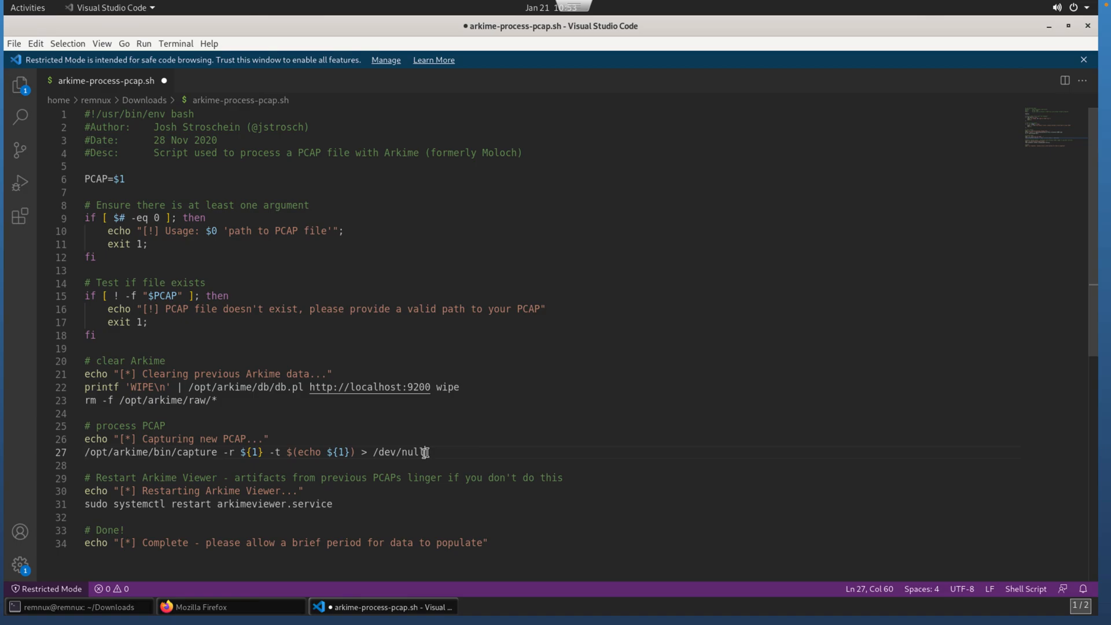
{"action": "key", "text": "BackSpace"}
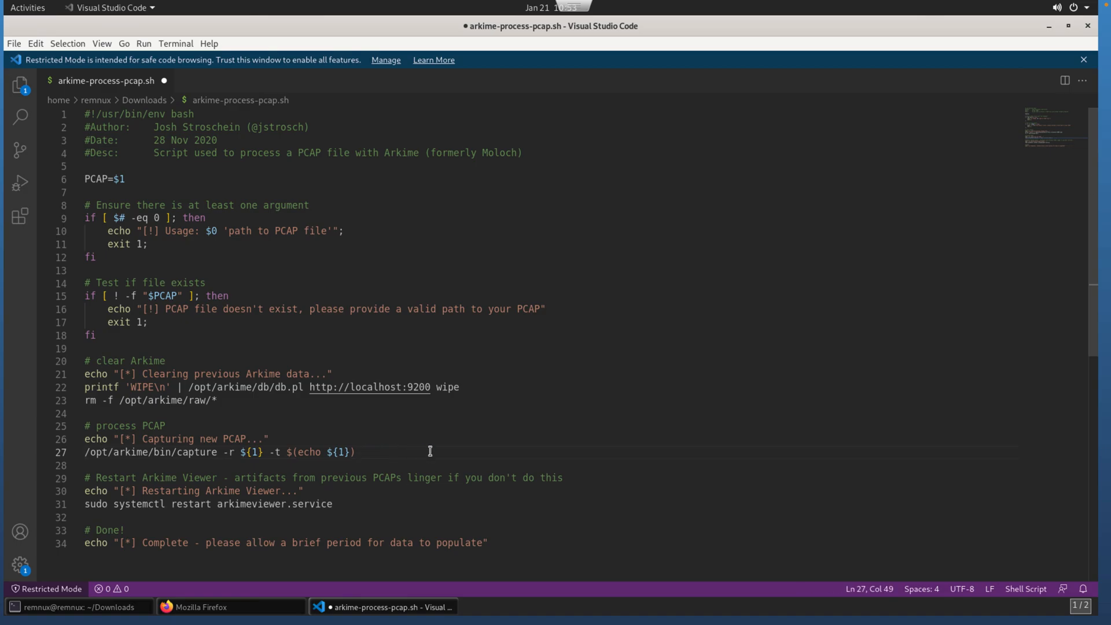
{"action": "left_click", "coordinate": [78, 607]}
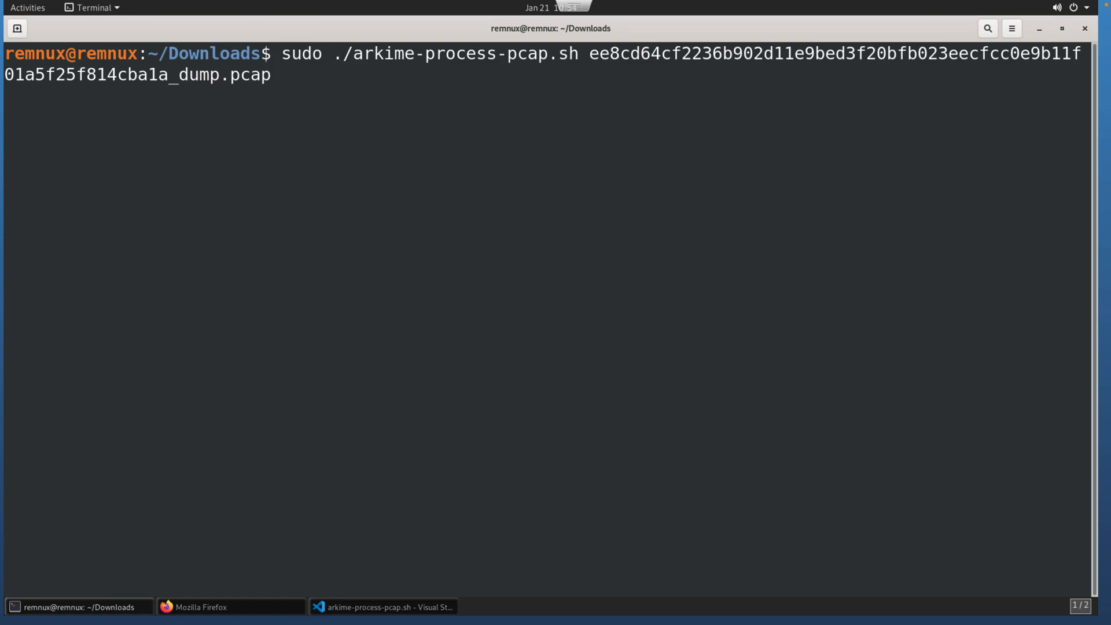
- Run sudo ./arkime-process-pcap.sh on dump.pcap and review its output, including the oui.txt error
{"action": "key", "text": "Return"}
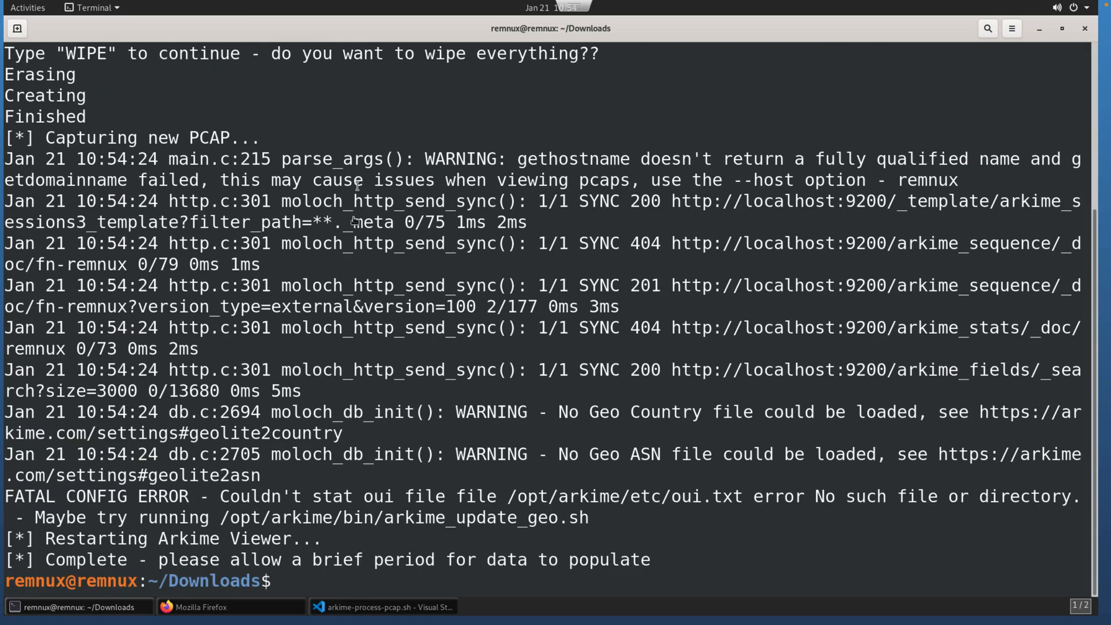
{"action": "double_click", "coordinate": [555, 158]}
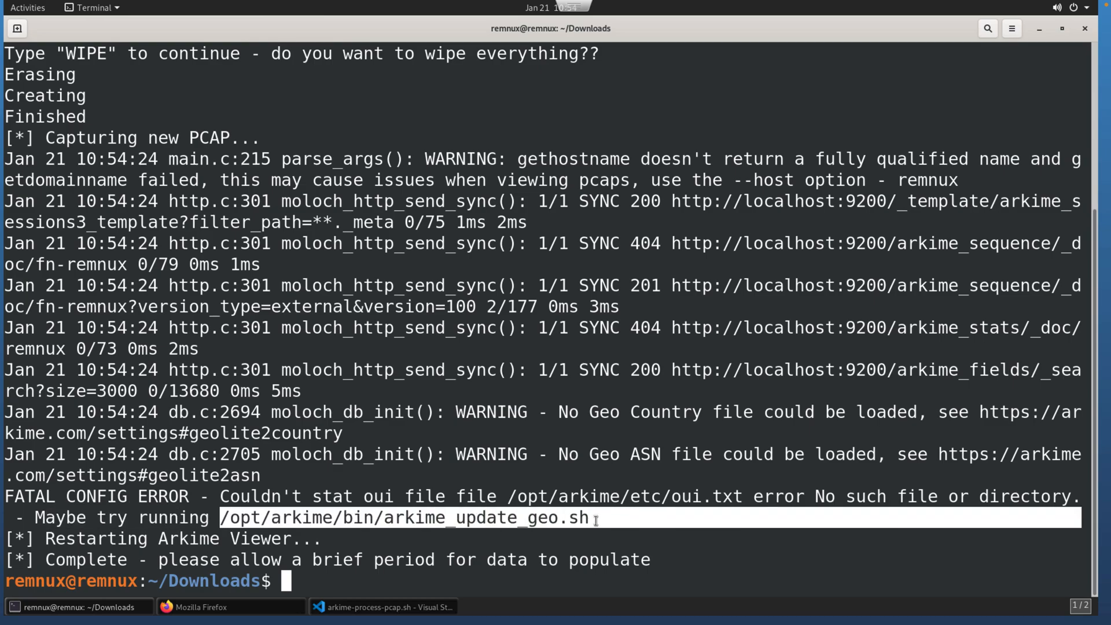
- Paste the suggested arkime_update_geo.sh path, then clear the screen and recall the processing command
{"action": "right_click", "coordinate": [596, 517]}
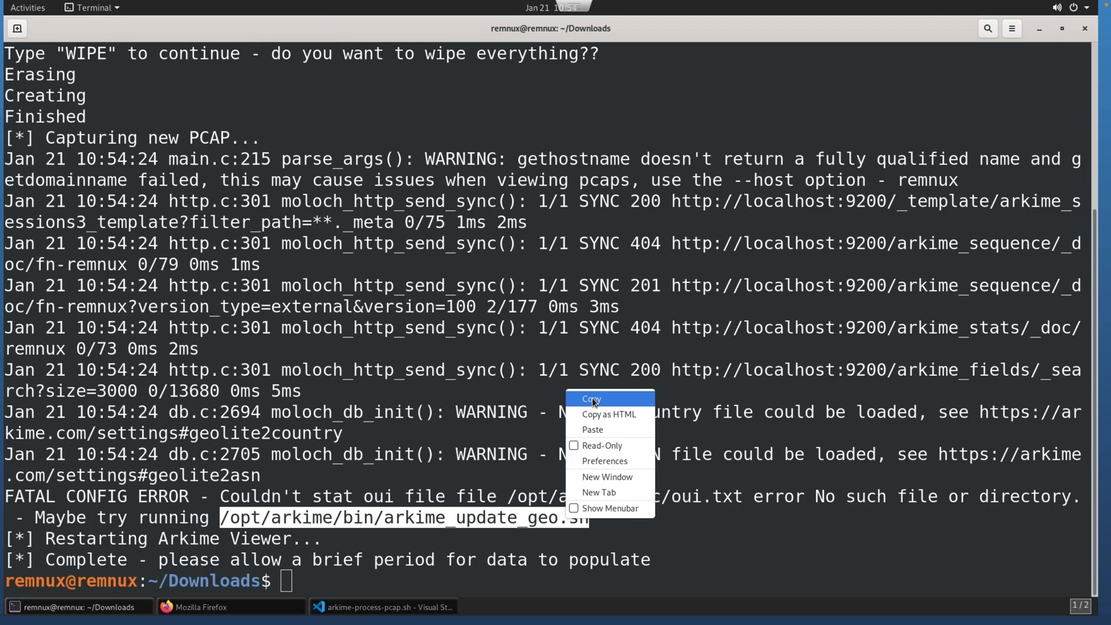
{"action": "left_click", "coordinate": [592, 398]}
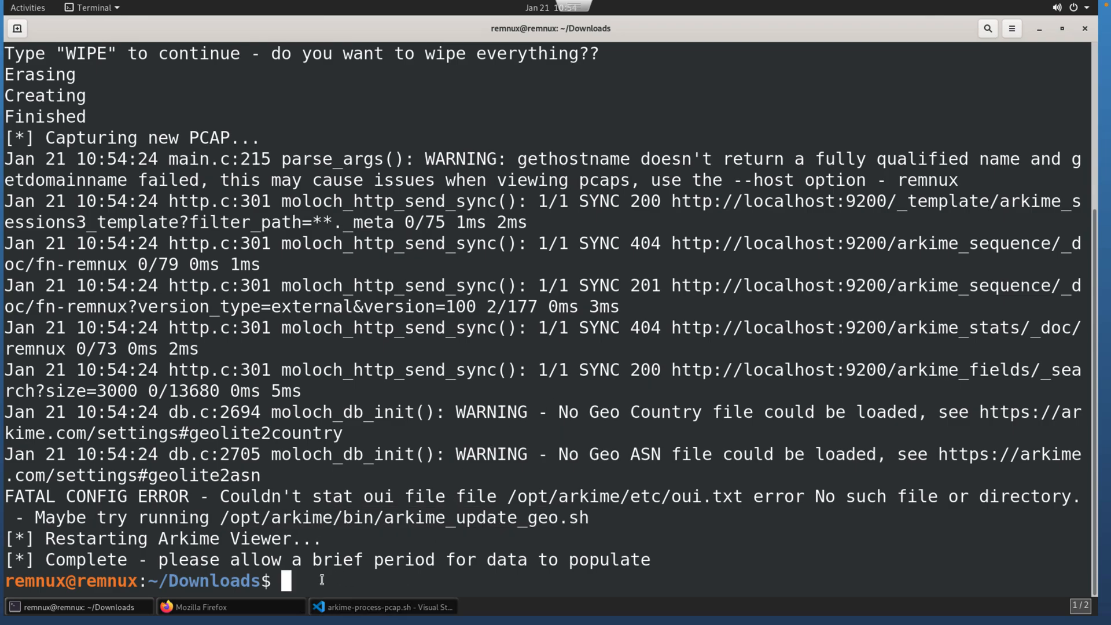
{"action": "type", "text": "/opt/arkime/bin/arkime_update_geo.sh"}
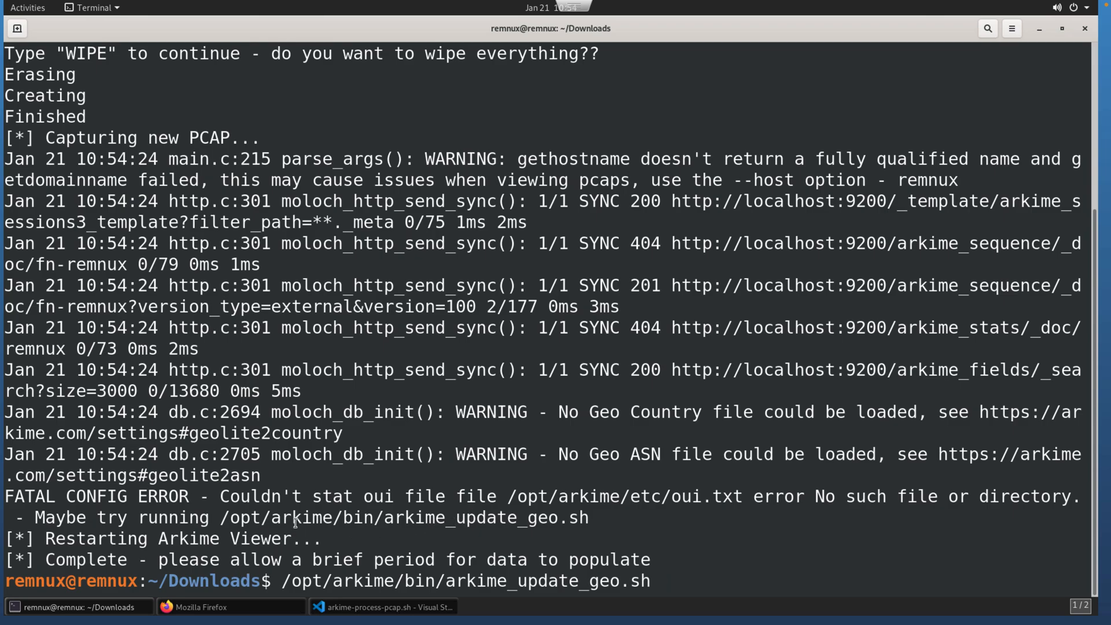
{"action": "type", "text": "s"}
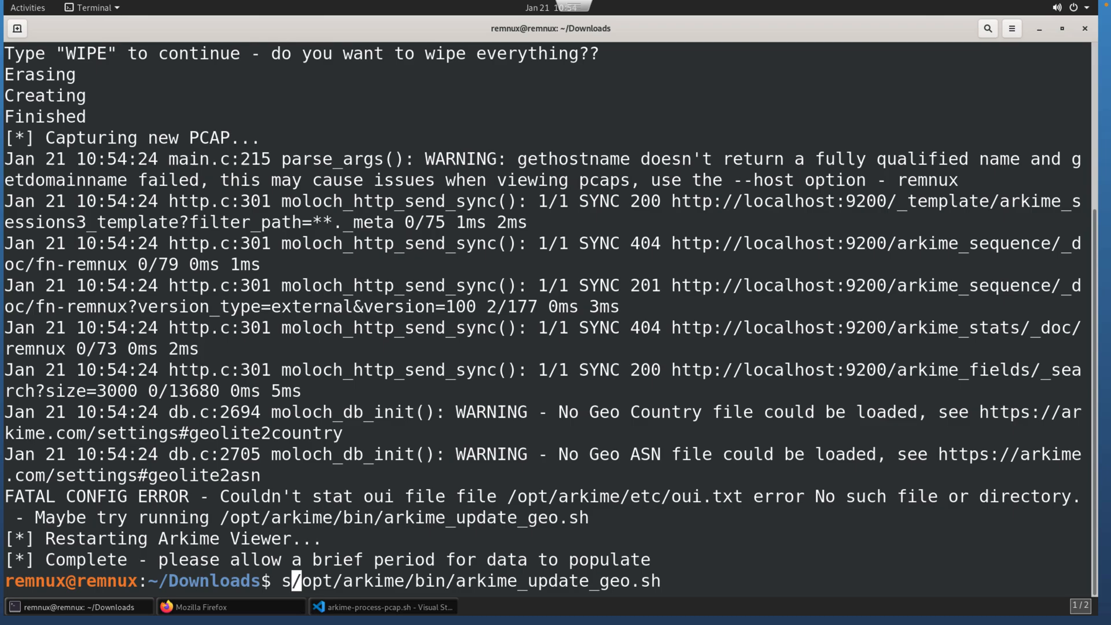
{"action": "key", "text": "Return"}
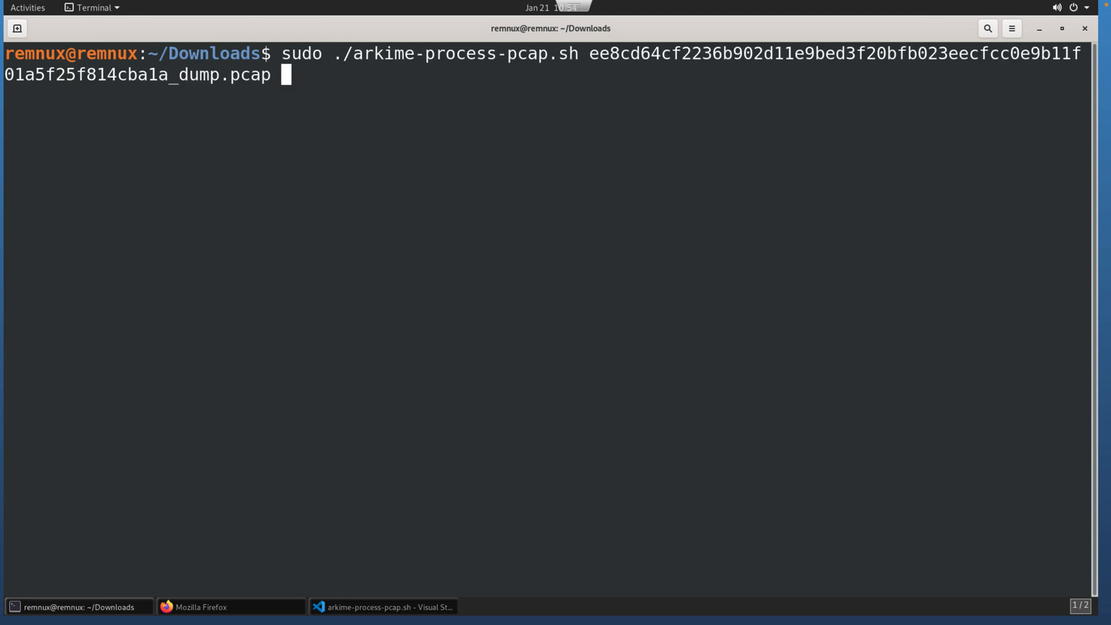
- Re-run the processing script on dump.pcap until it logs 894 packets and Complete
{"action": "key", "text": "Return"}
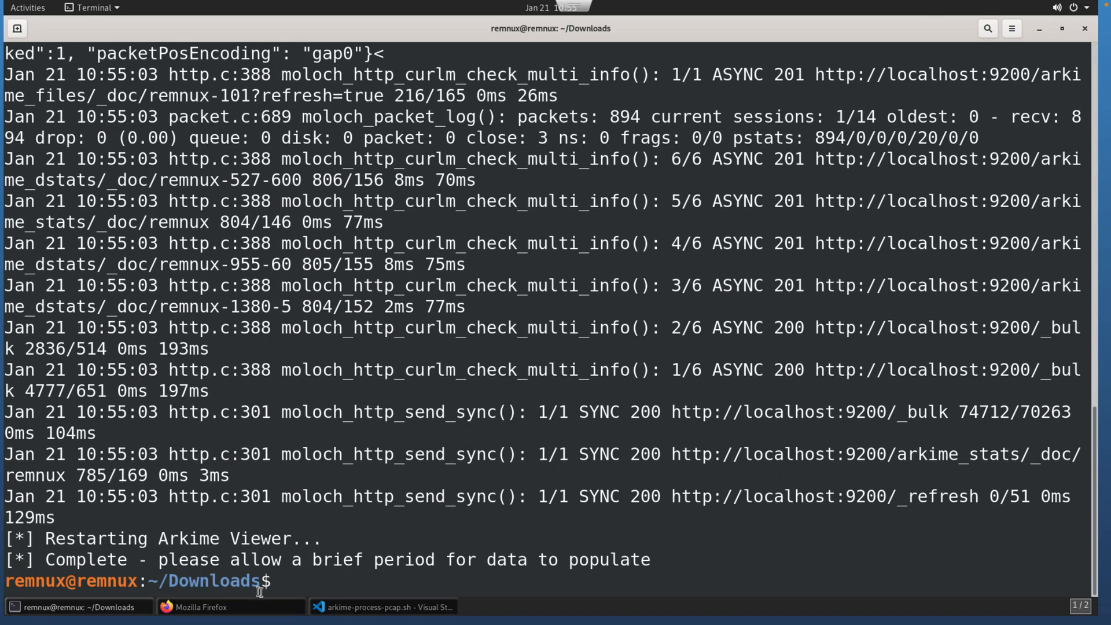
{"action": "left_click", "coordinate": [231, 606]}
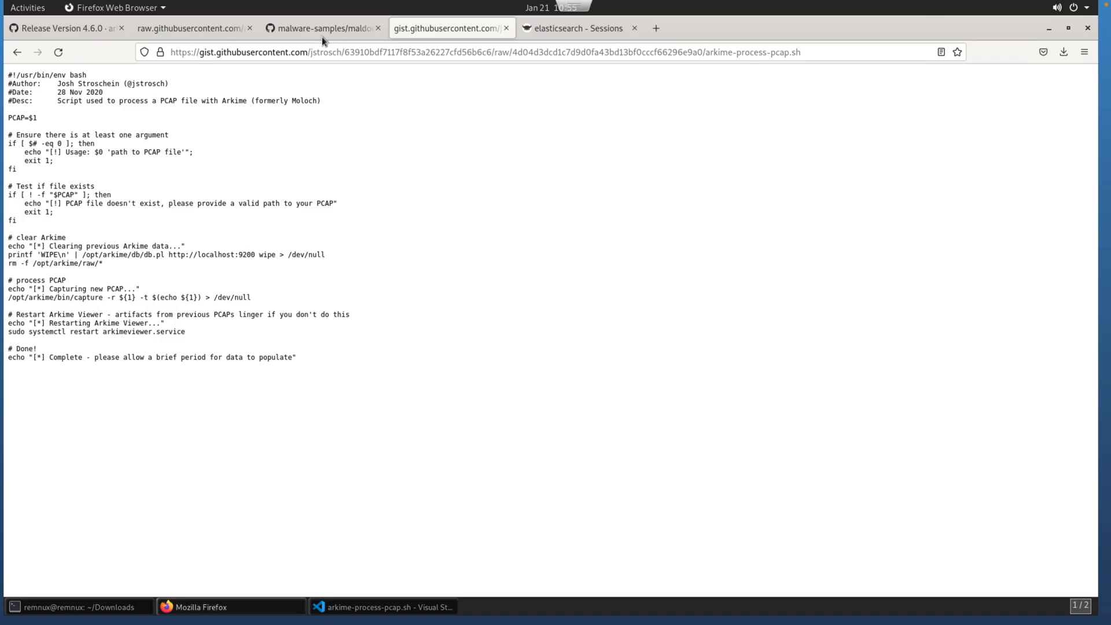
- Reload the Arkime Sessions page and set the time range to All
{"action": "left_click", "coordinate": [575, 28]}
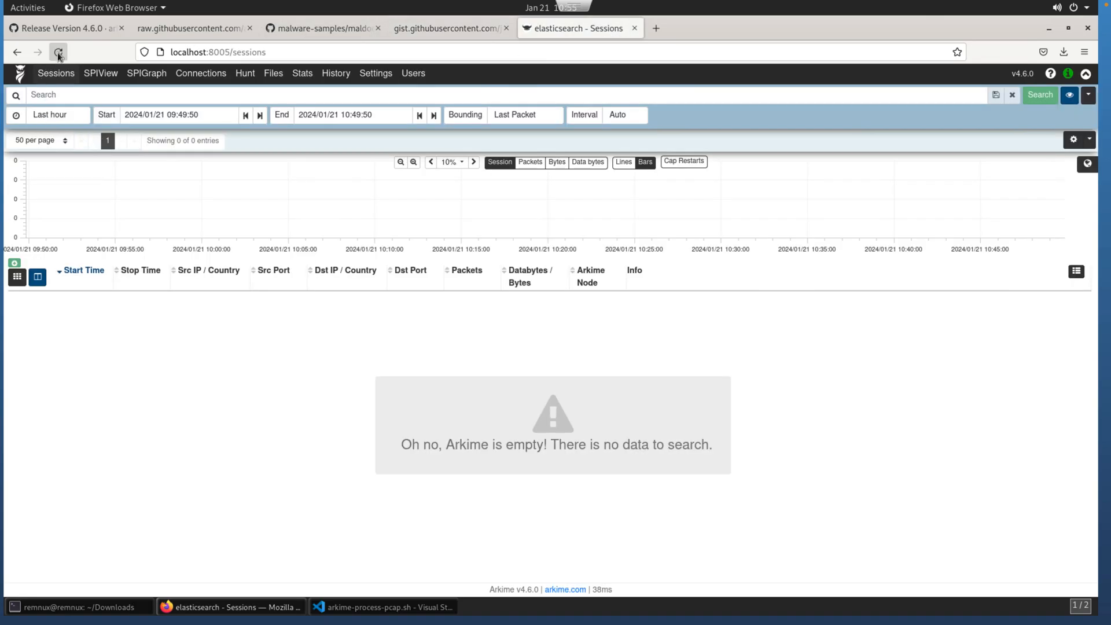
{"action": "left_click", "coordinate": [58, 52]}
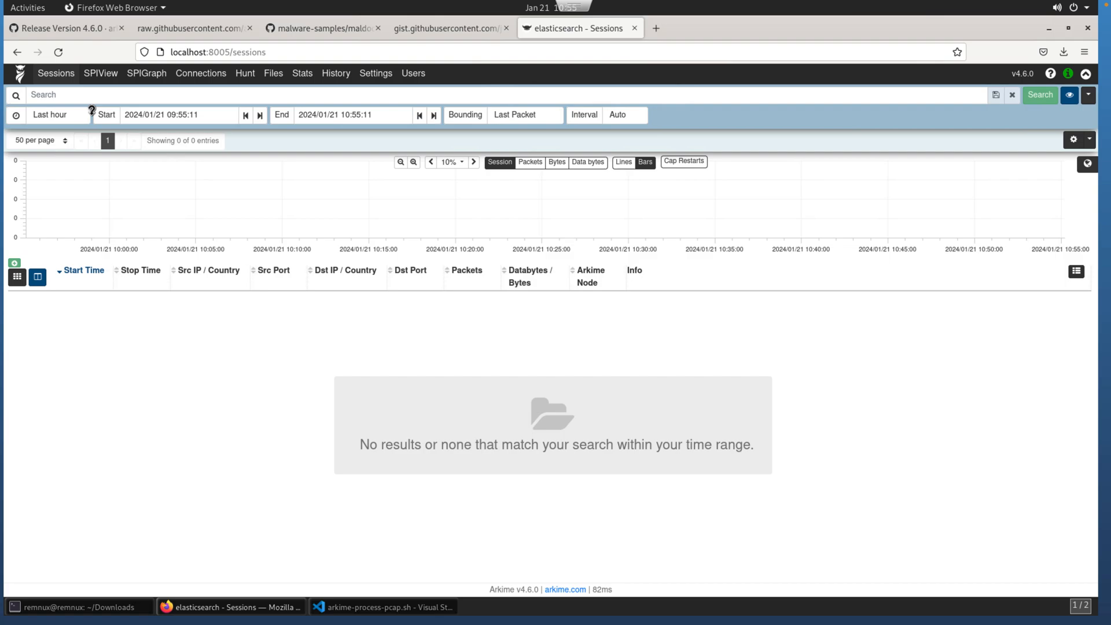
{"action": "left_click", "coordinate": [55, 114]}
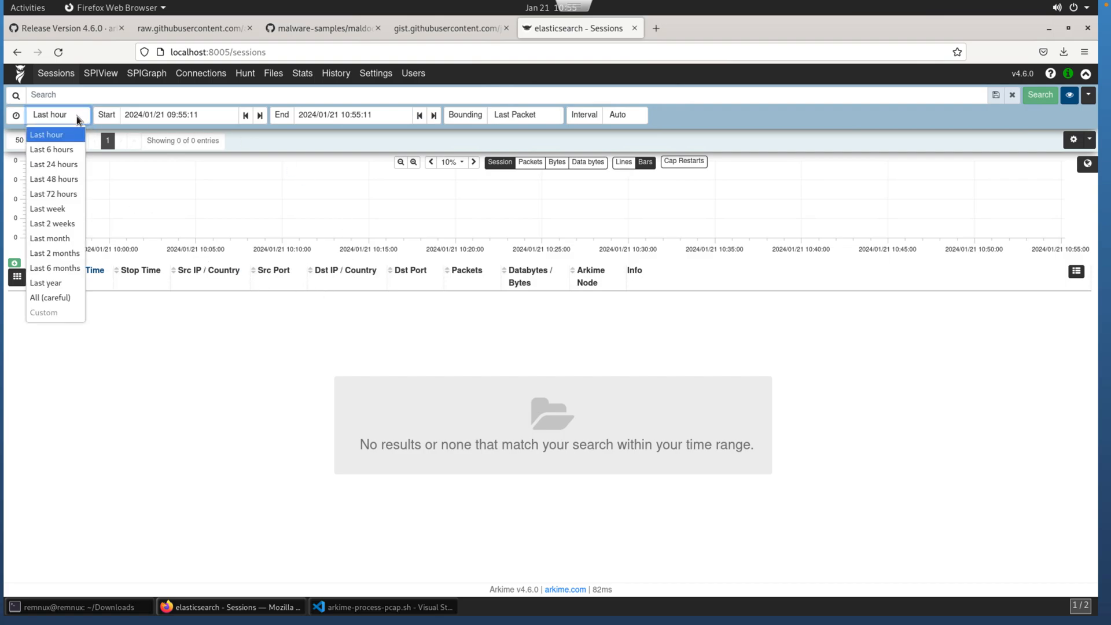
{"action": "mouse_move", "coordinate": [52, 149]}
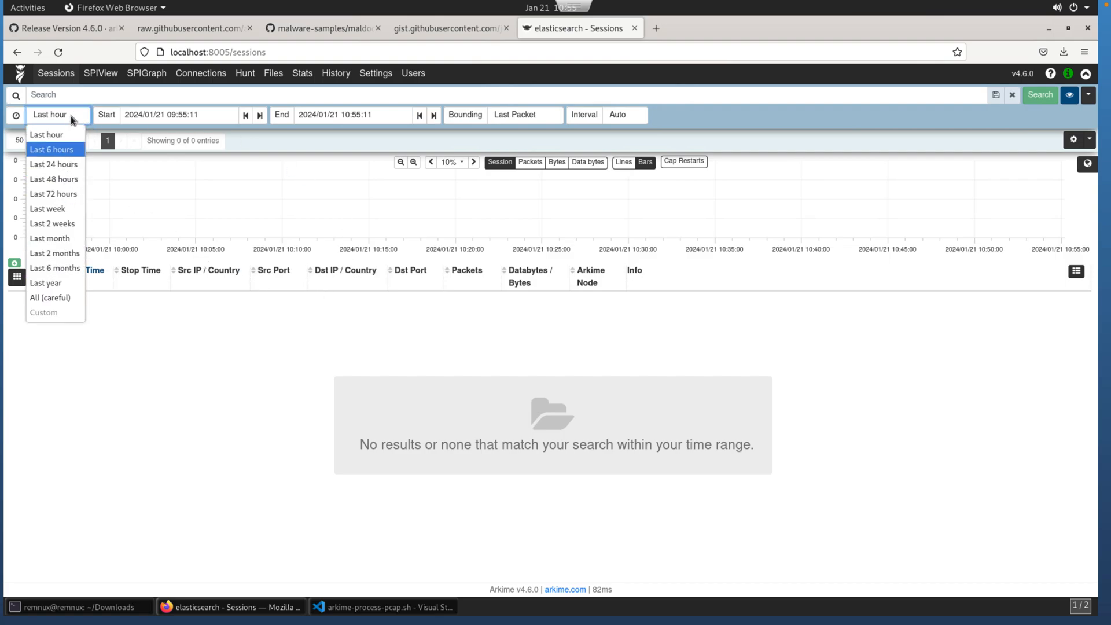
{"action": "left_click", "coordinate": [50, 297]}
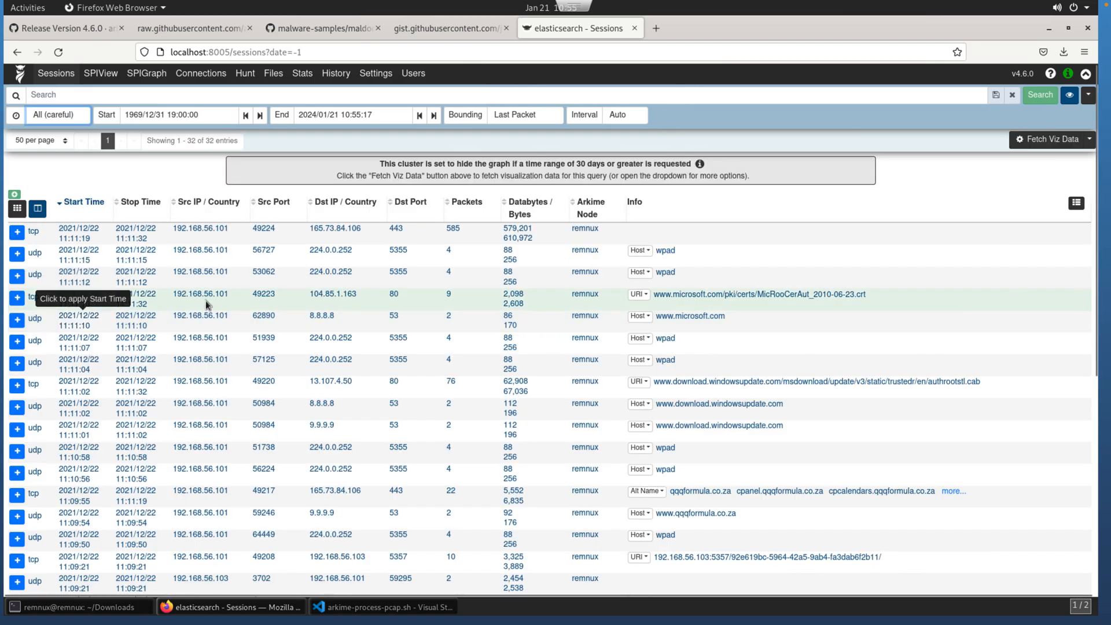
{"action": "mouse_move", "coordinate": [140, 228]}
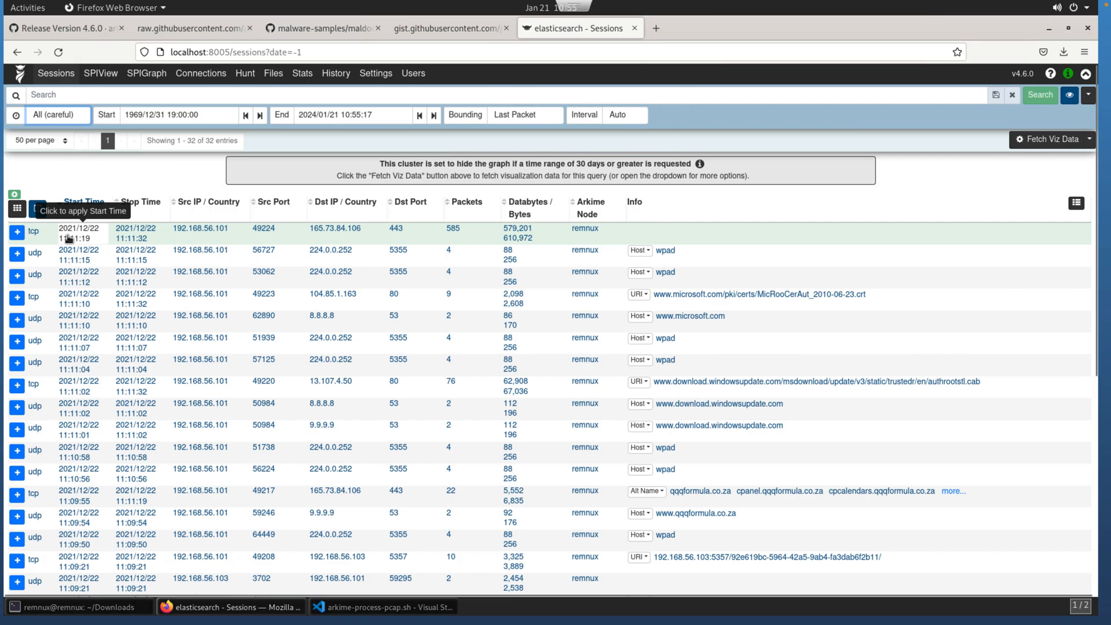
{"action": "mouse_move", "coordinate": [149, 237]}
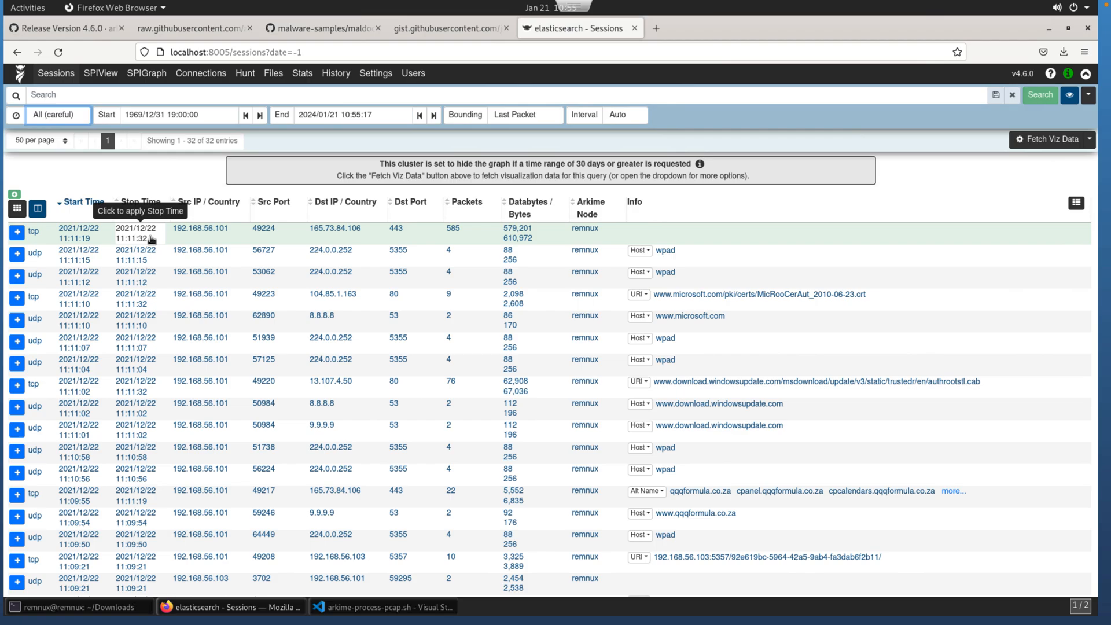
{"action": "mouse_move", "coordinate": [133, 227]}
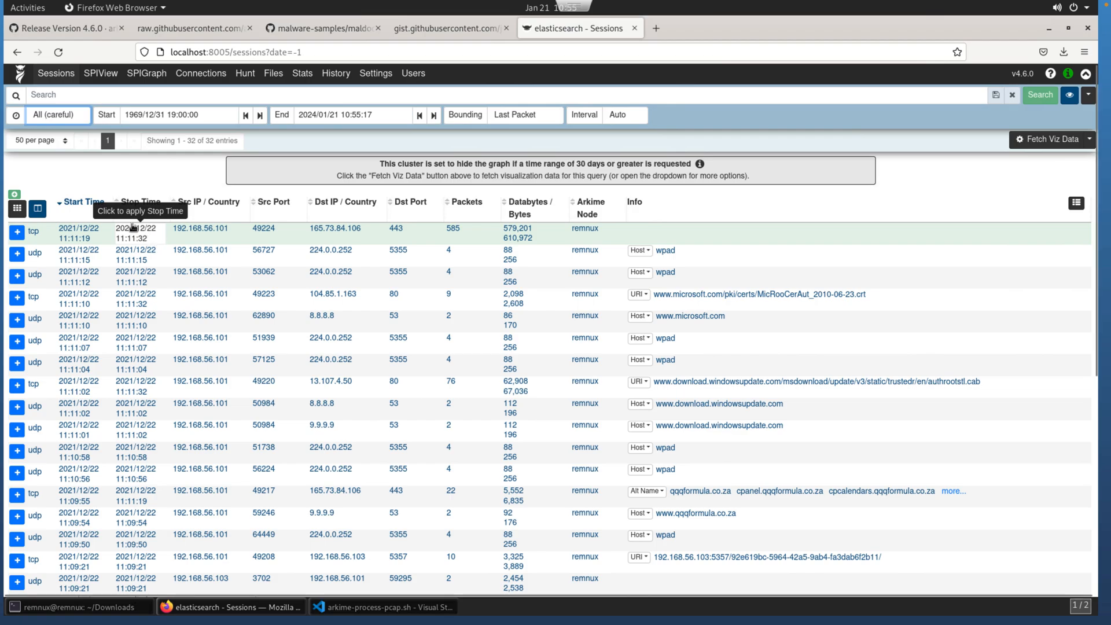
{"action": "mouse_move", "coordinate": [69, 118]}
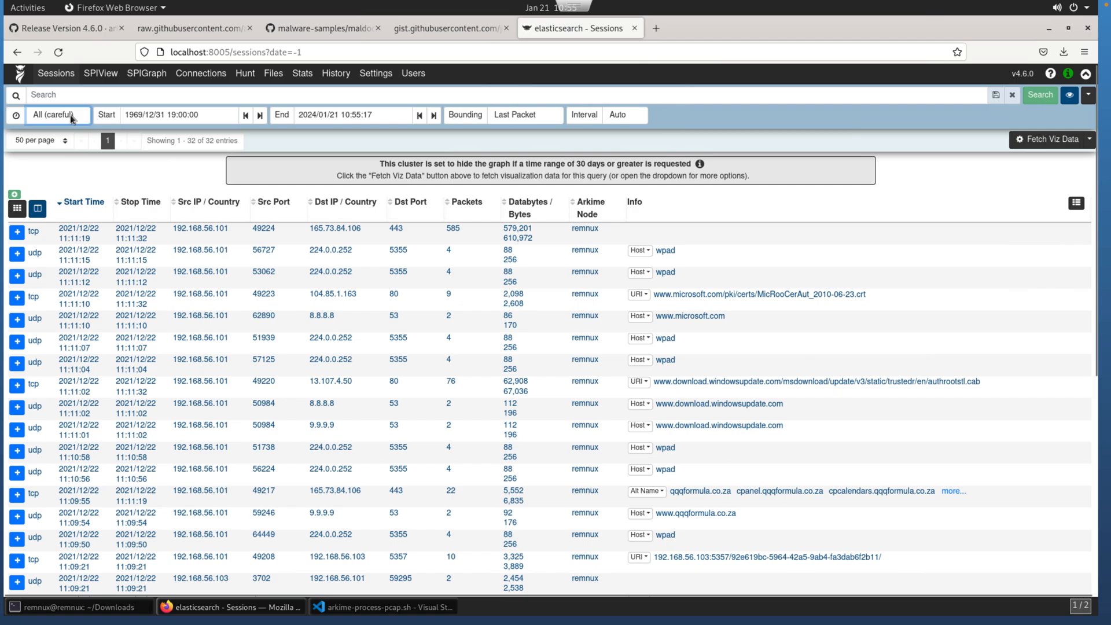
{"action": "left_click", "coordinate": [57, 114]}
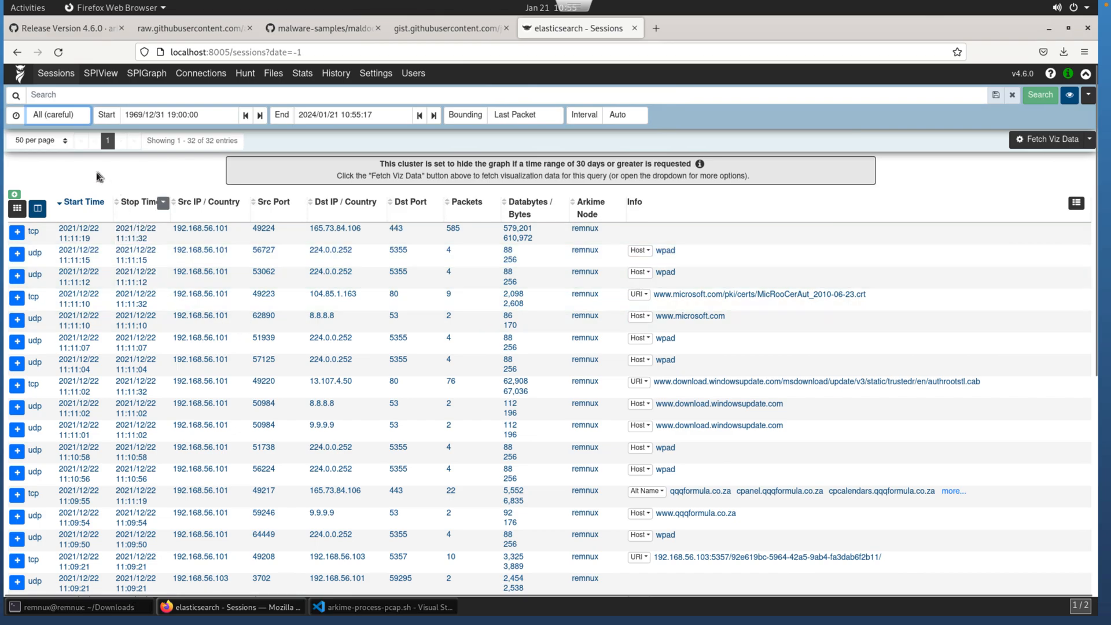
{"action": "left_click", "coordinate": [57, 115]}
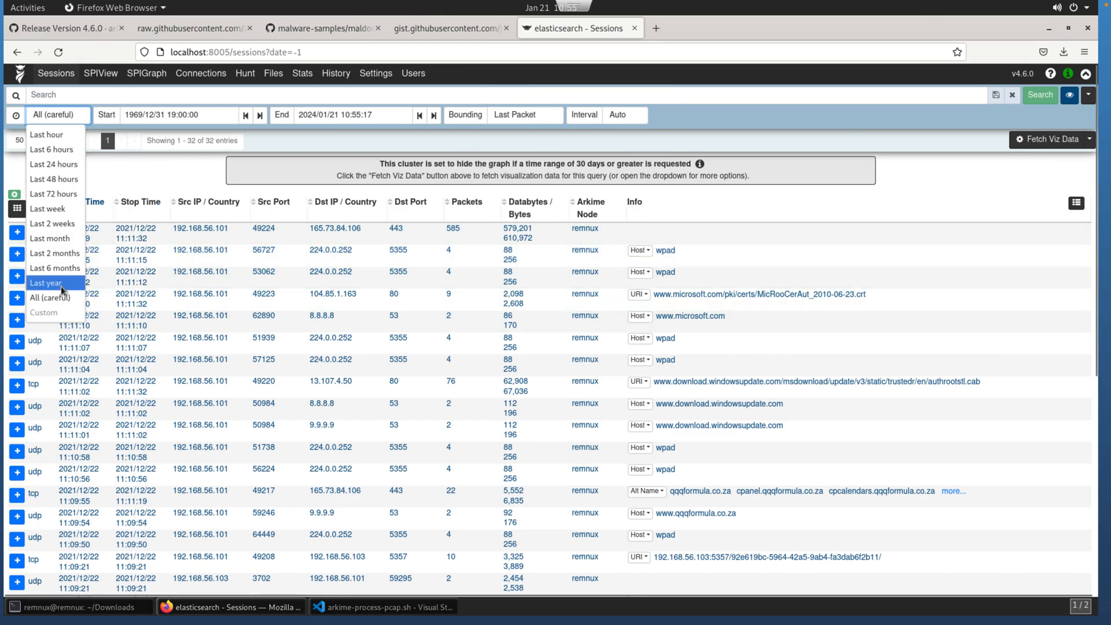
{"action": "left_click", "coordinate": [49, 298]}
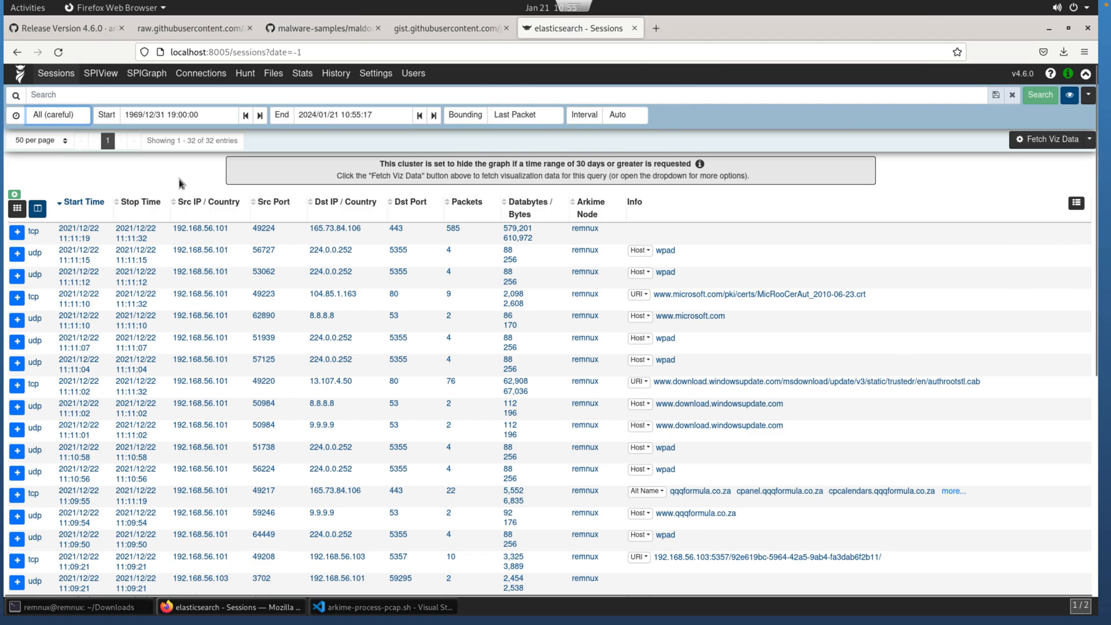
{"action": "mouse_move", "coordinate": [180, 211]}
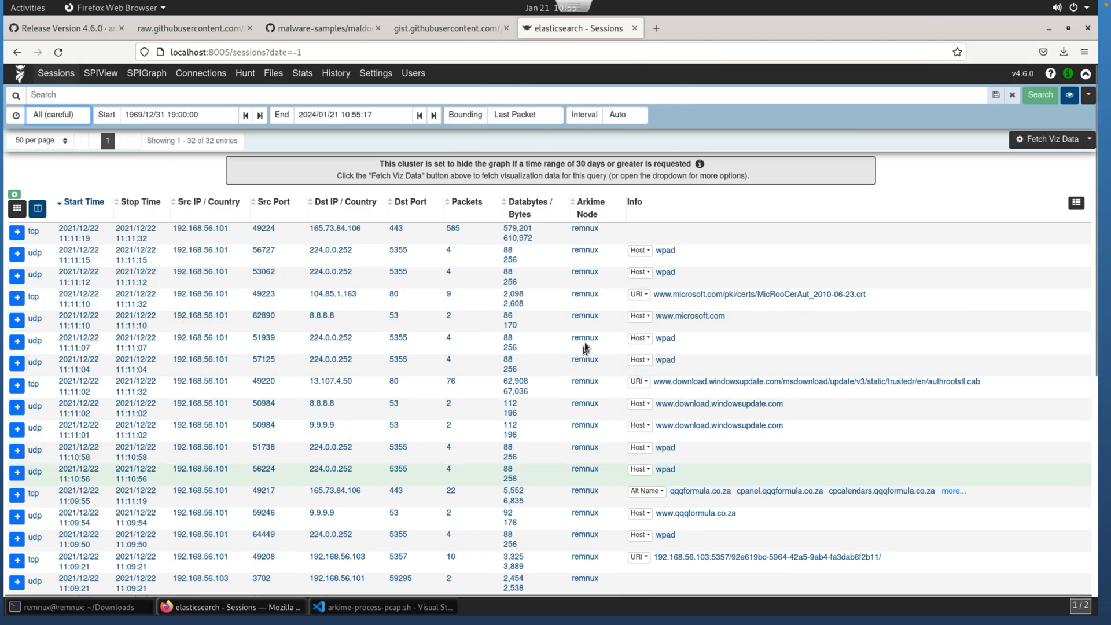
{"action": "mouse_move", "coordinate": [597, 407]}
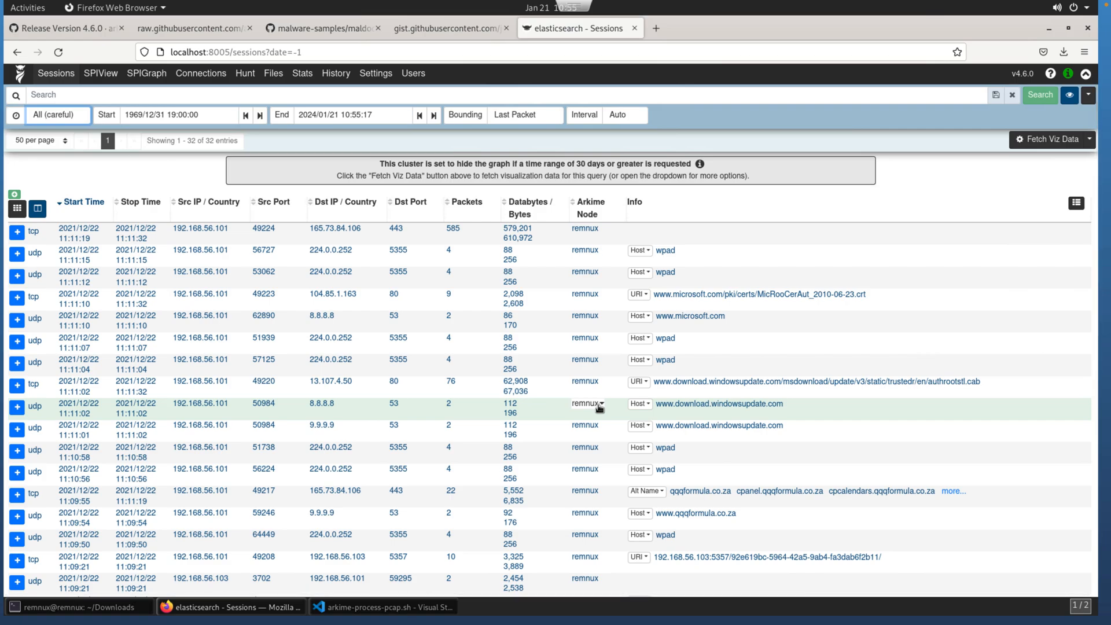
{"action": "mouse_move", "coordinate": [517, 427]}
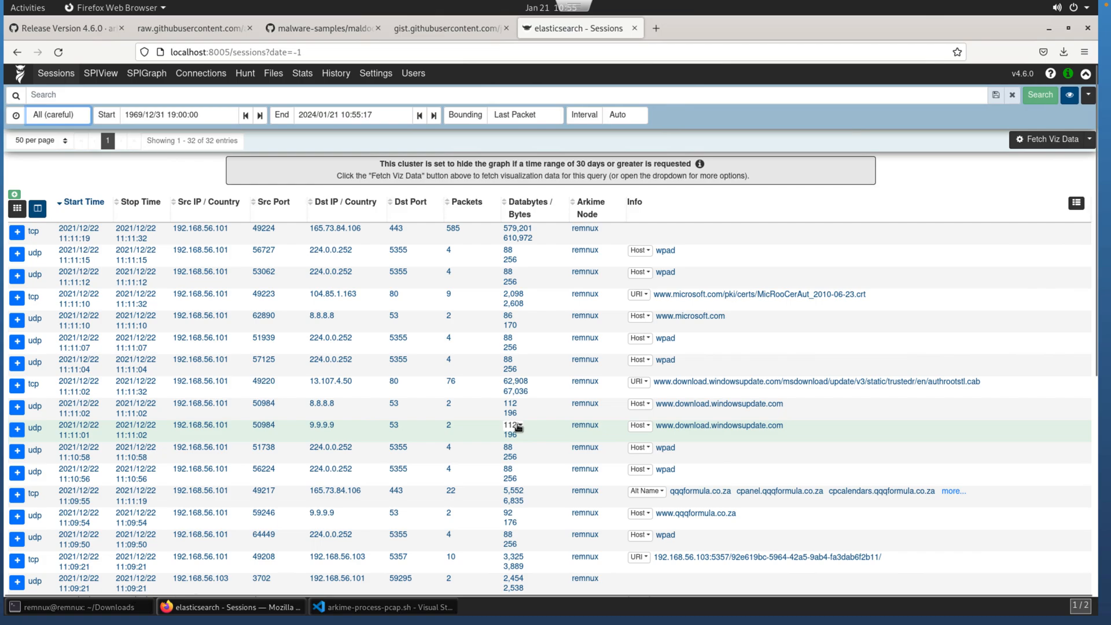
{"action": "mouse_move", "coordinate": [275, 361]}
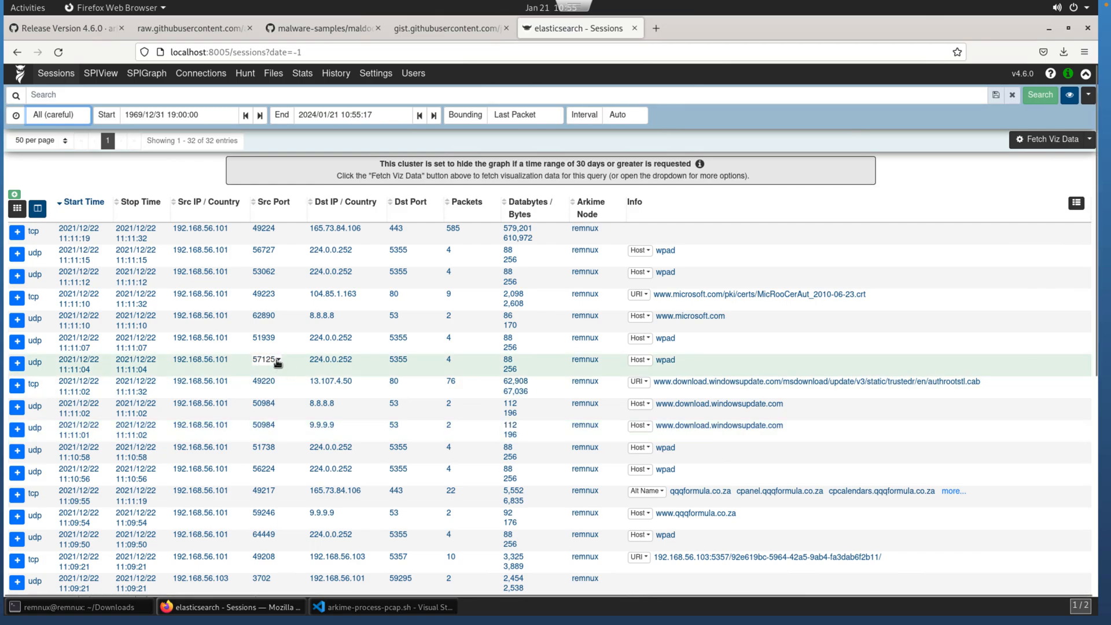
{"action": "left_click", "coordinate": [266, 360]}
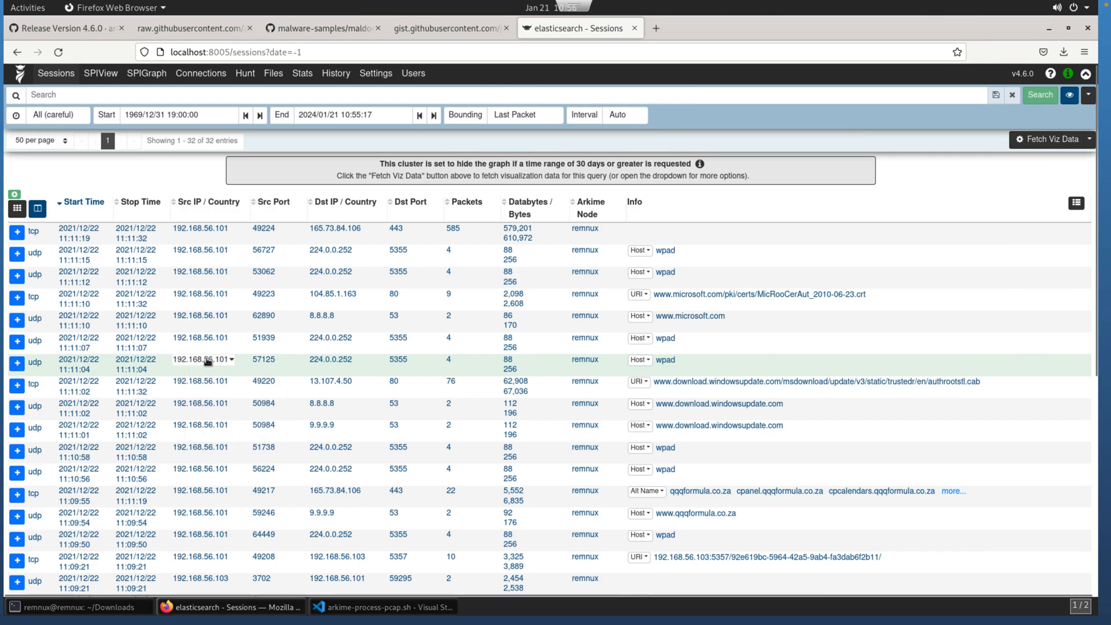
{"action": "mouse_move", "coordinate": [479, 320]}
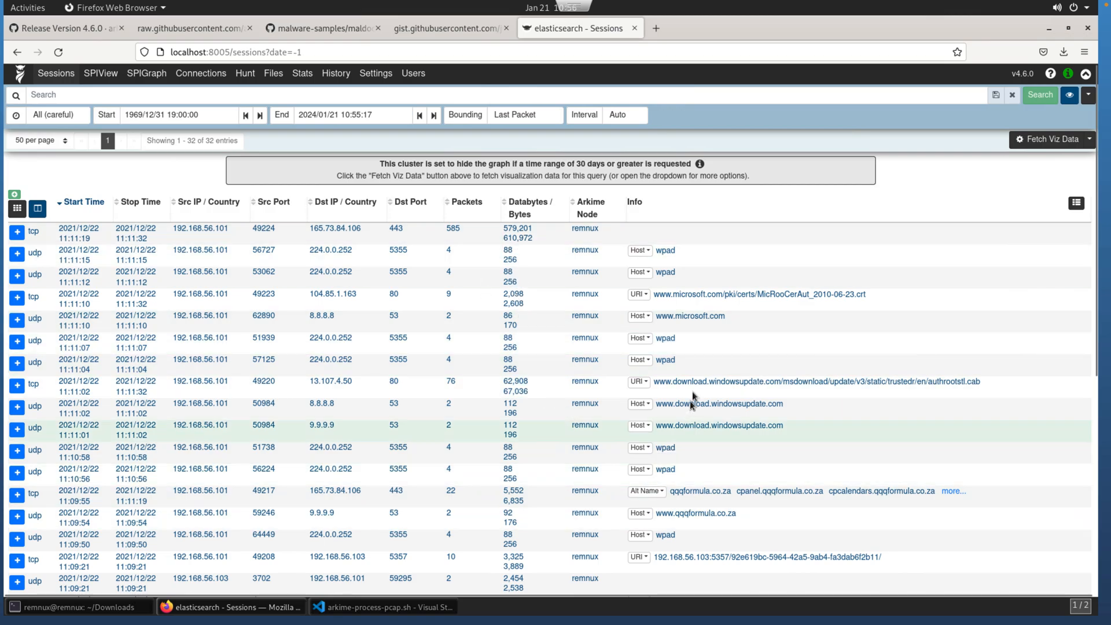
{"action": "left_click", "coordinate": [637, 447]}
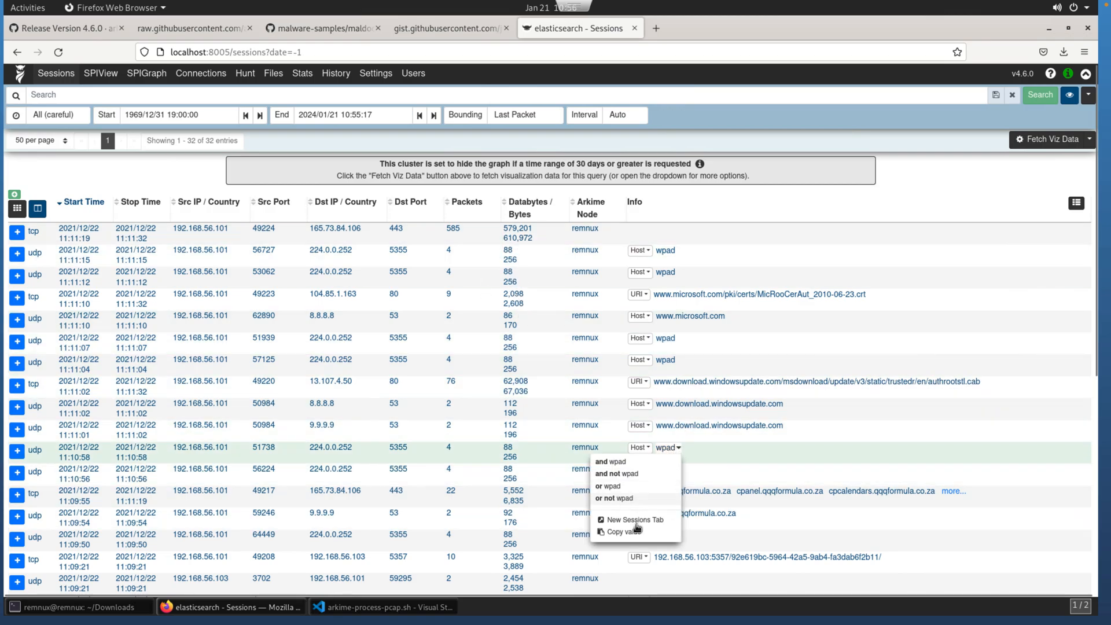